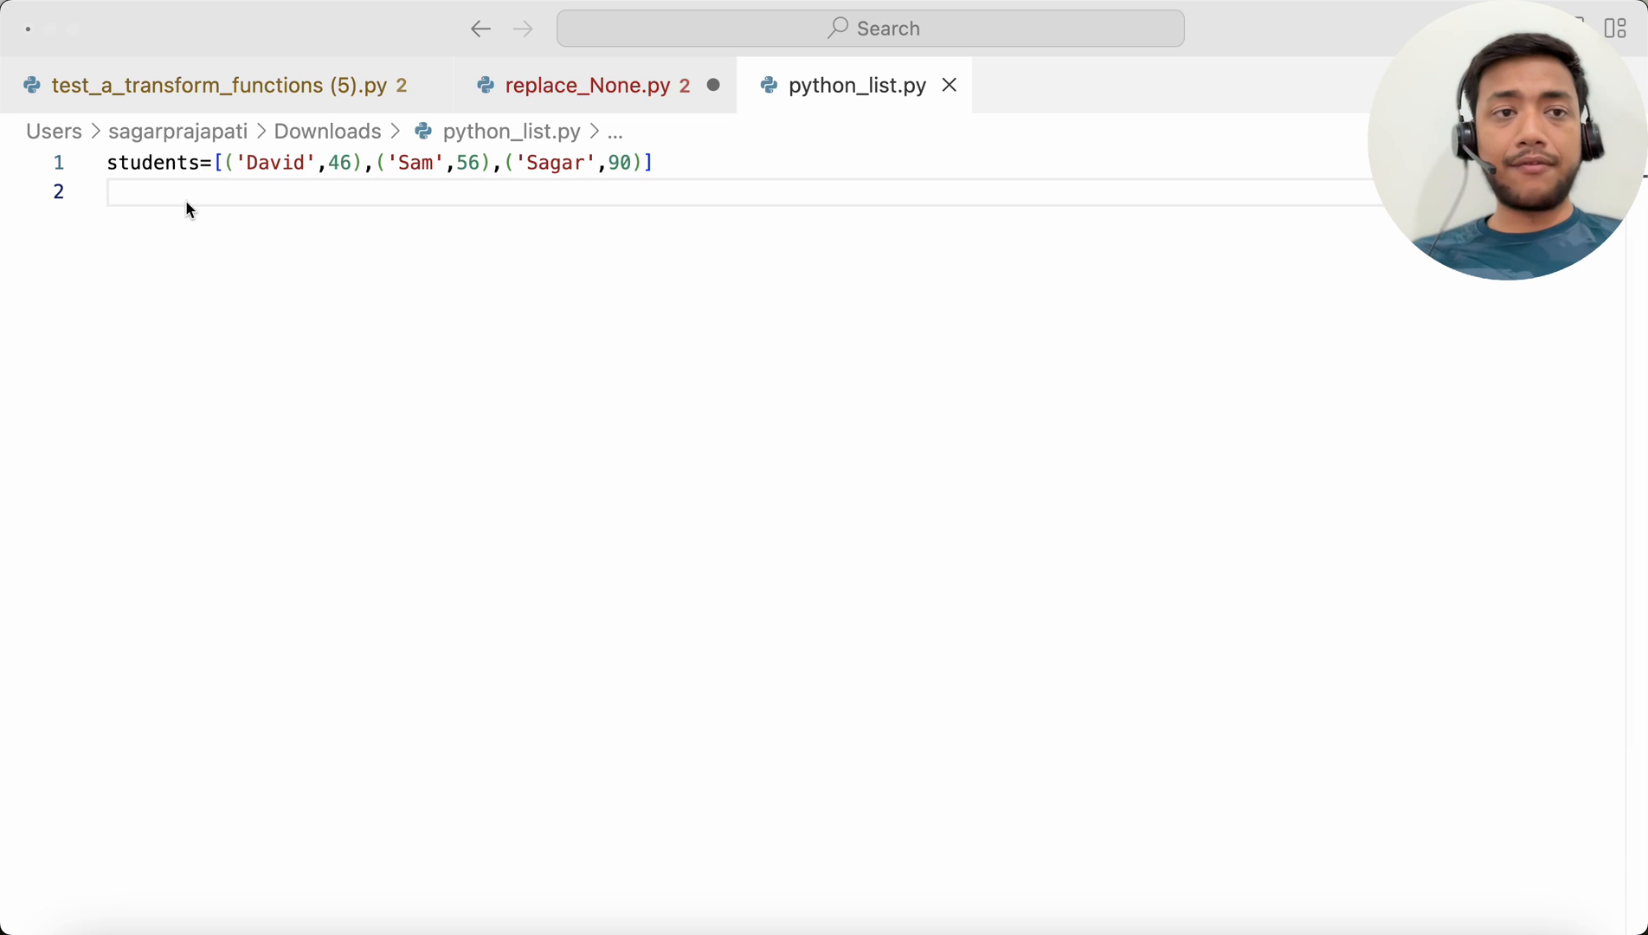
Walk through the students list of name-mark tuples, such as David's 46.
{"action": "double_click", "coordinate": [152, 161]}
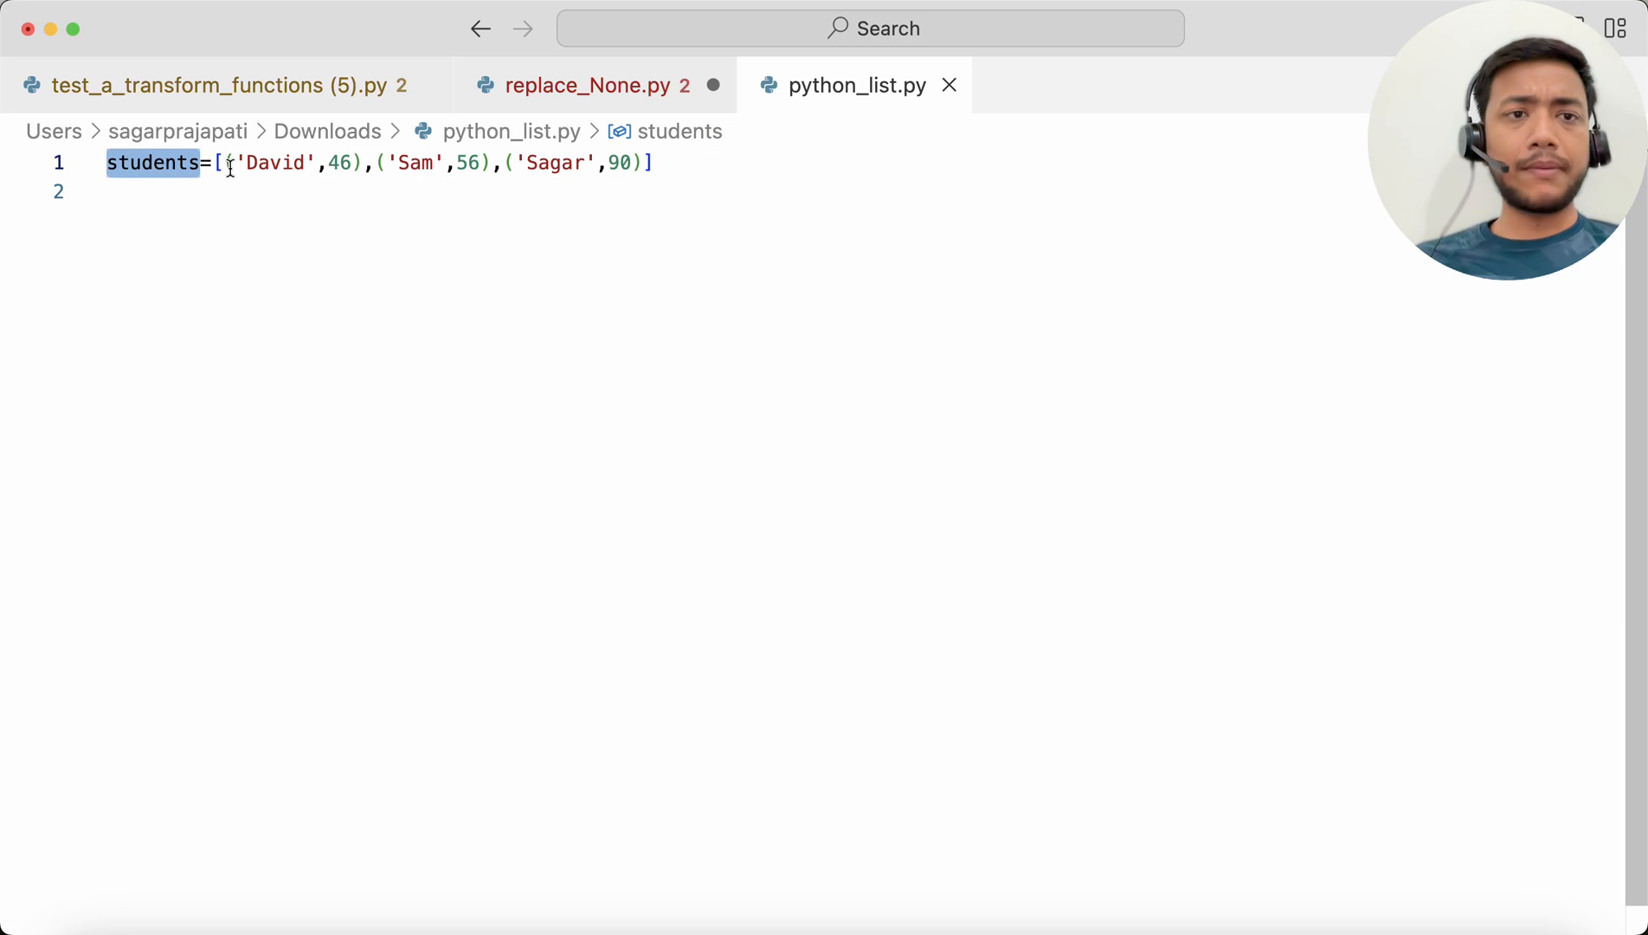
{"action": "left_click", "coordinate": [221, 162]}
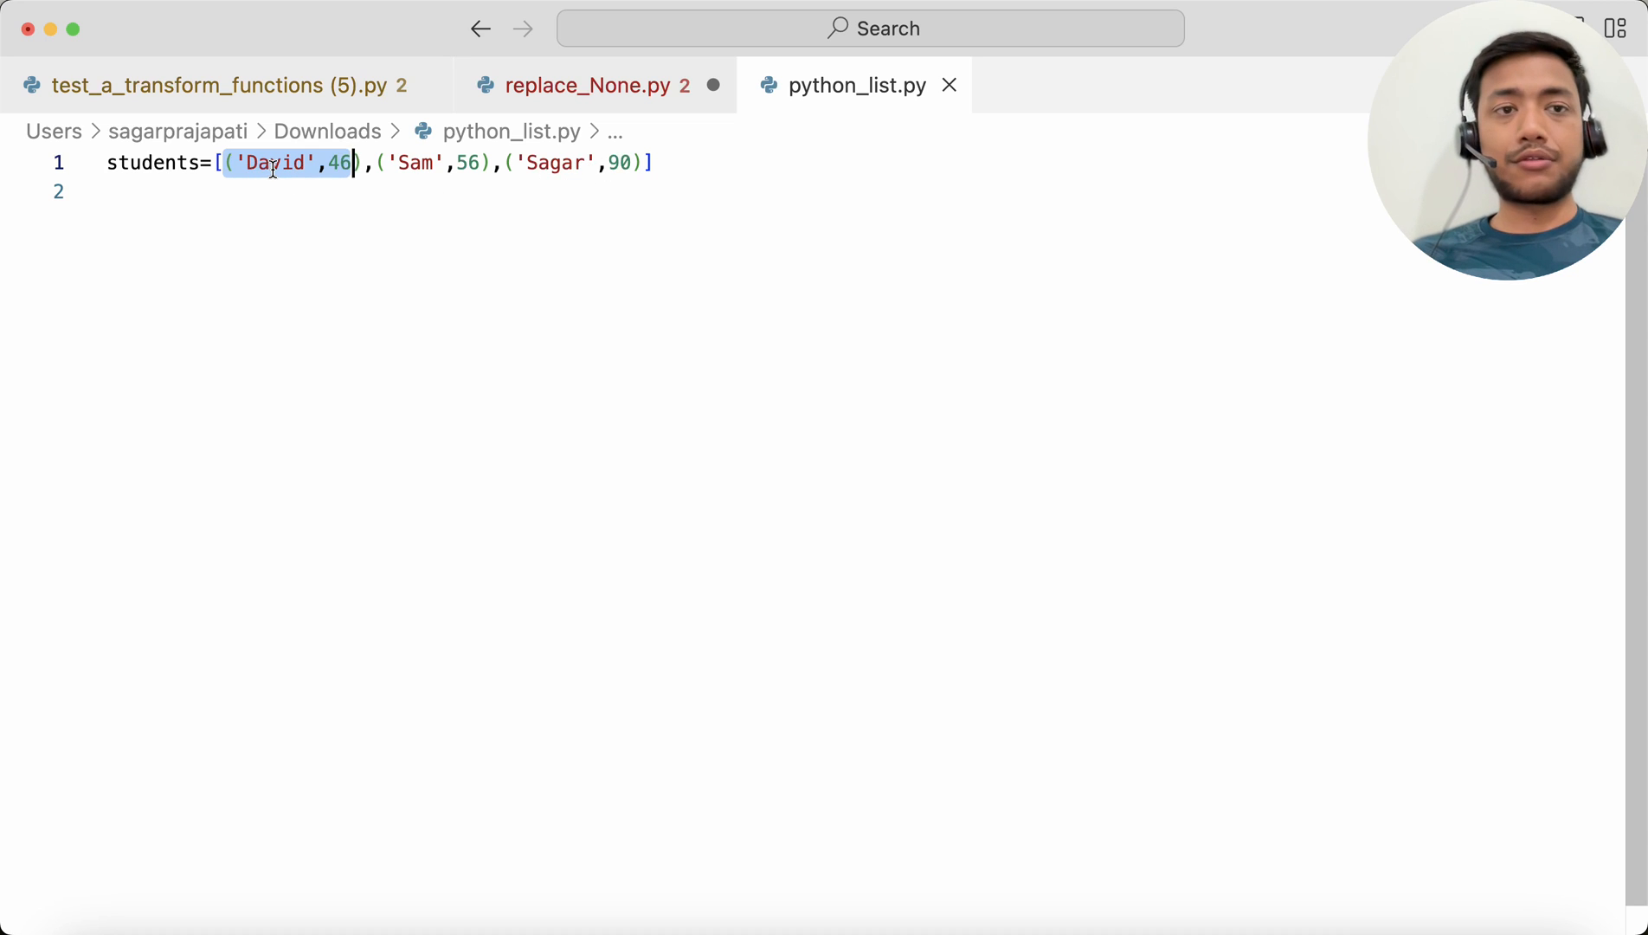
{"action": "left_click", "coordinate": [338, 162]}
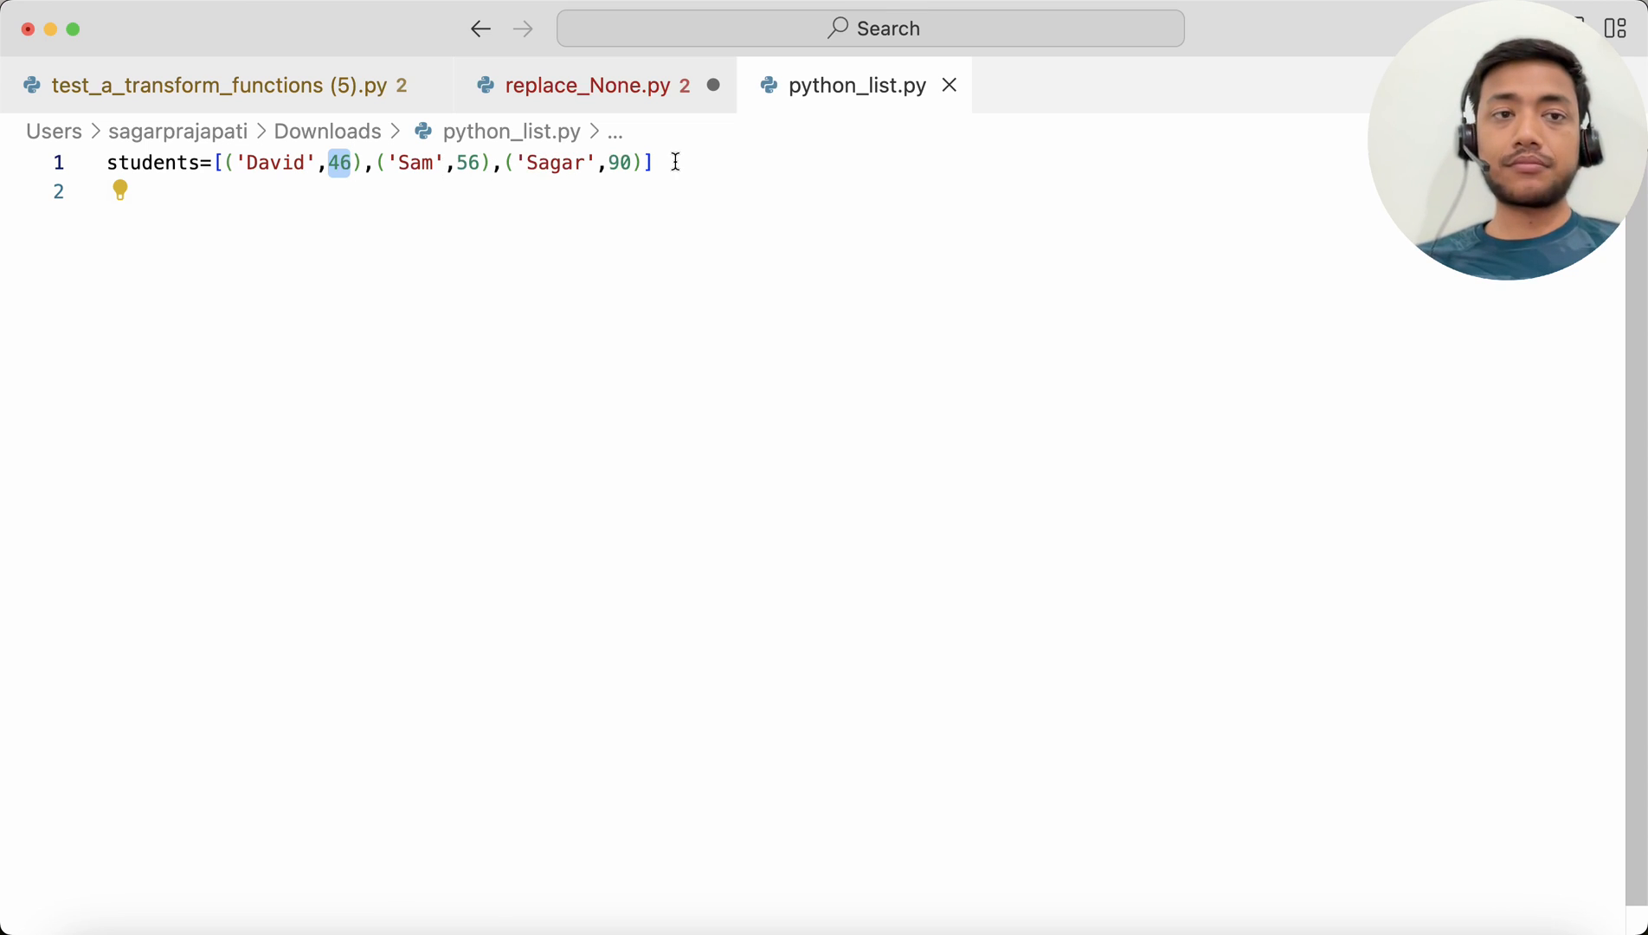
{"action": "left_click", "coordinate": [657, 163]}
{"action": "type", "text": "def f"}
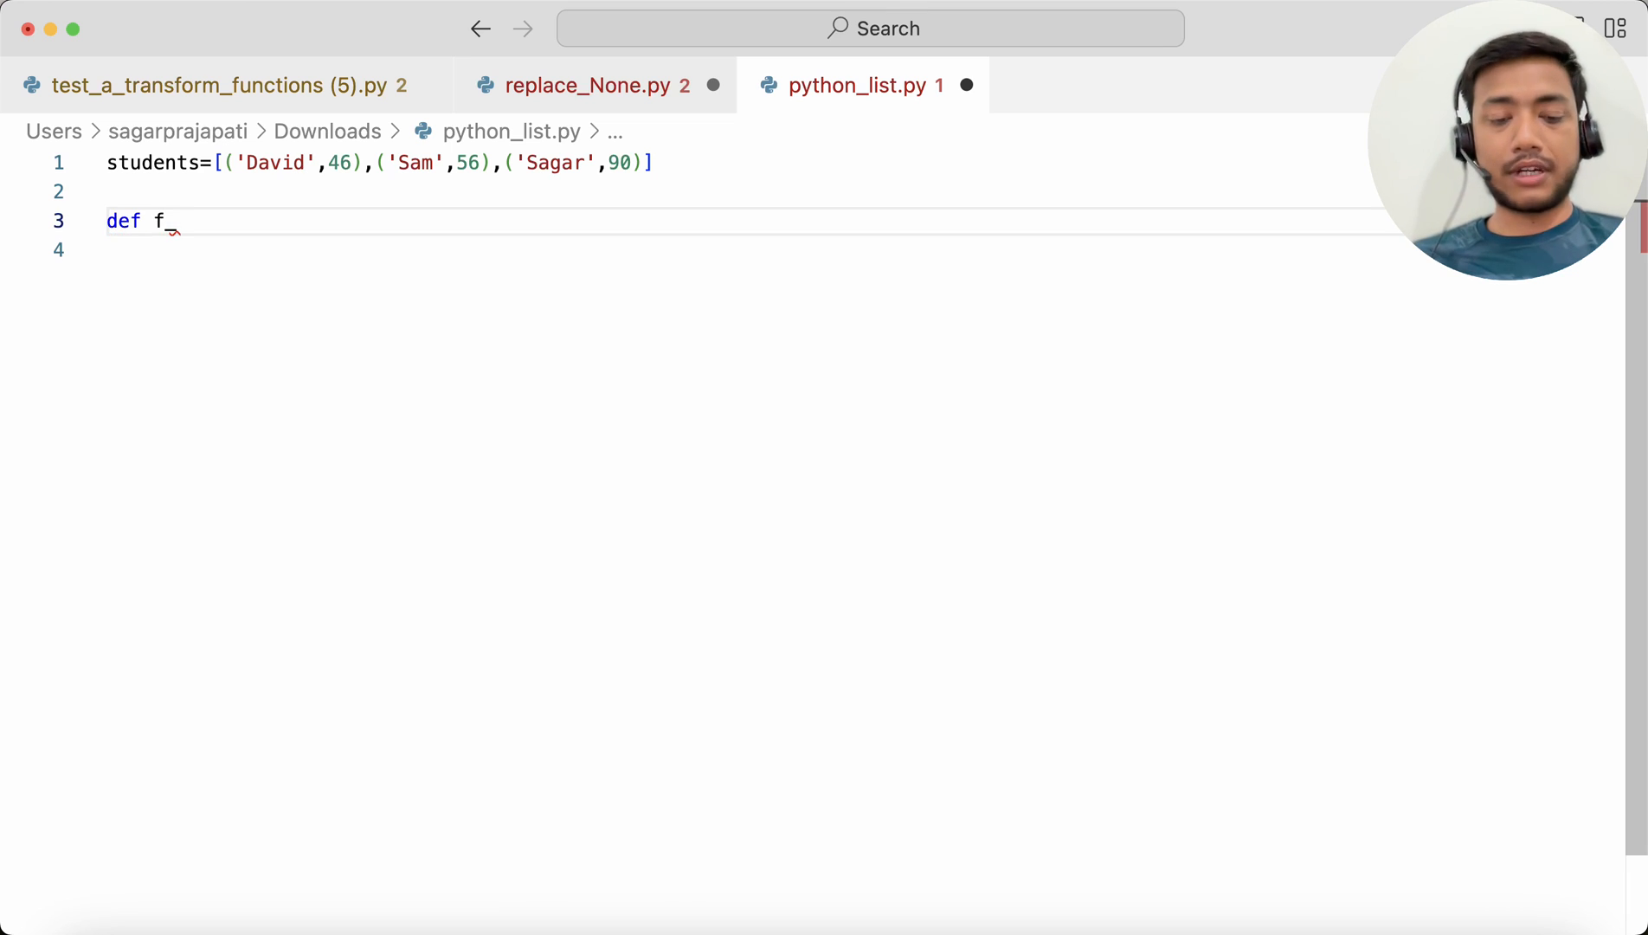
Type the def f_get_highest_score(input_list:list): signature and begin an if statement.
{"action": "type", "text": "get_"}
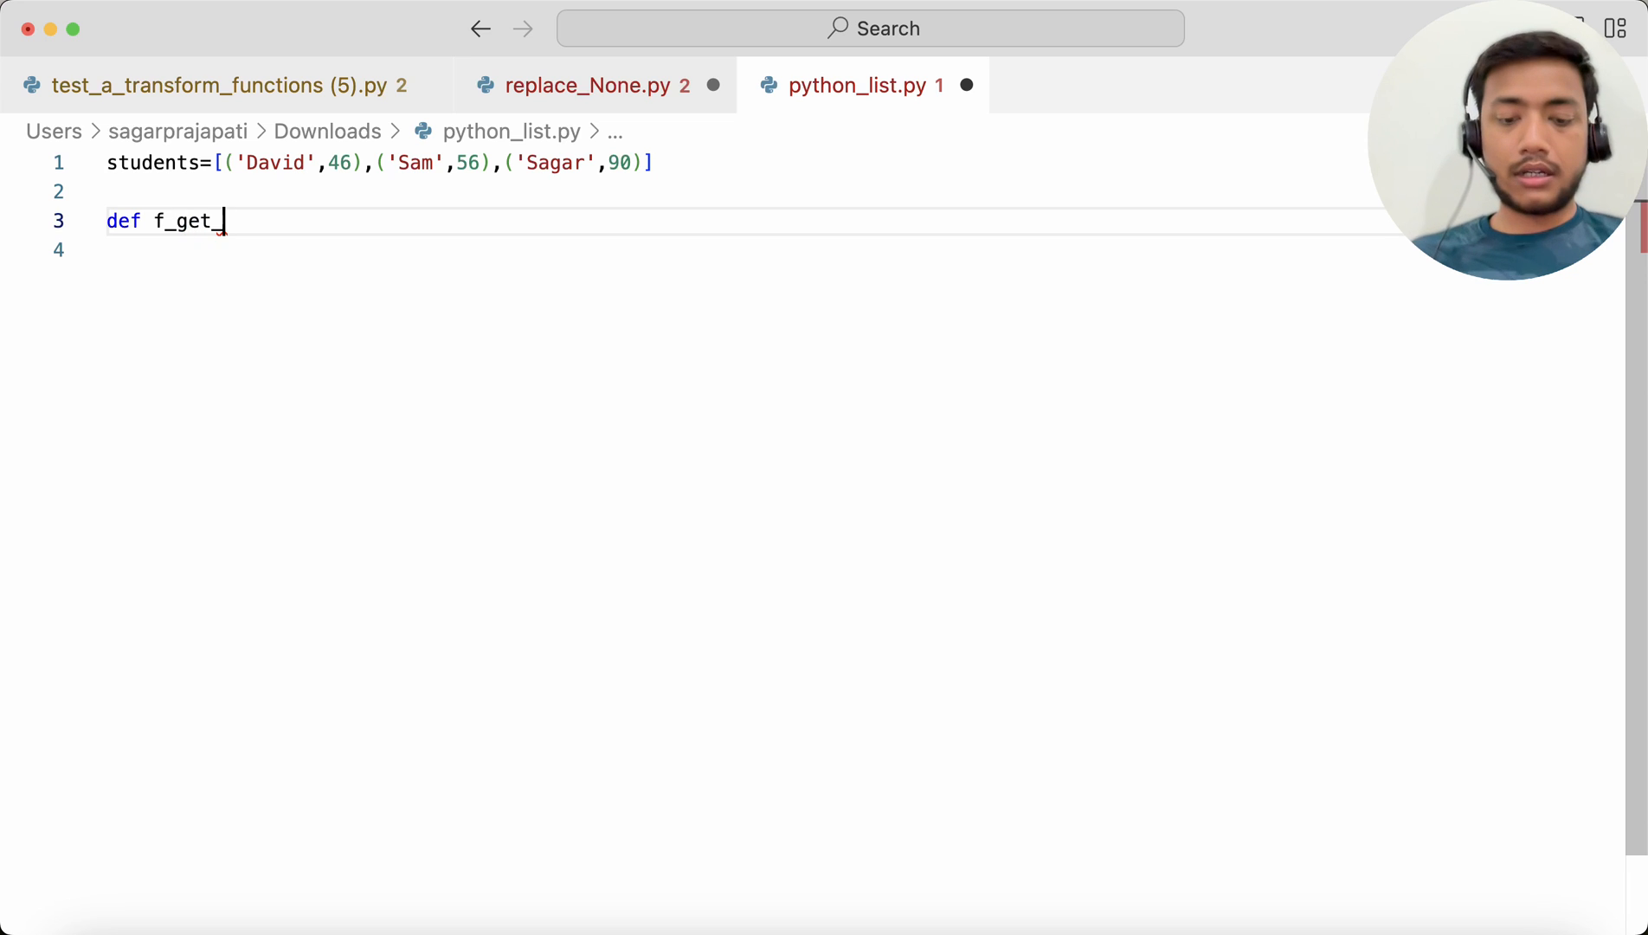
{"action": "type", "text": "hige"}
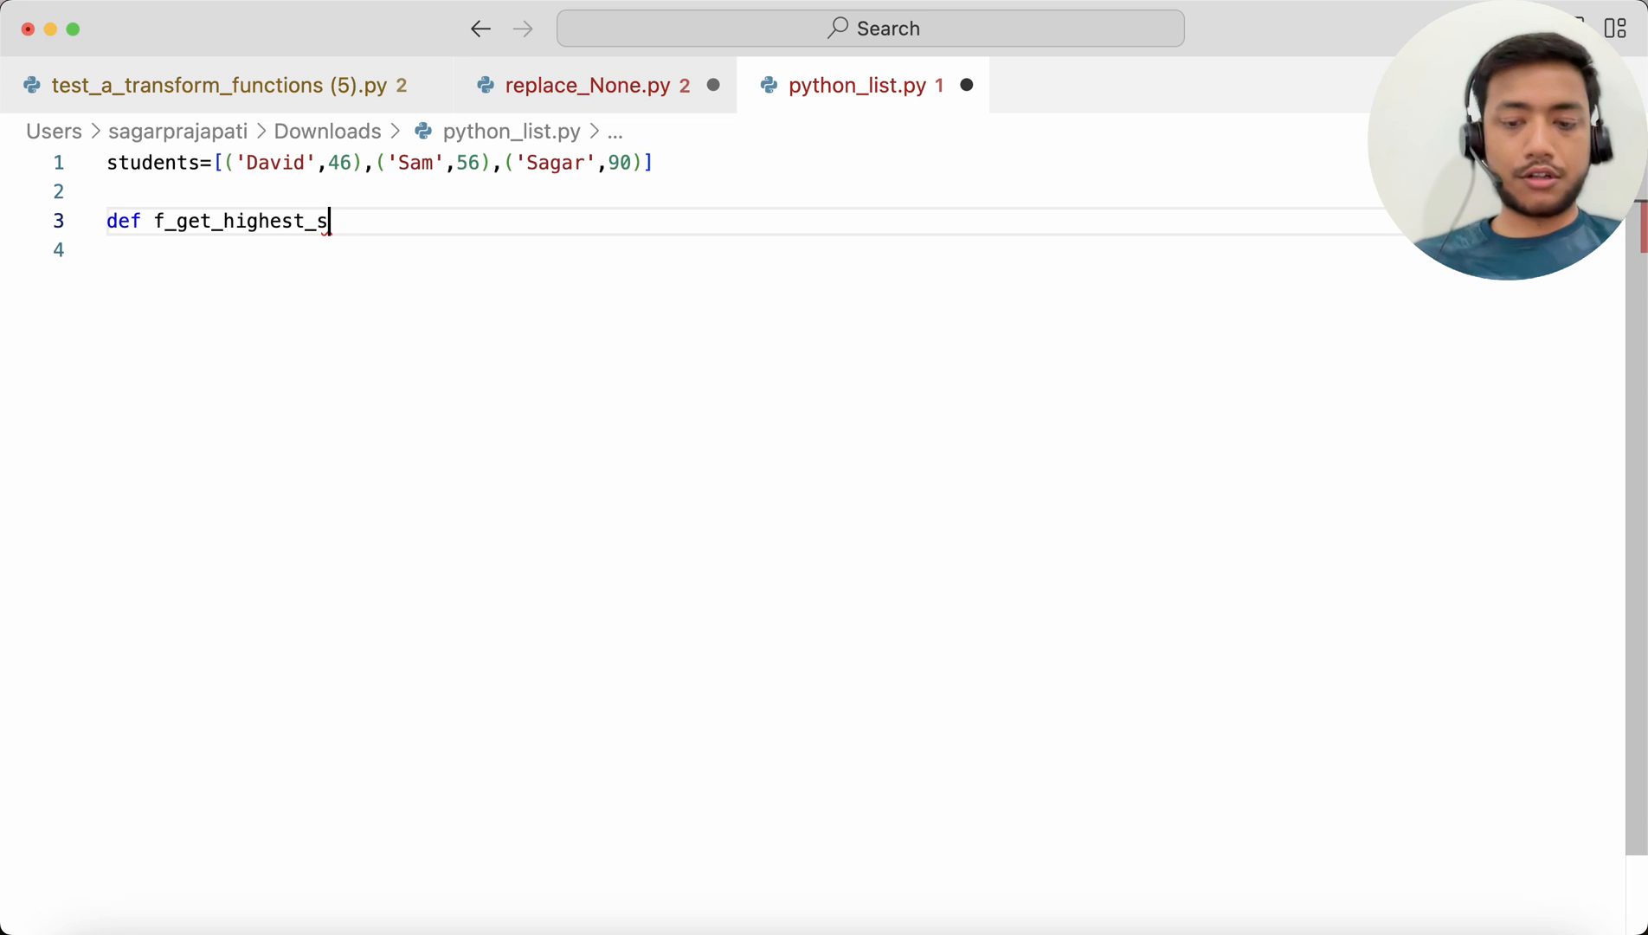
{"action": "type", "text": "core()"}
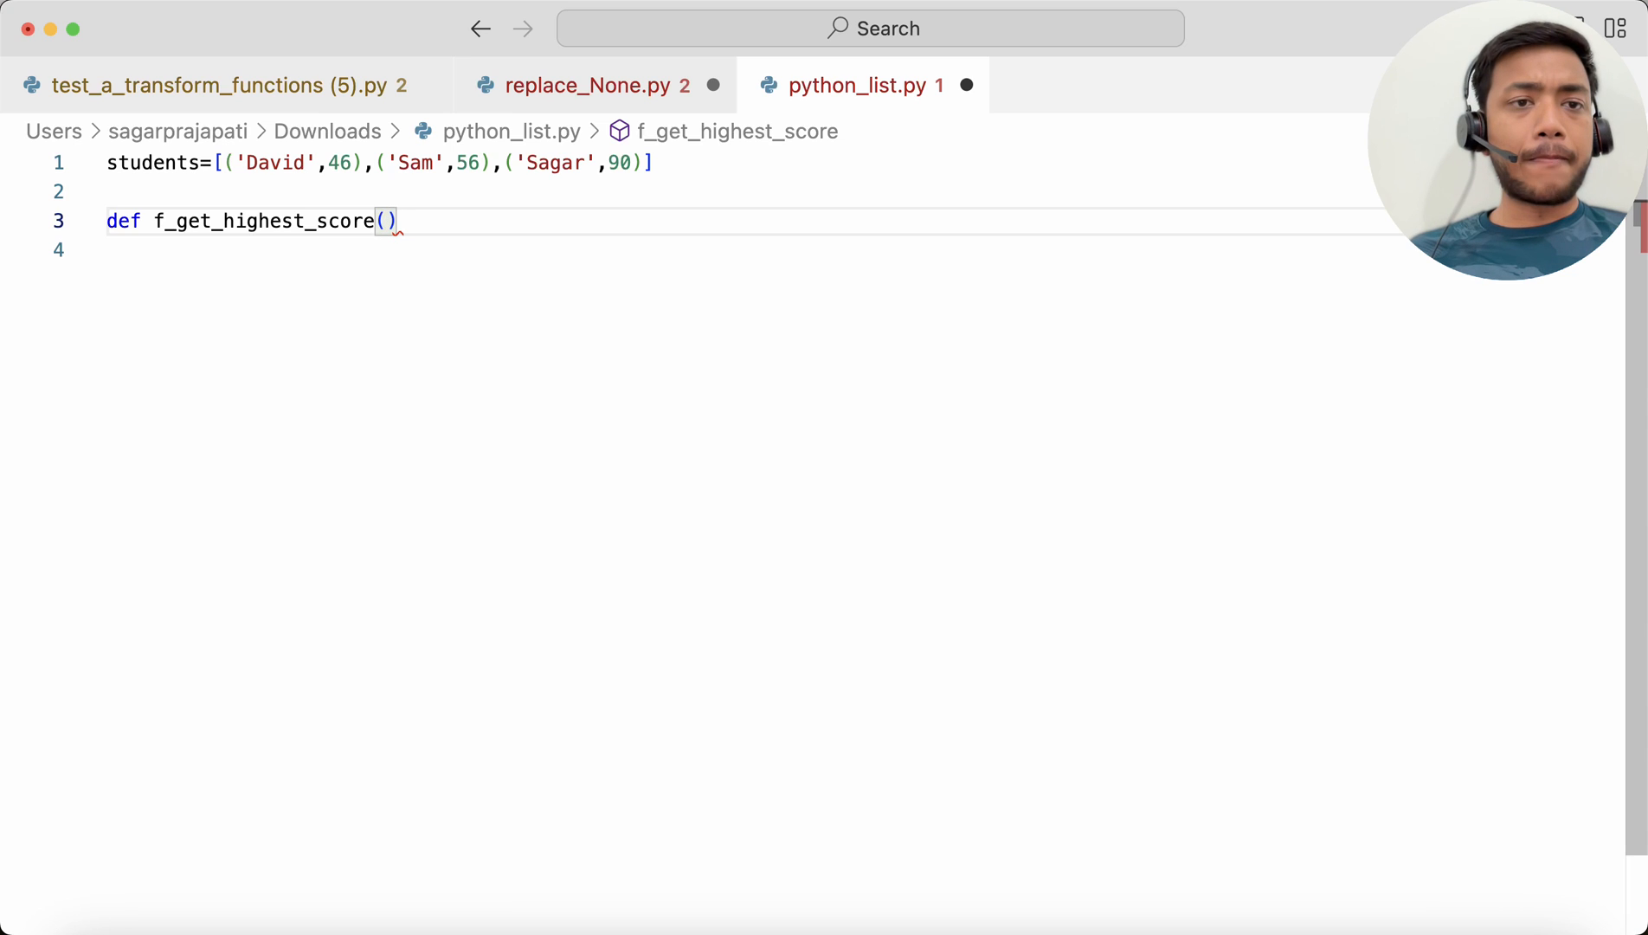
{"action": "type", "text": "s"}
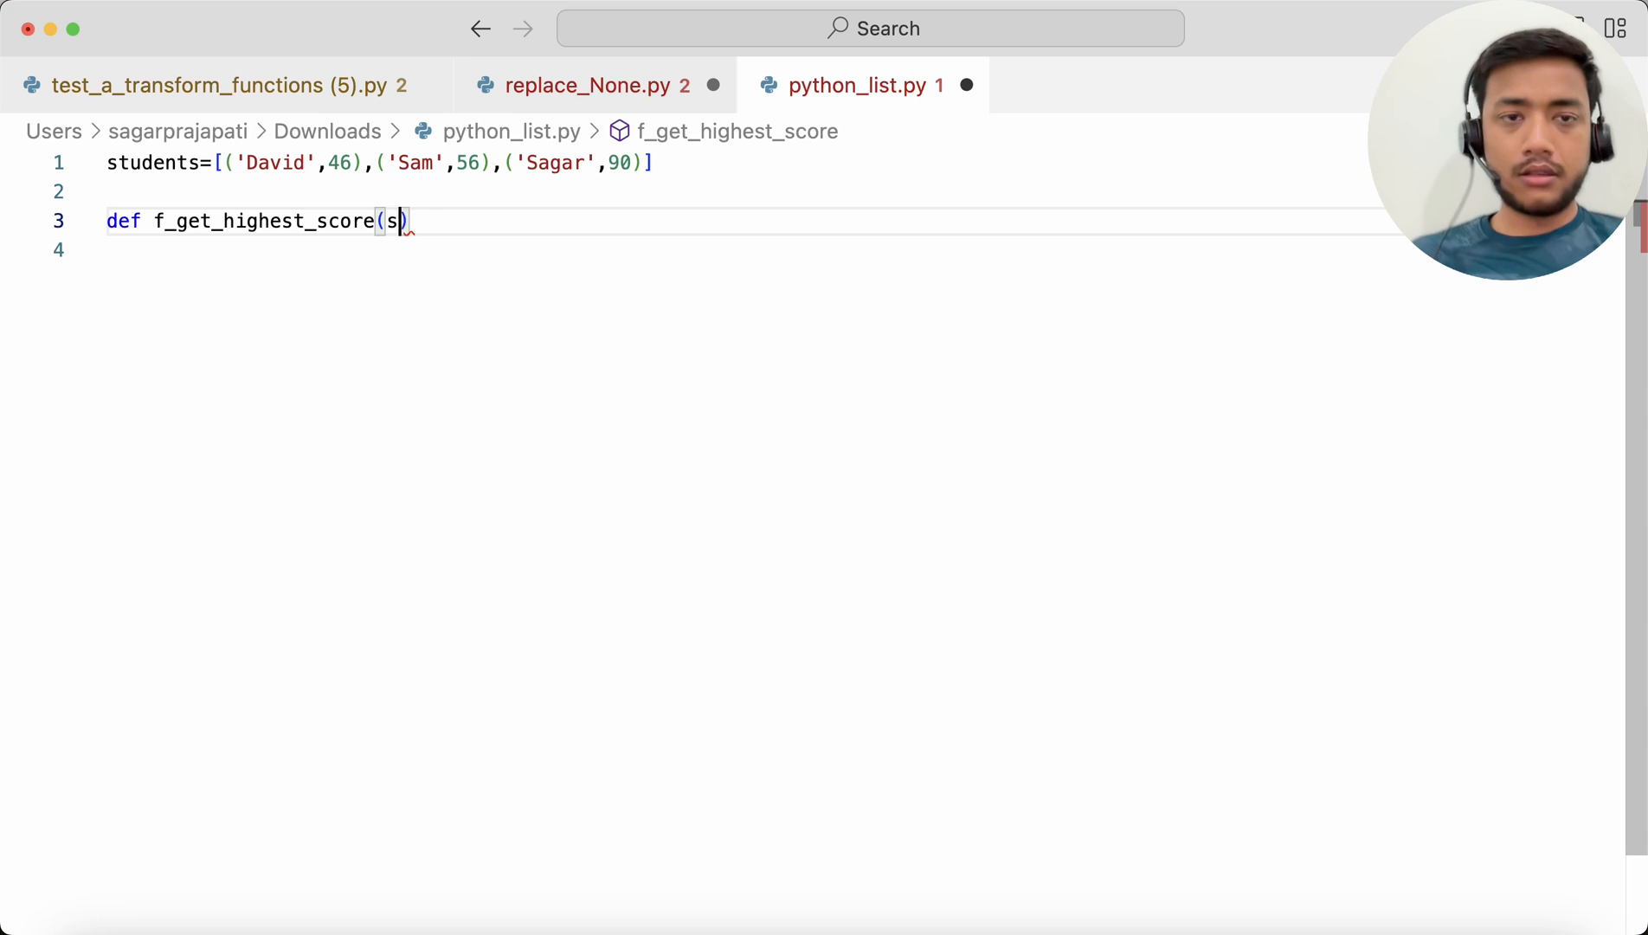
{"action": "type", "text": "tudents"}
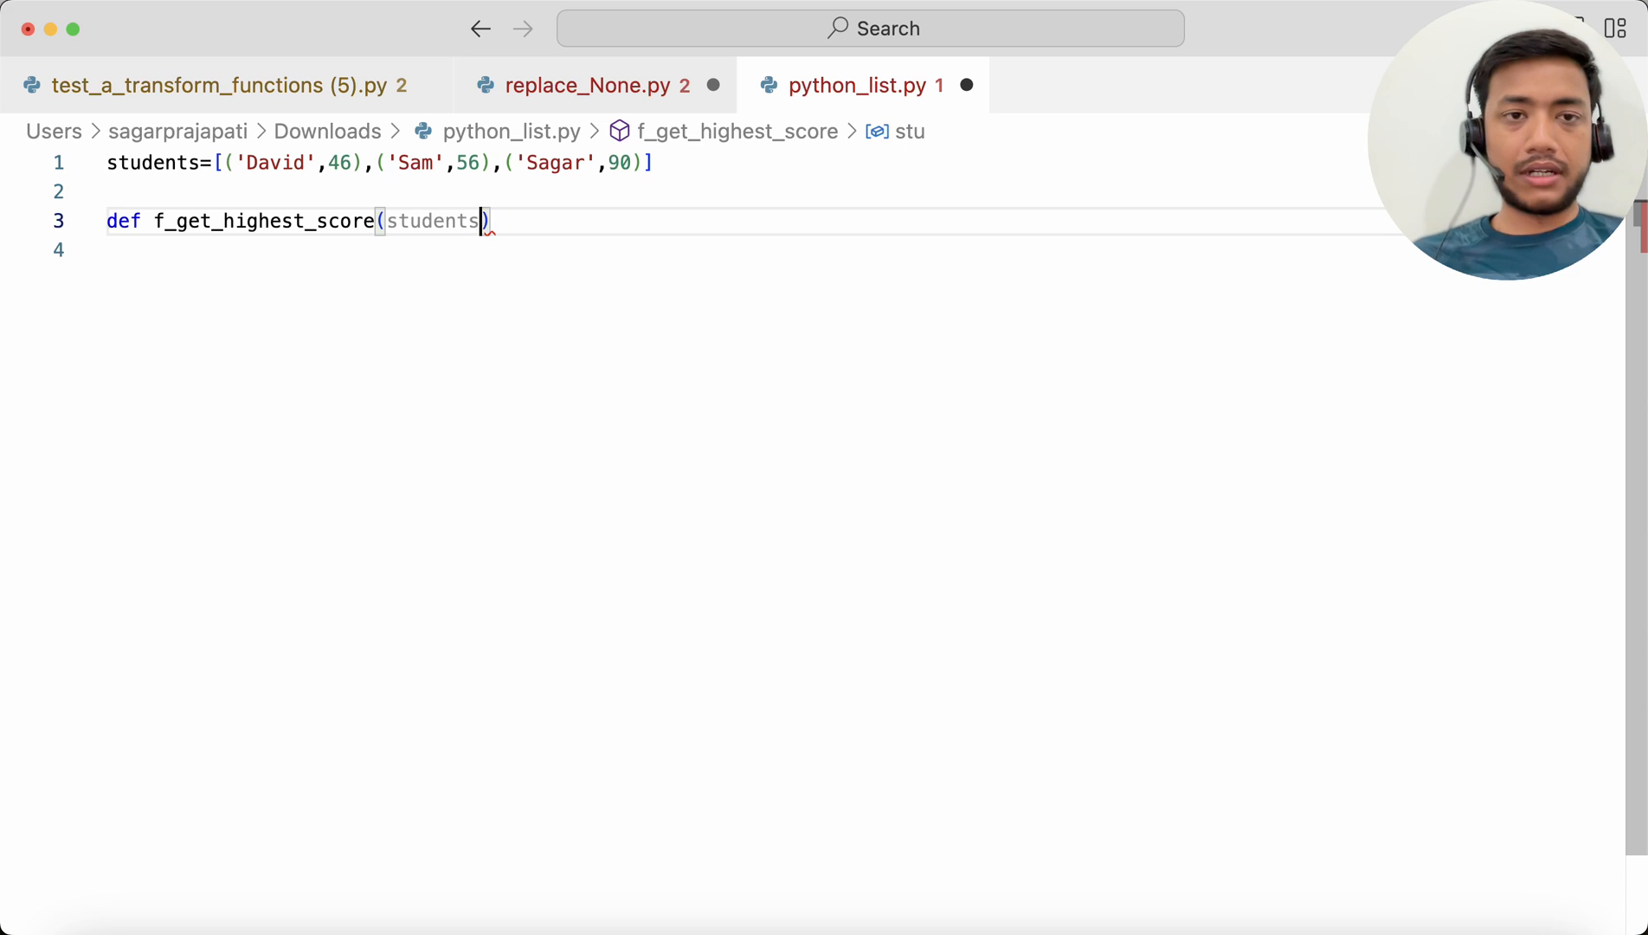
{"action": "type", "text": "inp"}
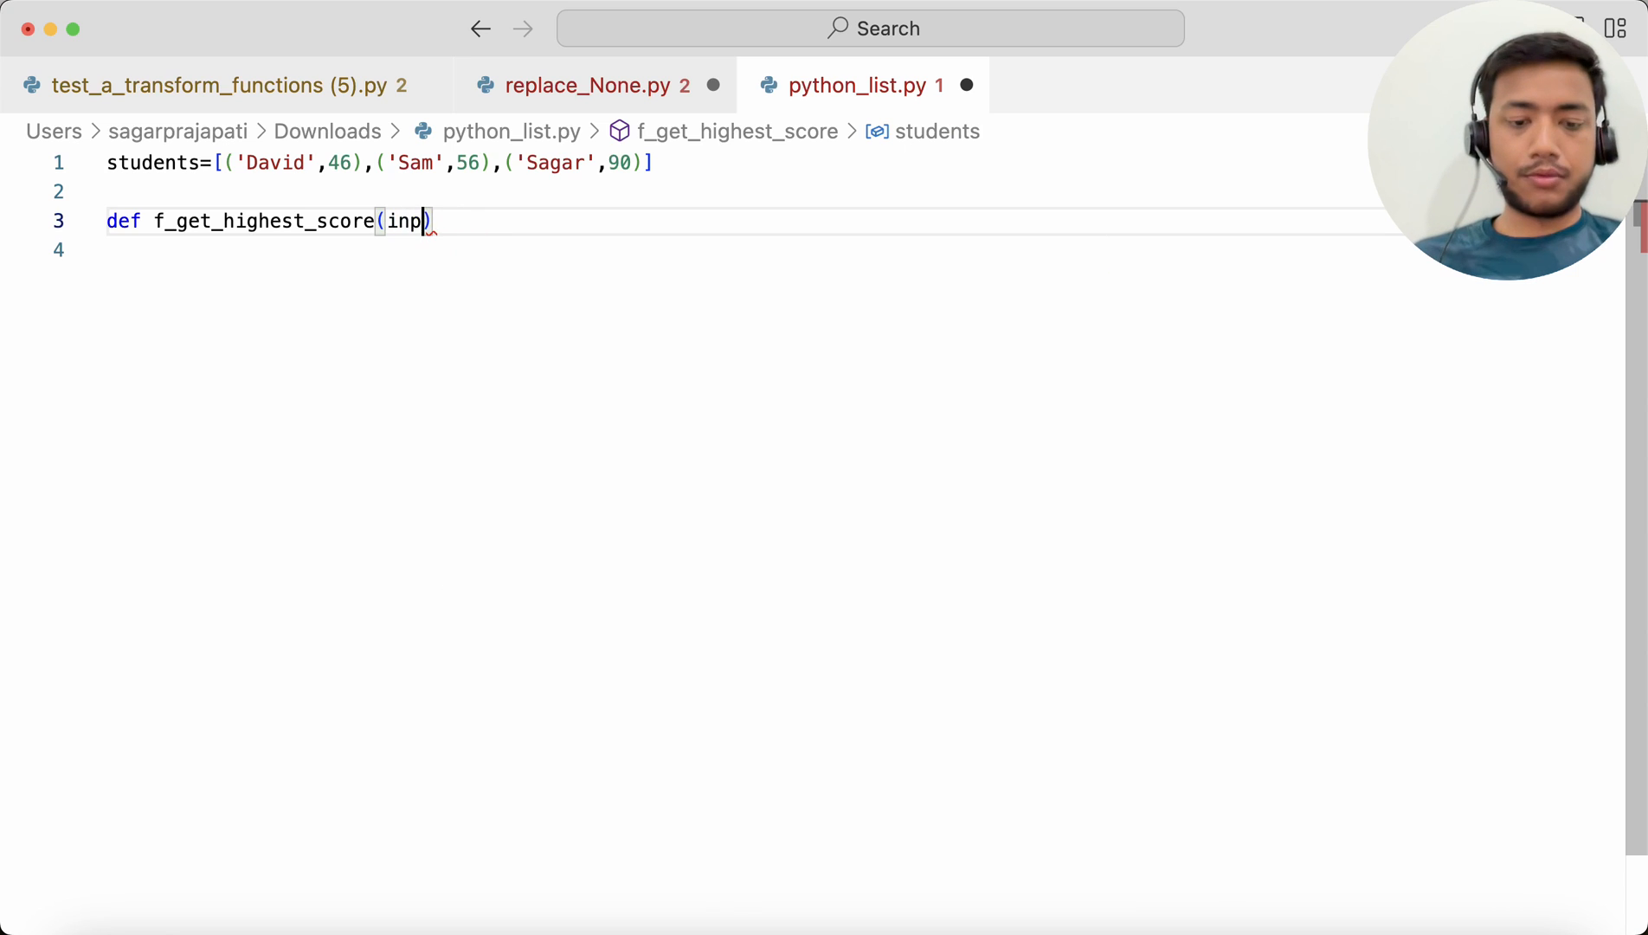
{"action": "type", "text": "ut_list:"}
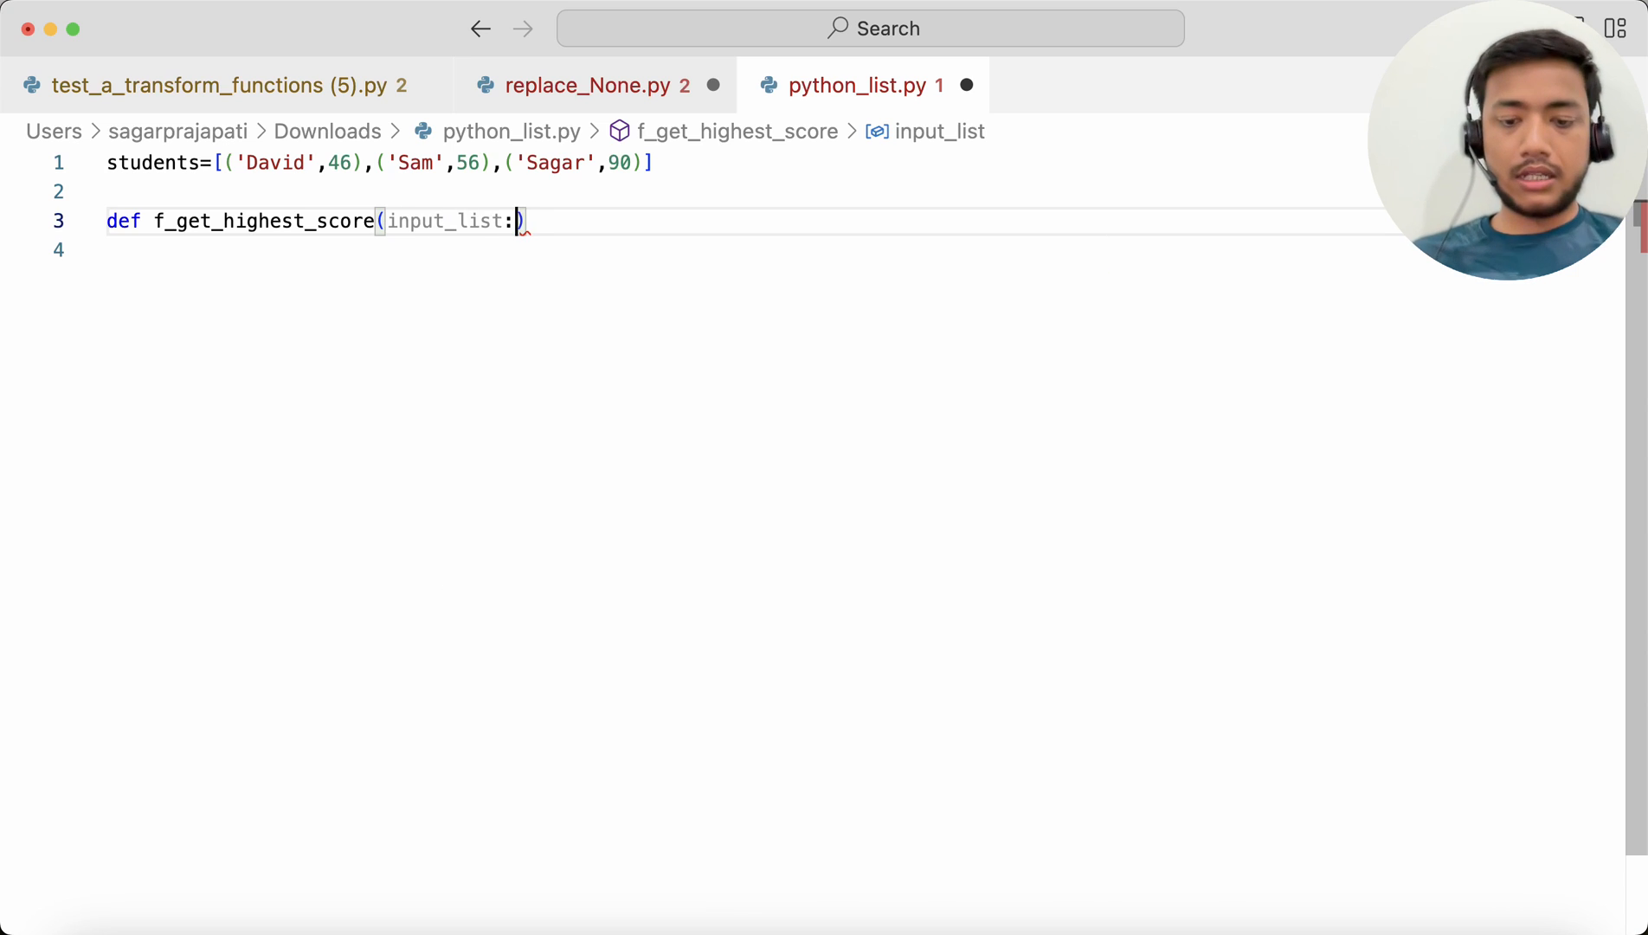
{"action": "type", "text": "list"}
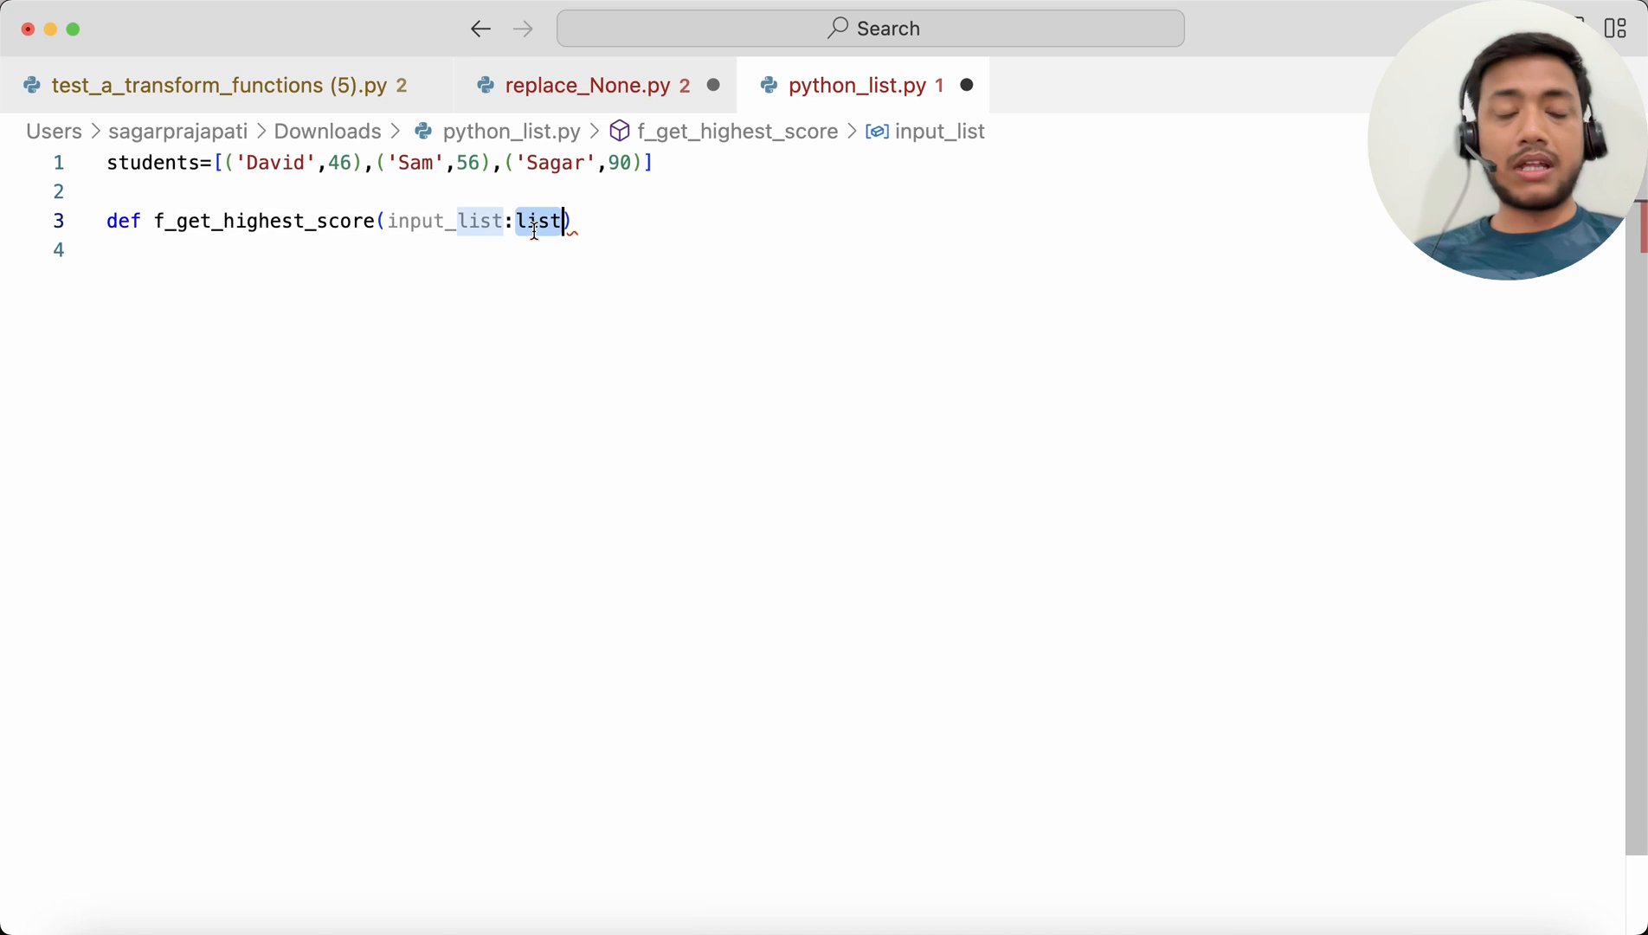
{"action": "type", "text": ":"}
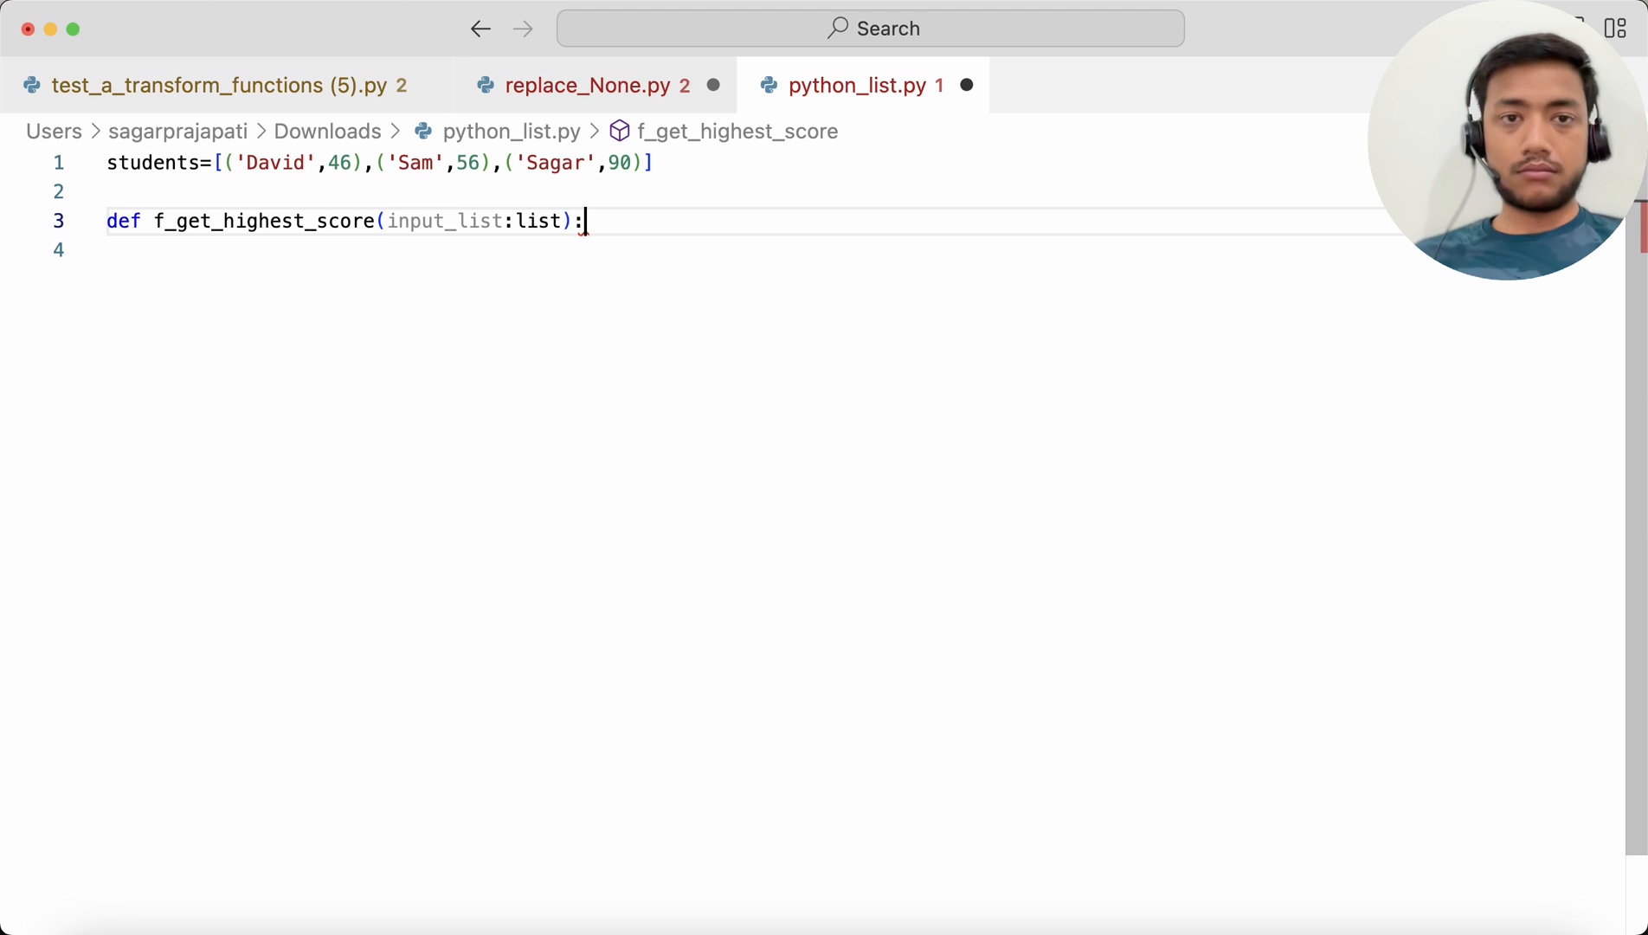
{"action": "type", "text": "if"}
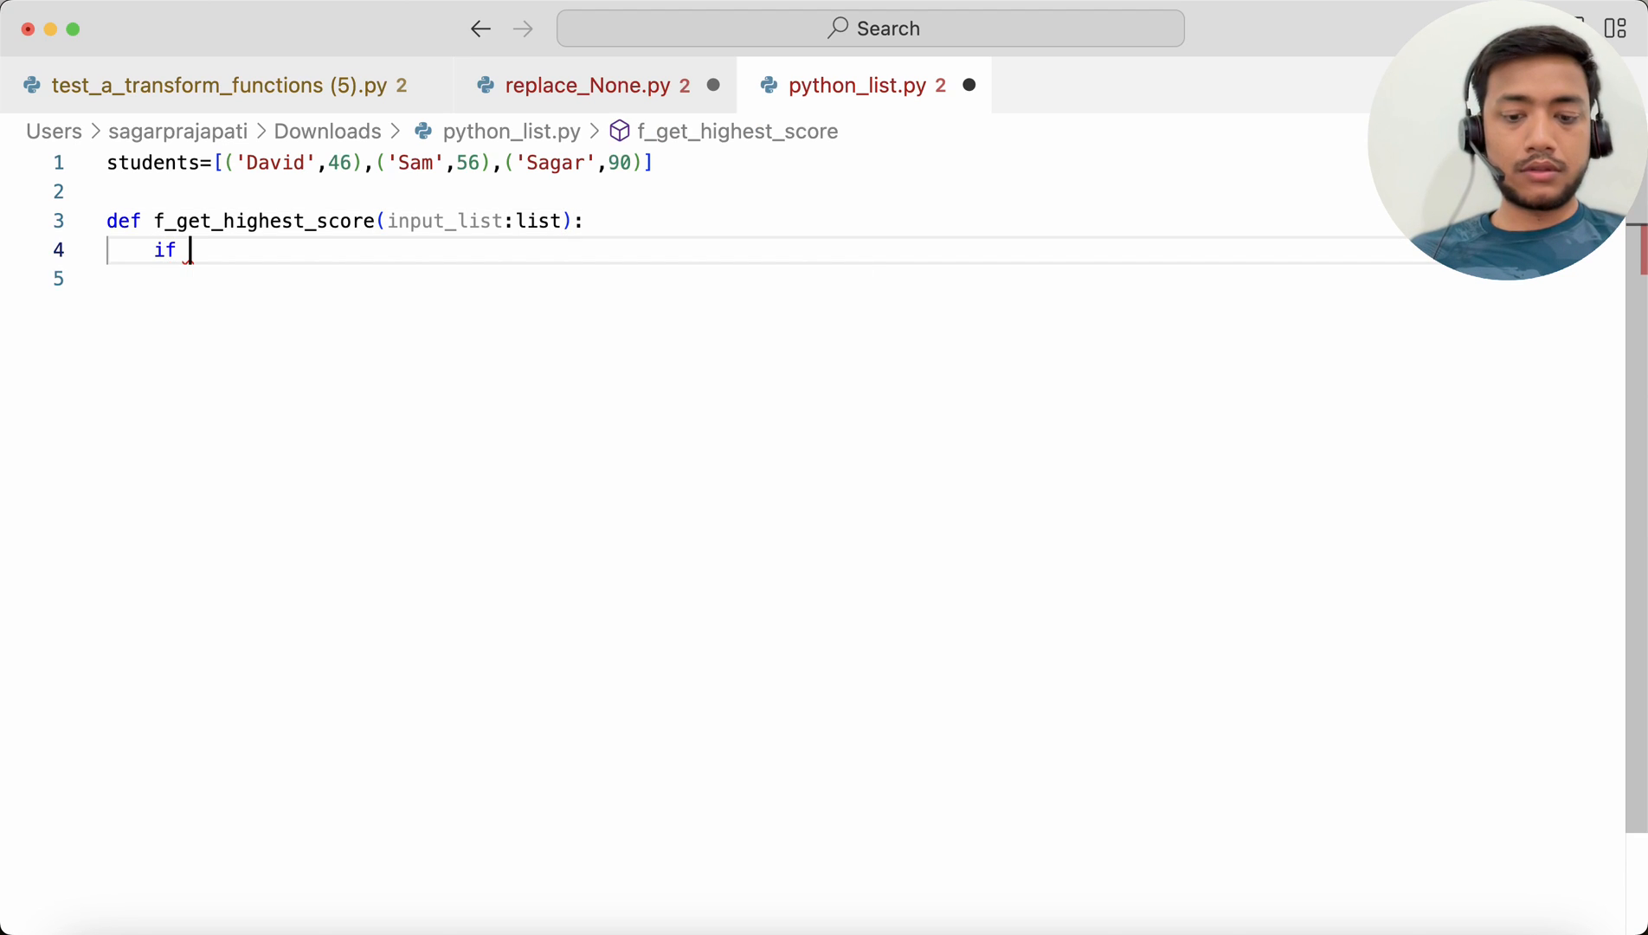
Add if len(input_list)==0: so the function returns [] for an empty list.
{"action": "type", "text": "len("}
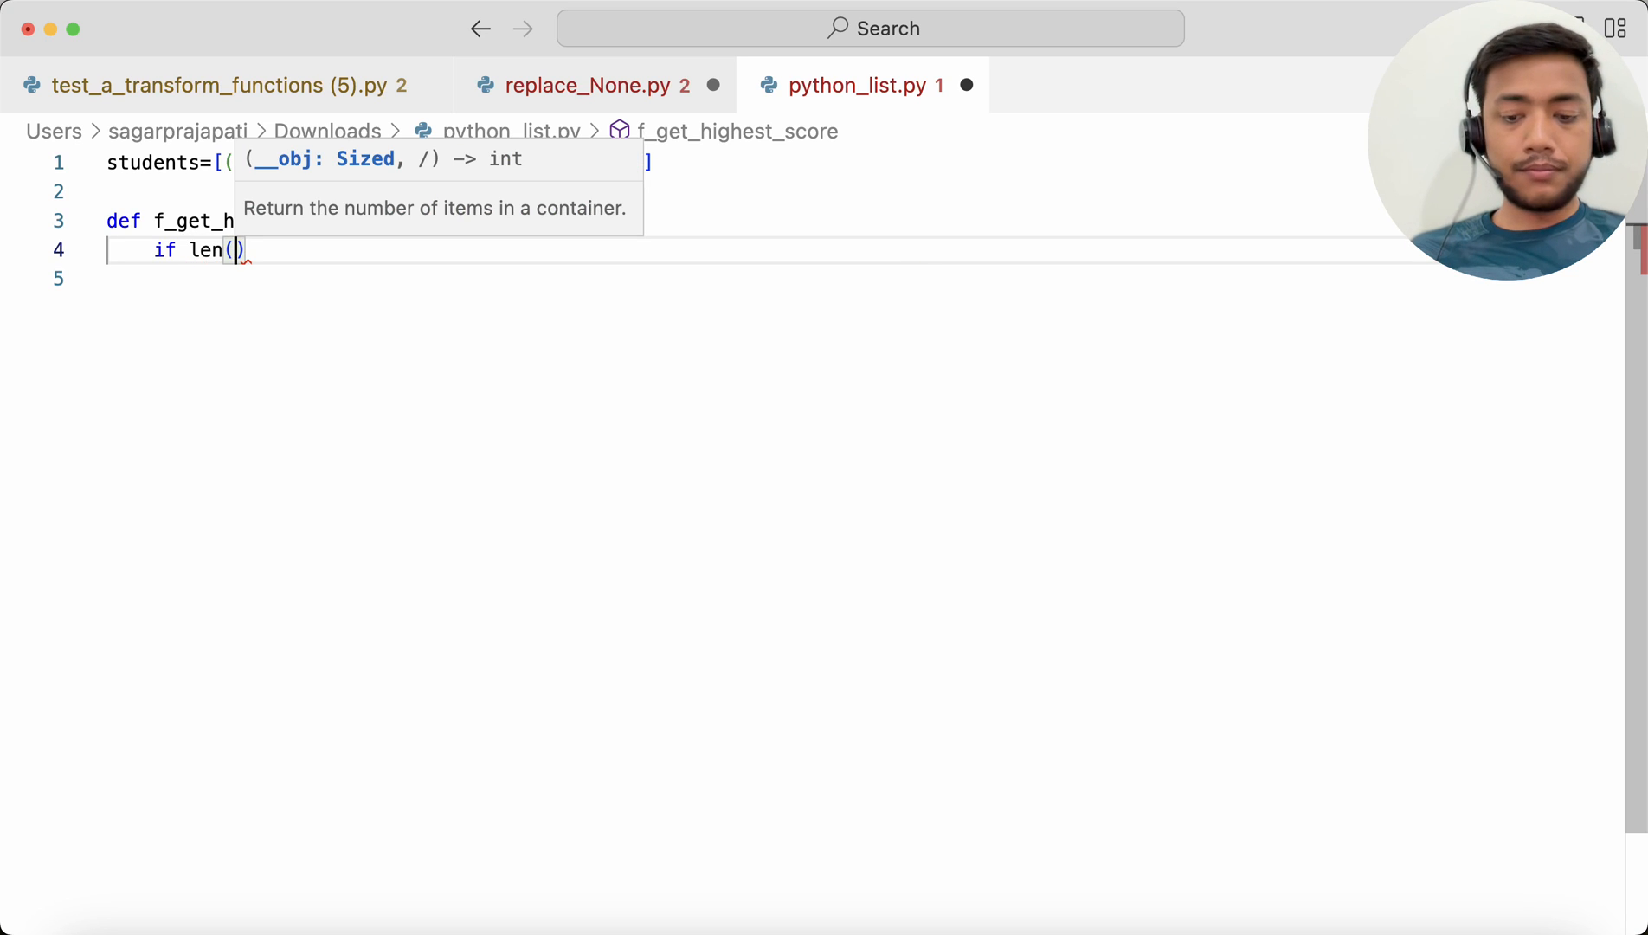
{"action": "type", "text": "i"}
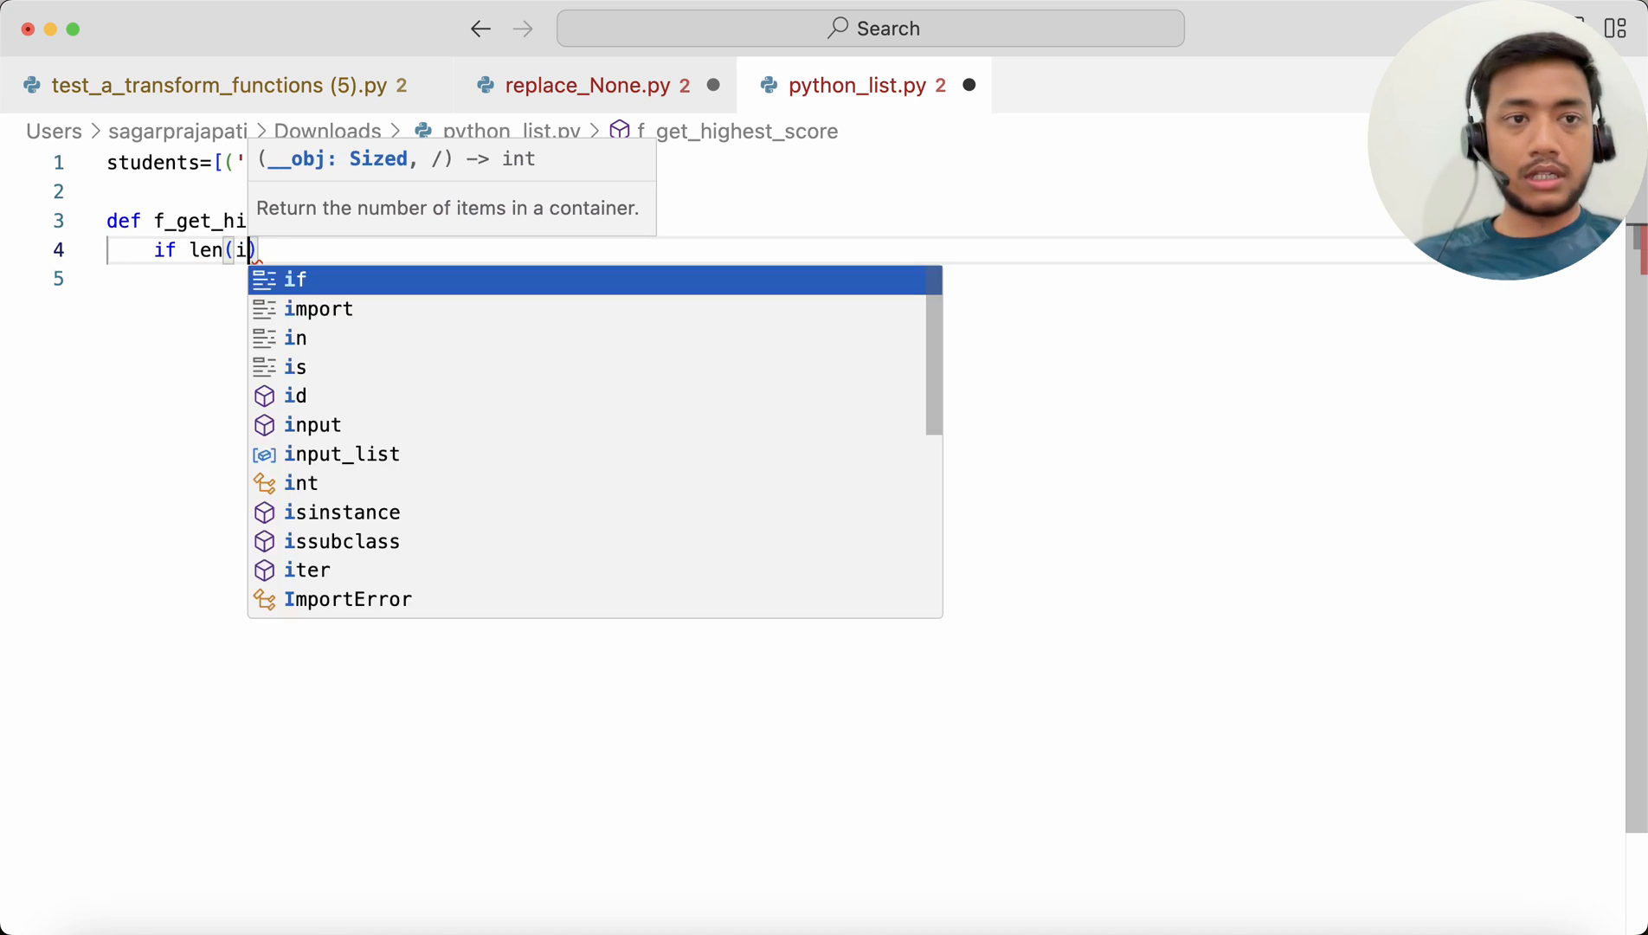
{"action": "left_click", "coordinate": [341, 454]}
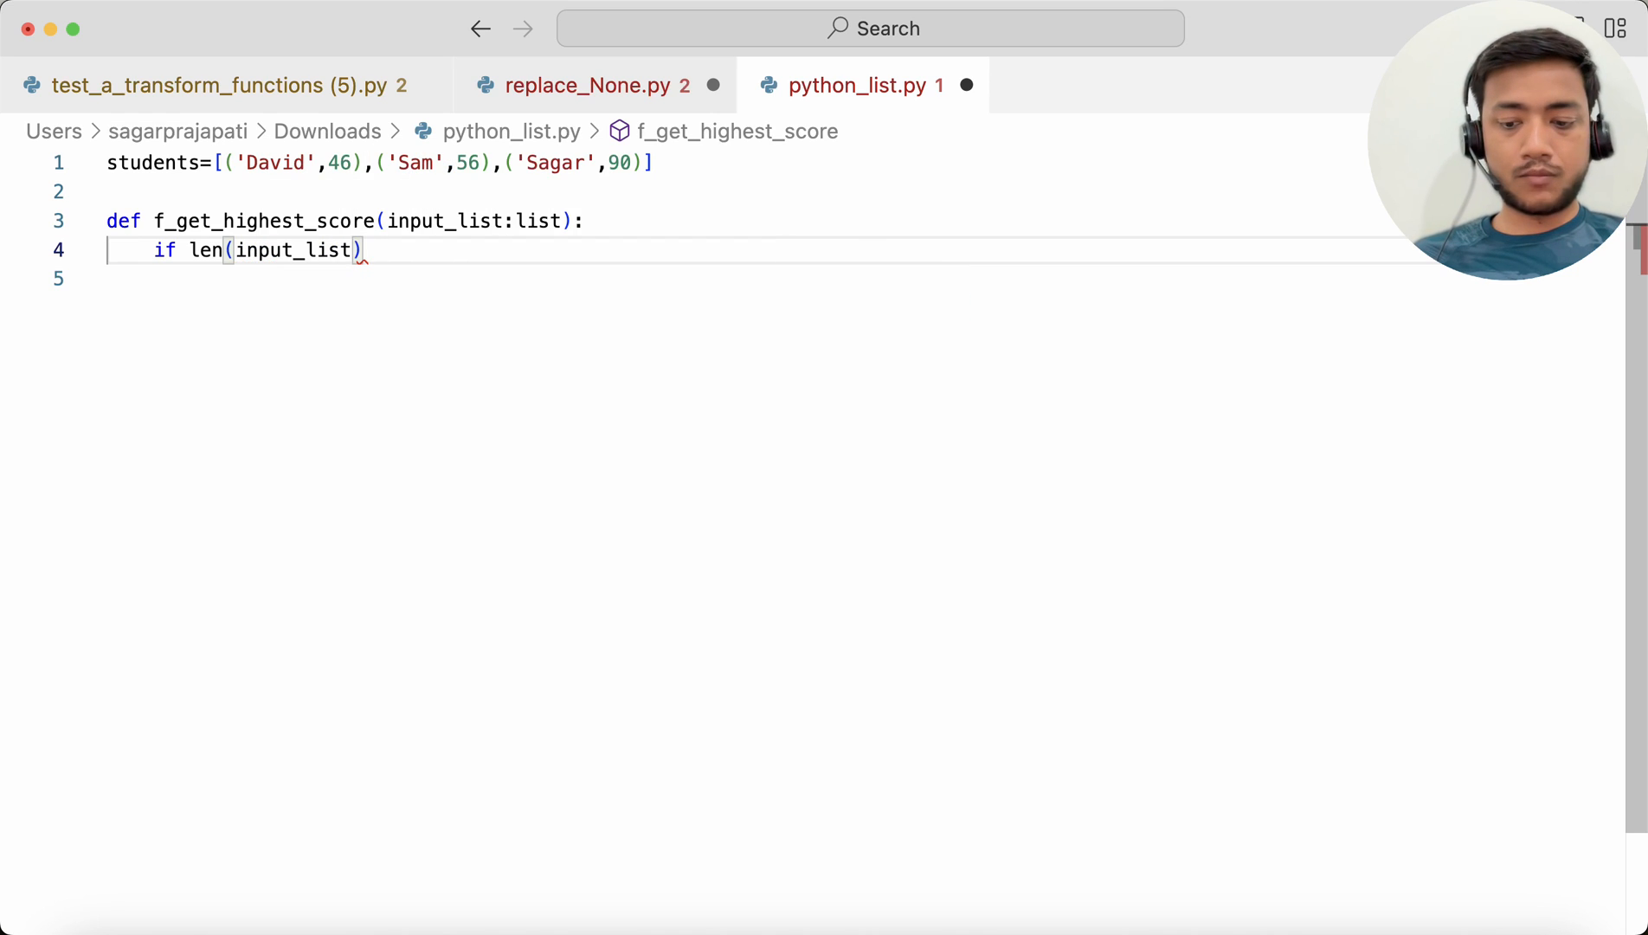
{"action": "type", "text": "==0"}
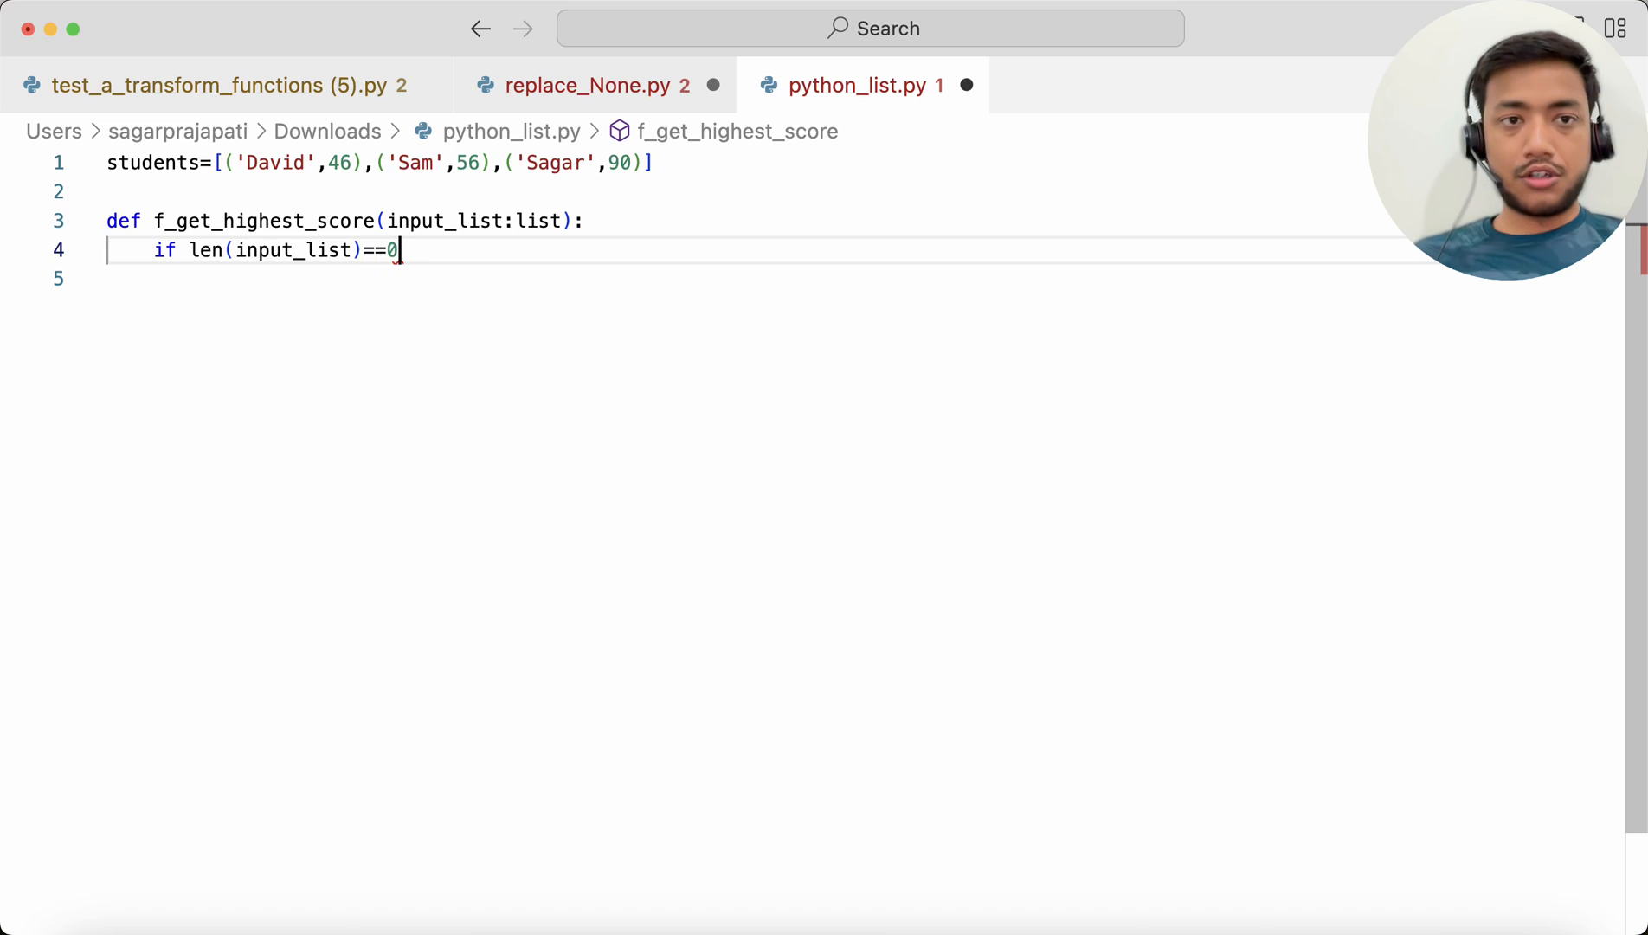
{"action": "type", "text": ":"}
{"action": "left_click", "coordinate": [800, 279]}
{"action": "type", "text": "return []"}
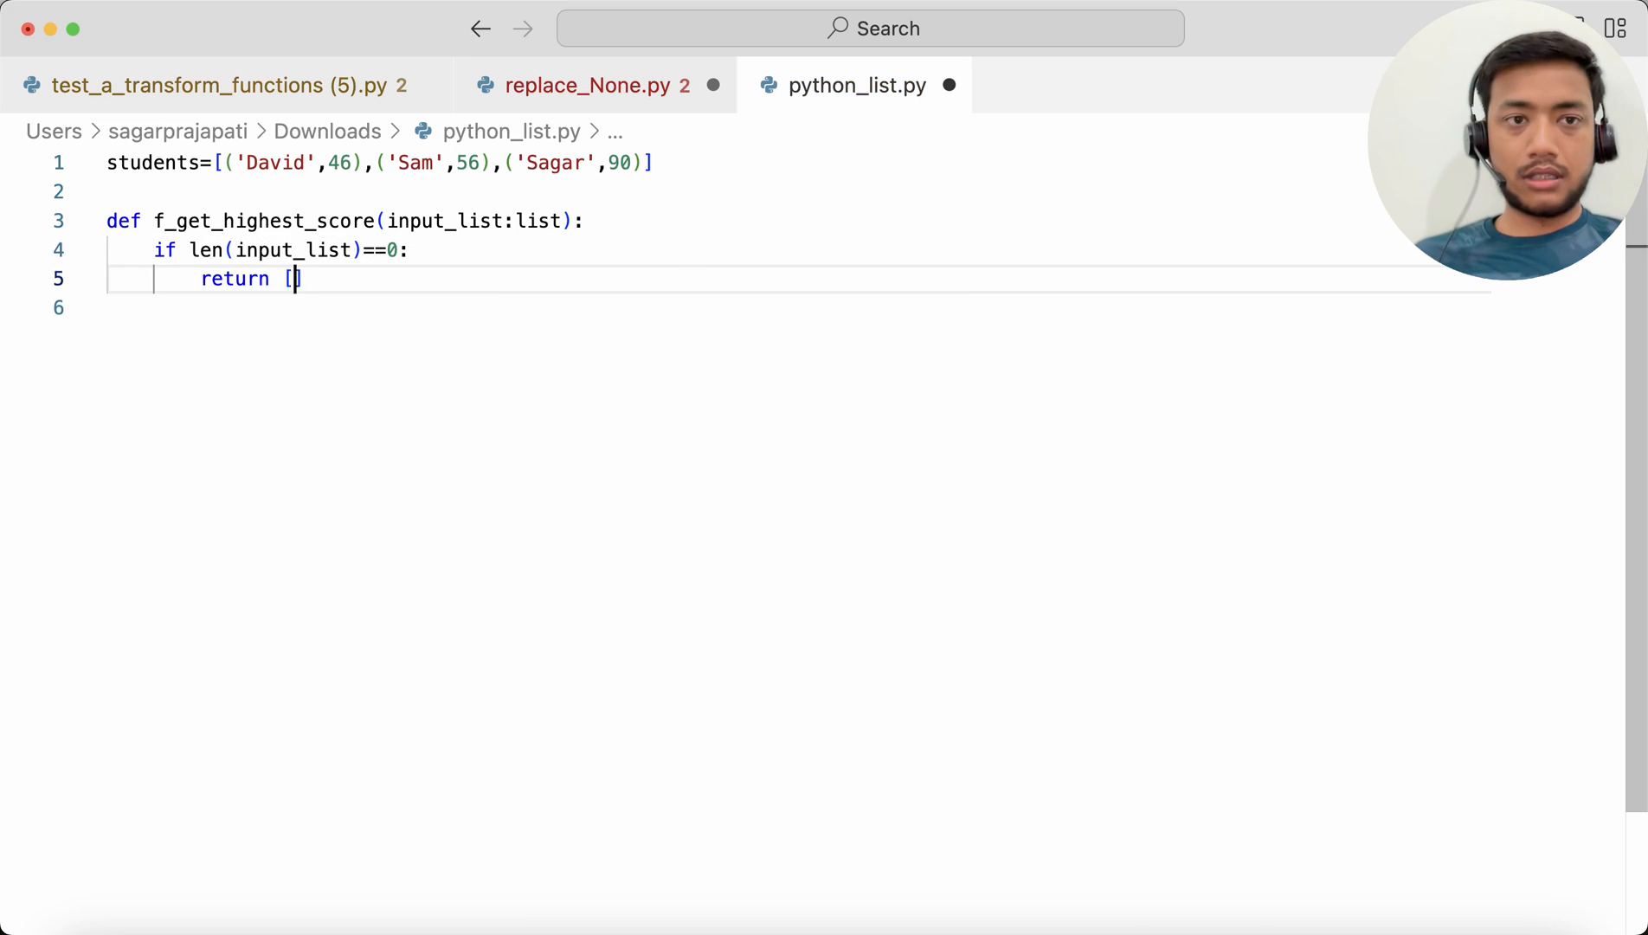
{"action": "key", "text": "Return"}
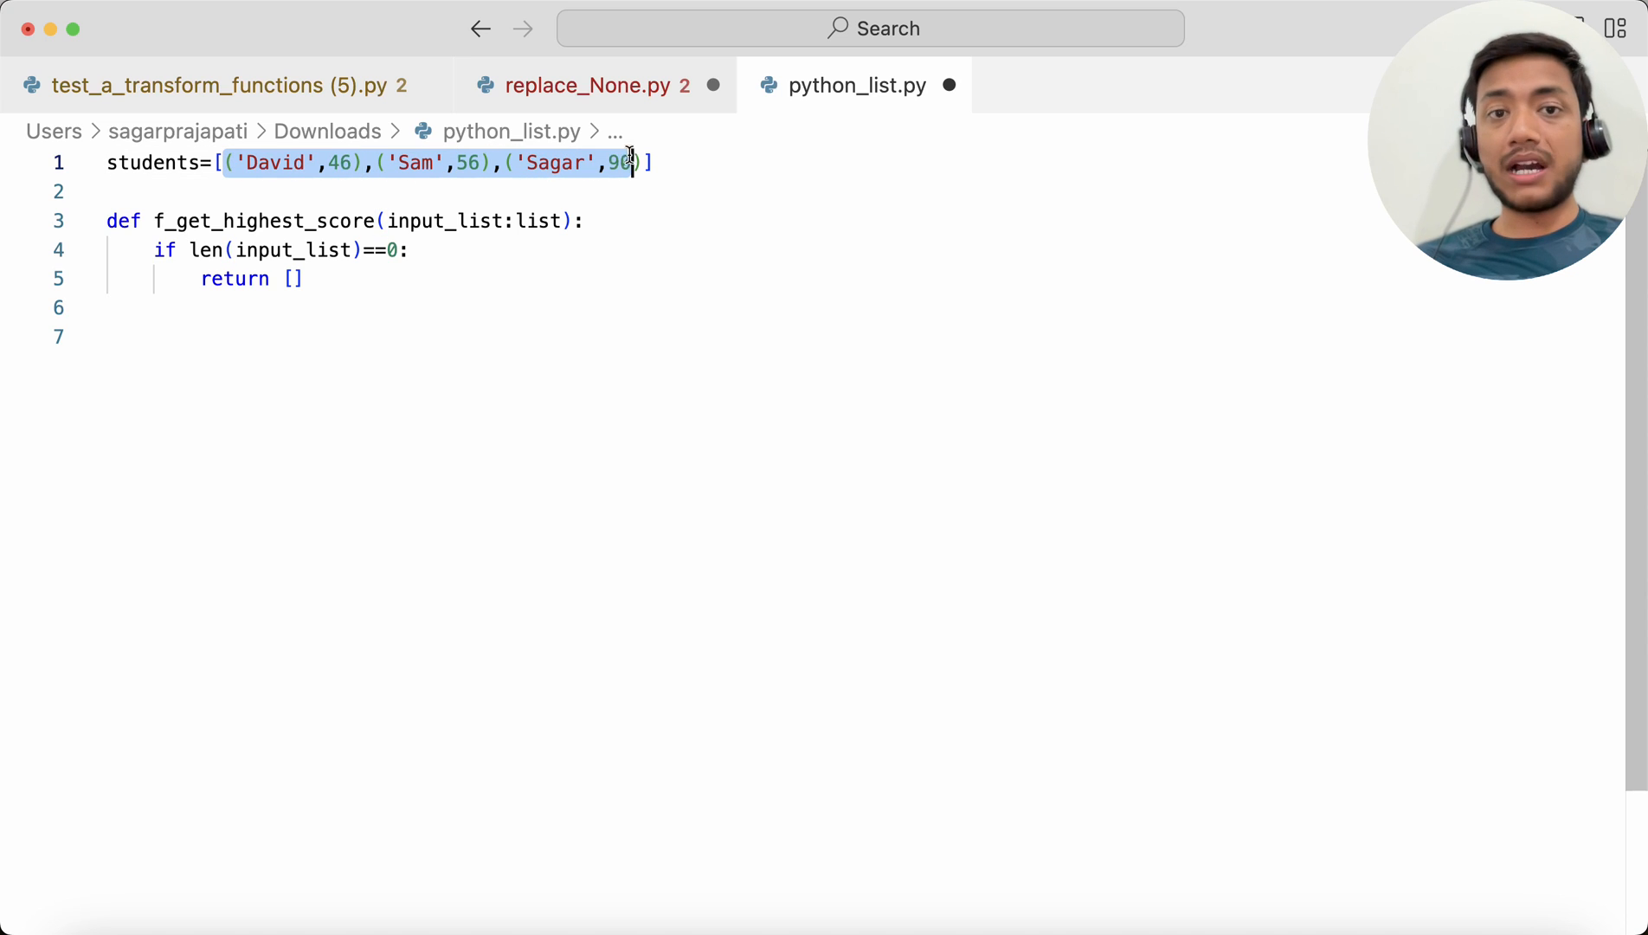
Type max_marks=for name,marks in input_list on the blank line inside the function.
{"action": "left_click", "coordinate": [157, 307]}
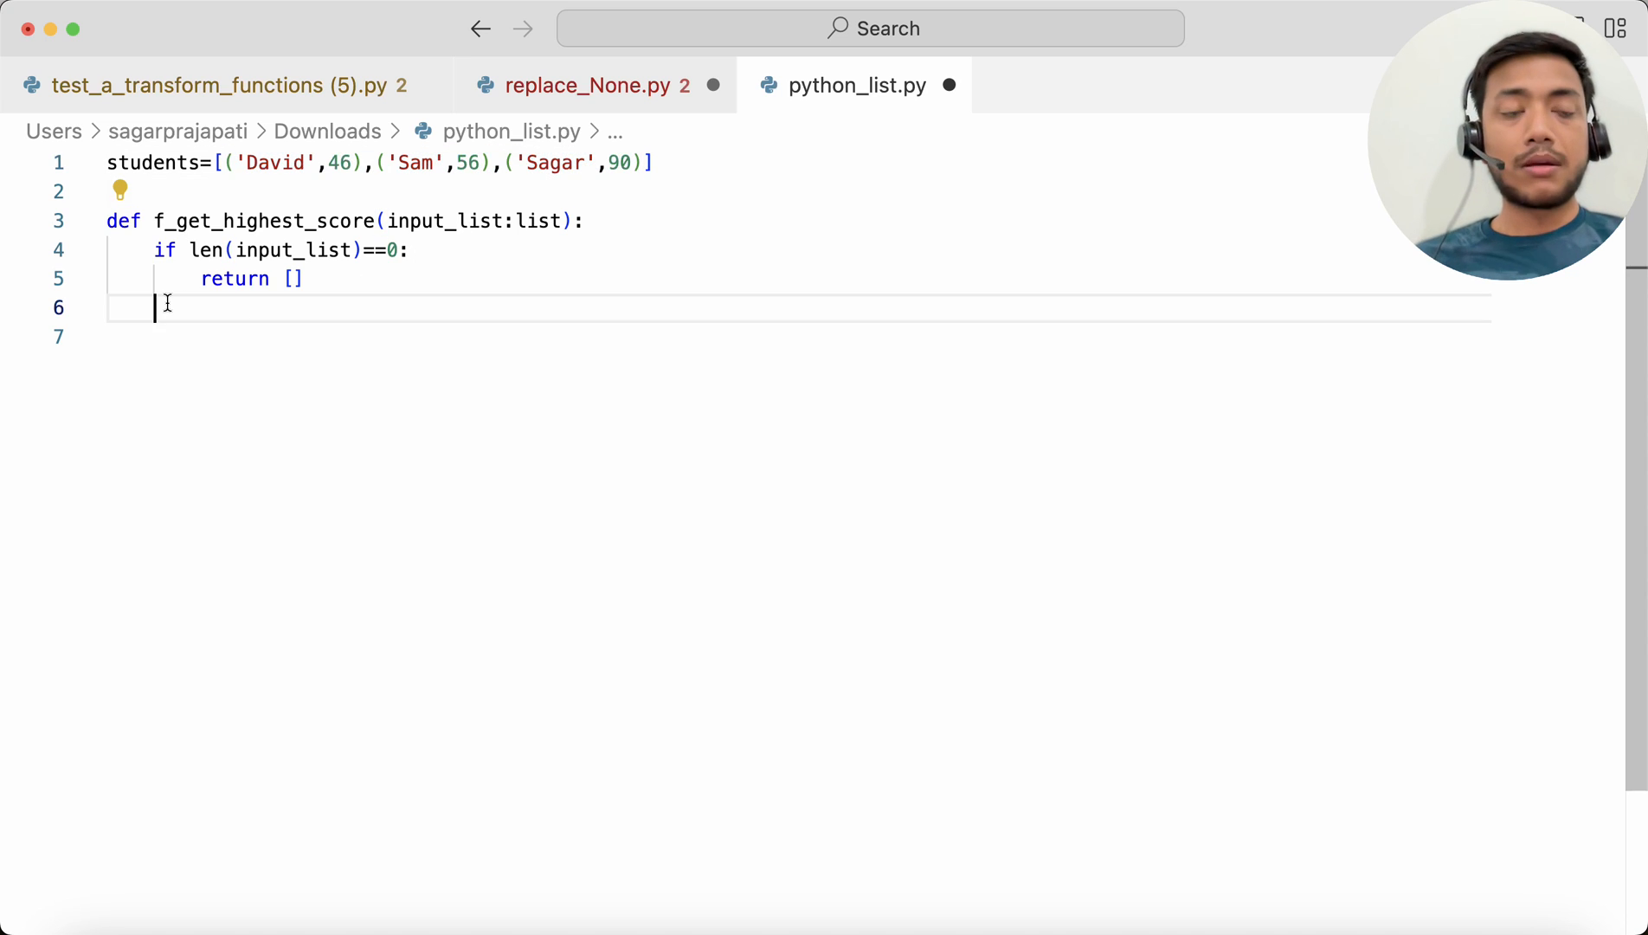
{"action": "type", "text": "max"}
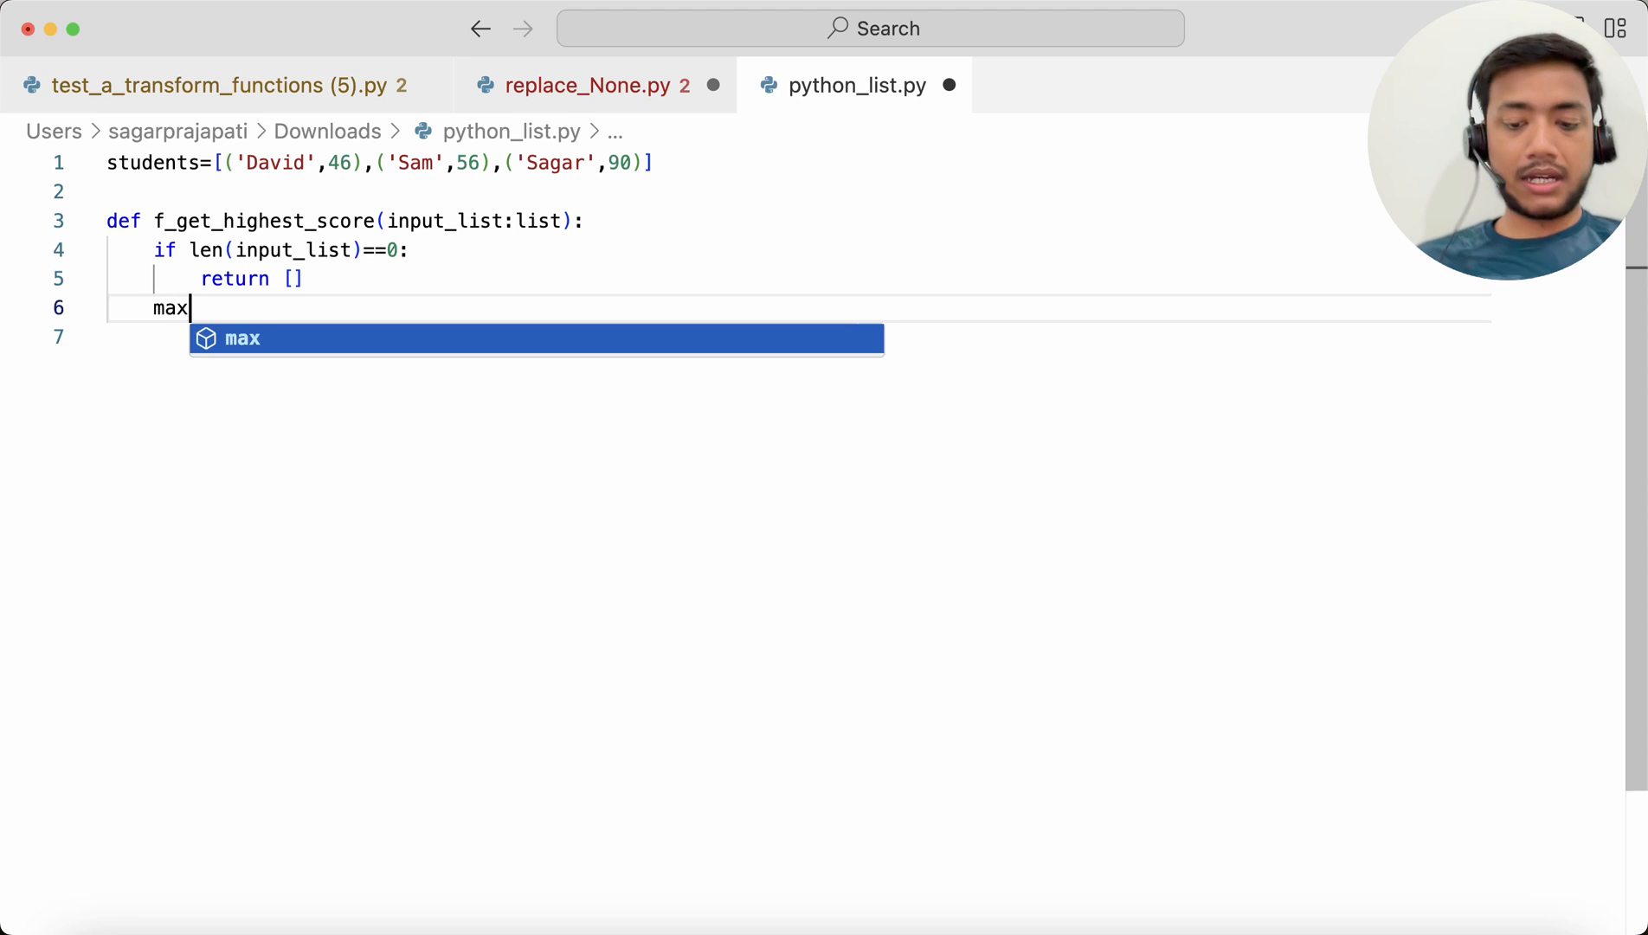
{"action": "type", "text": "_marks"}
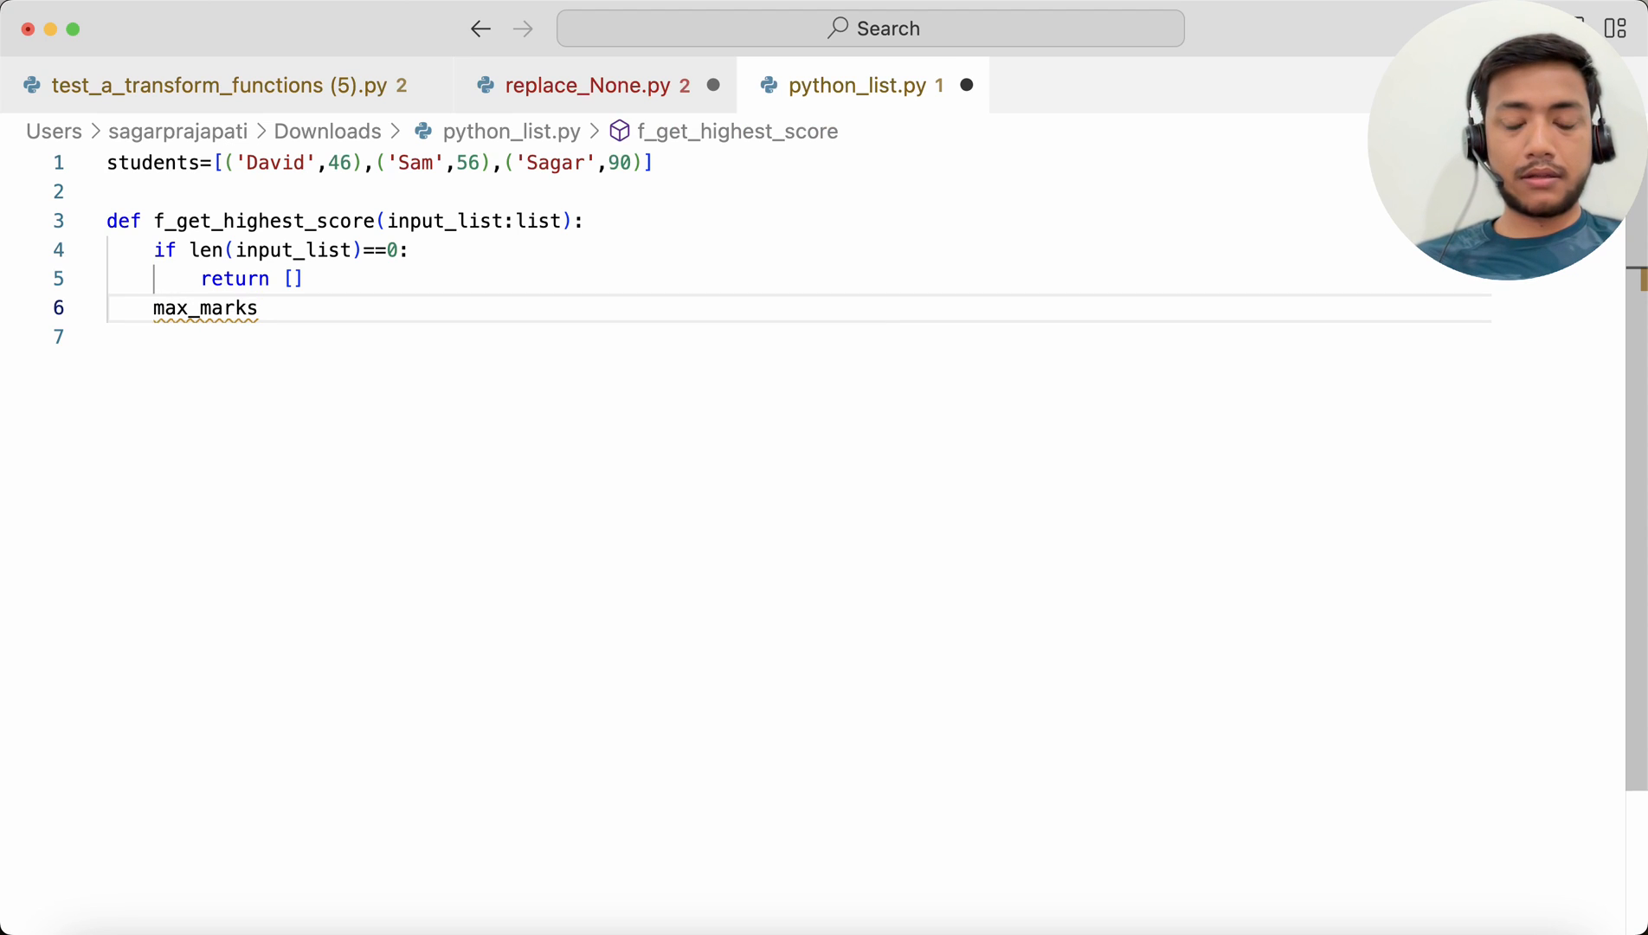
{"action": "type", "text": "="}
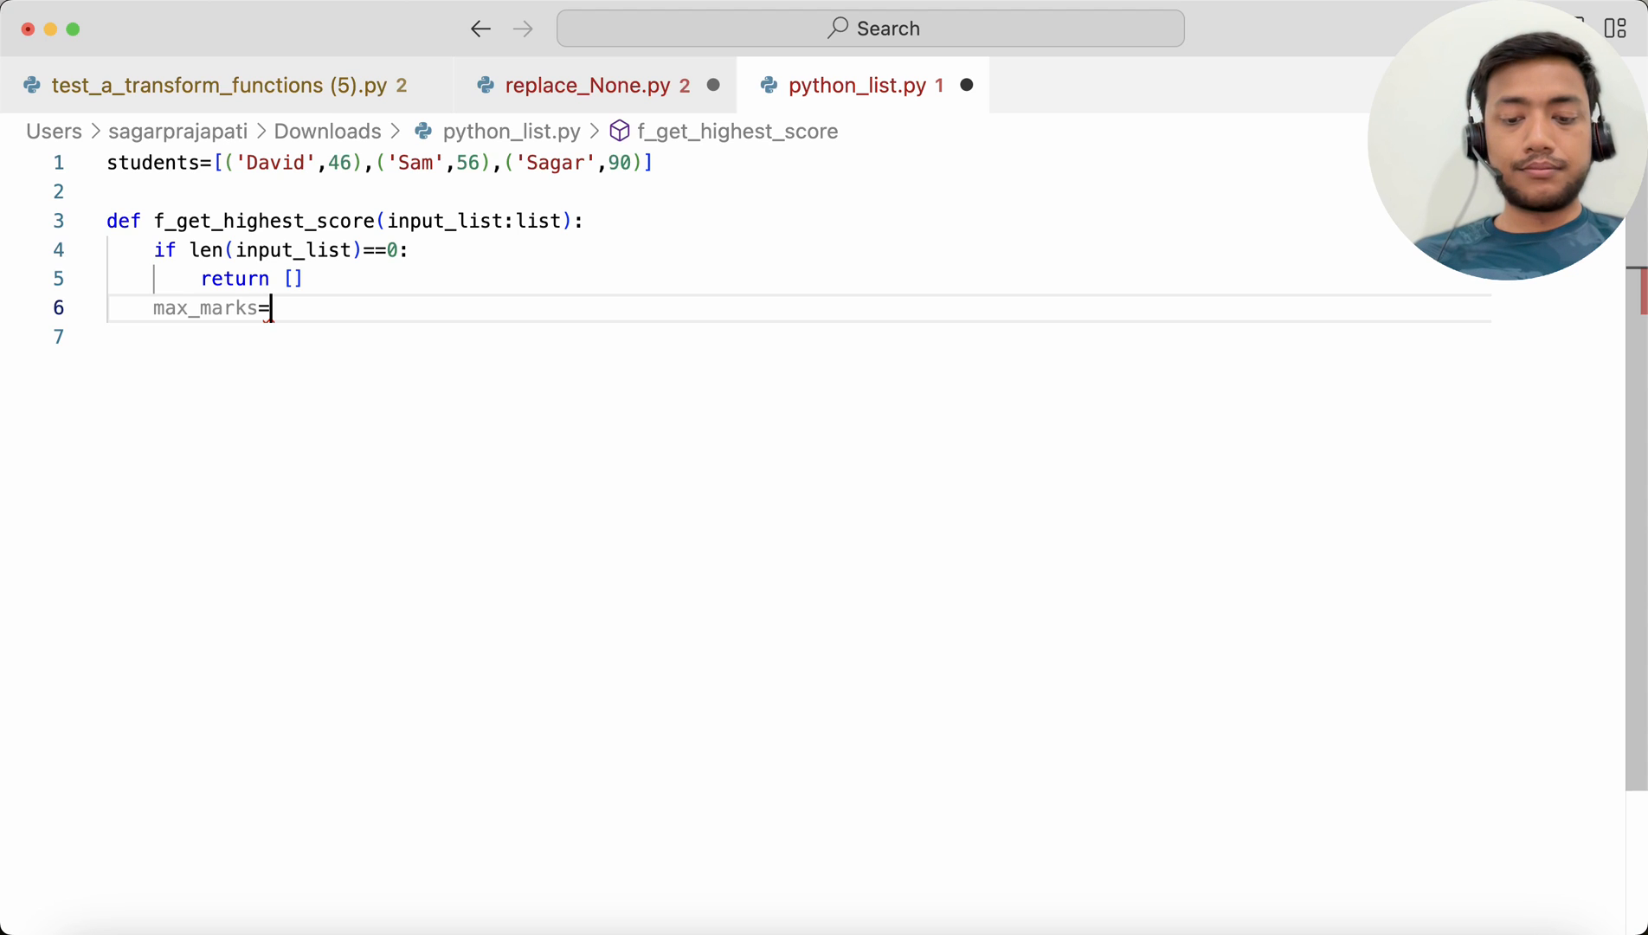
{"action": "type", "text": "for"}
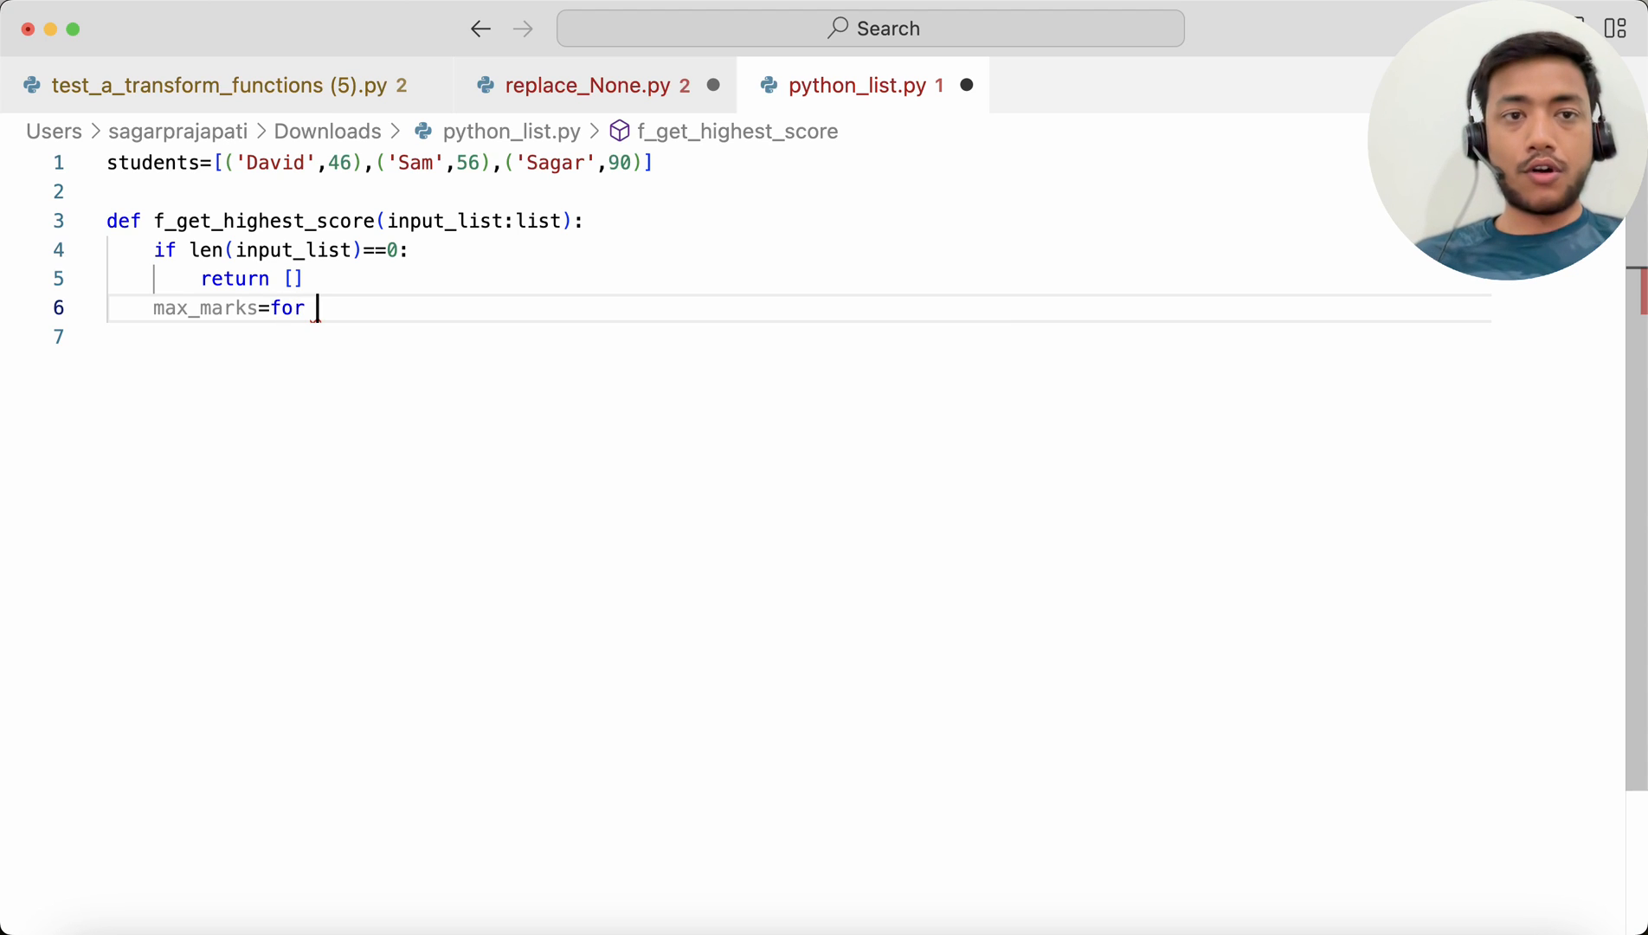
{"action": "type", "text": "name"}
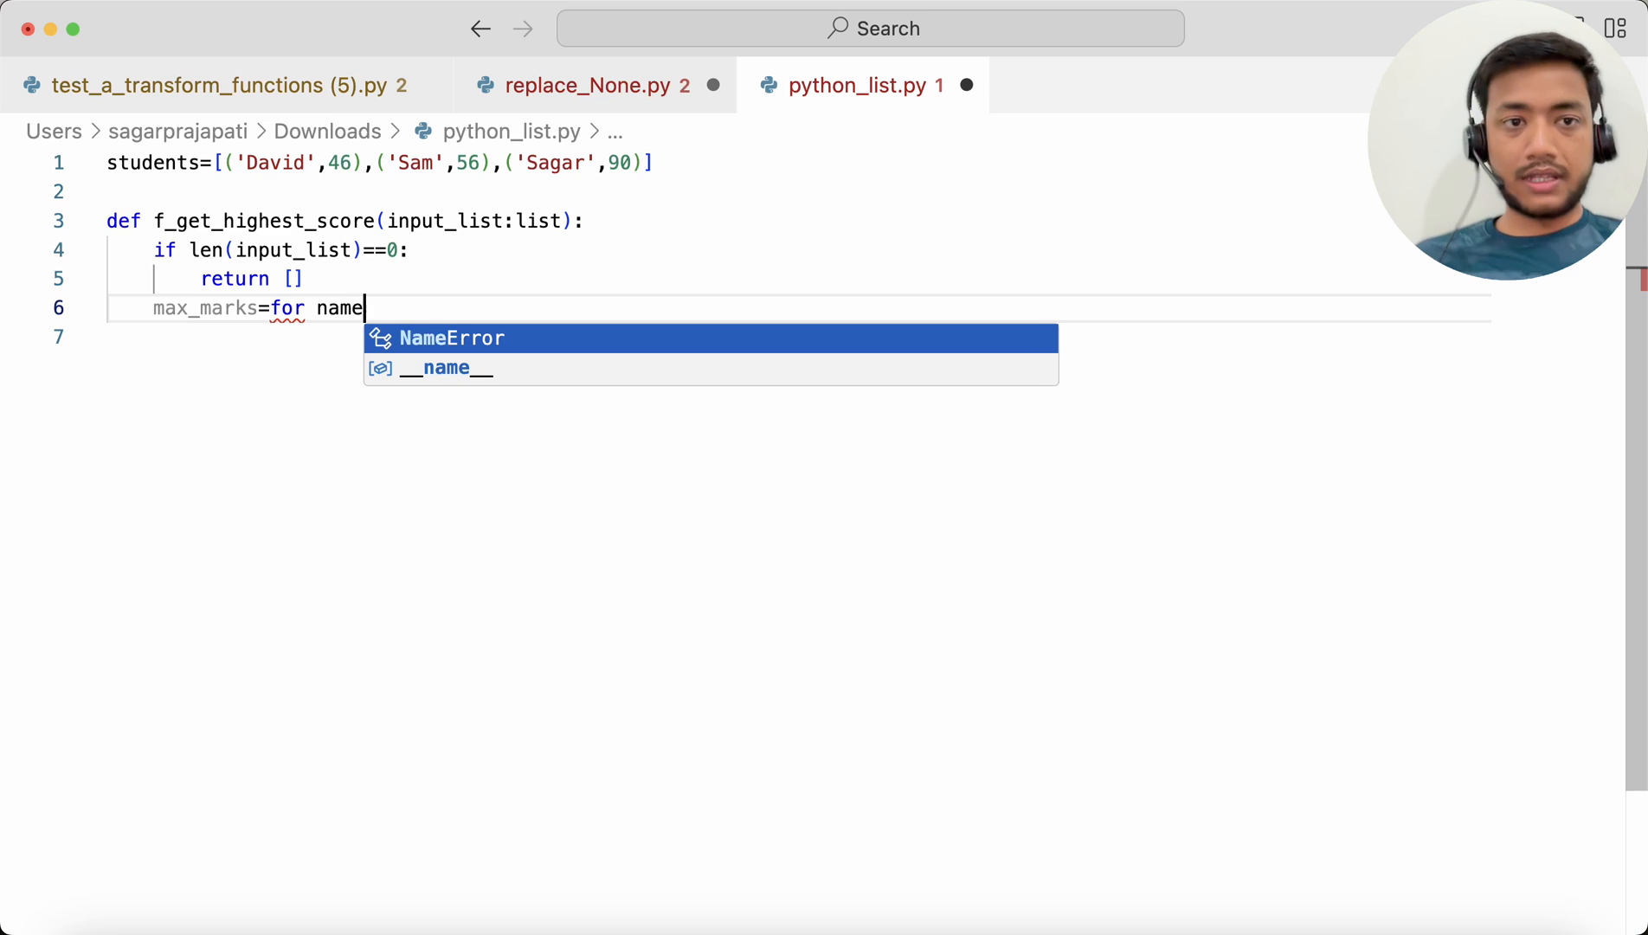
{"action": "type", "text": ",m"}
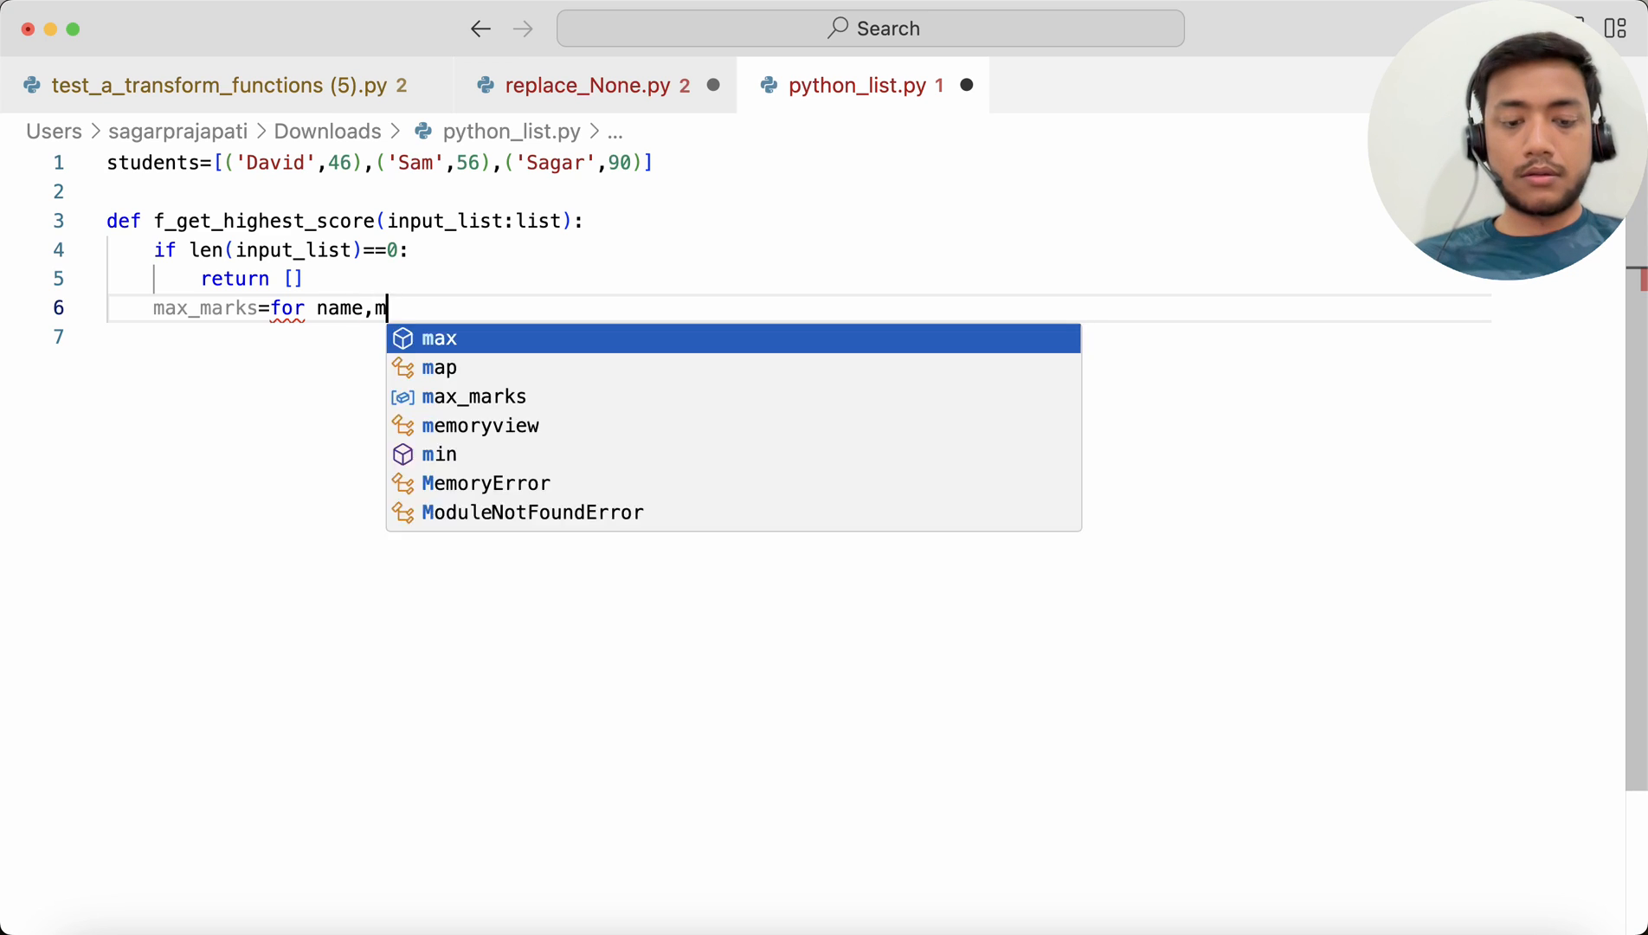
{"action": "type", "text": "arks in"}
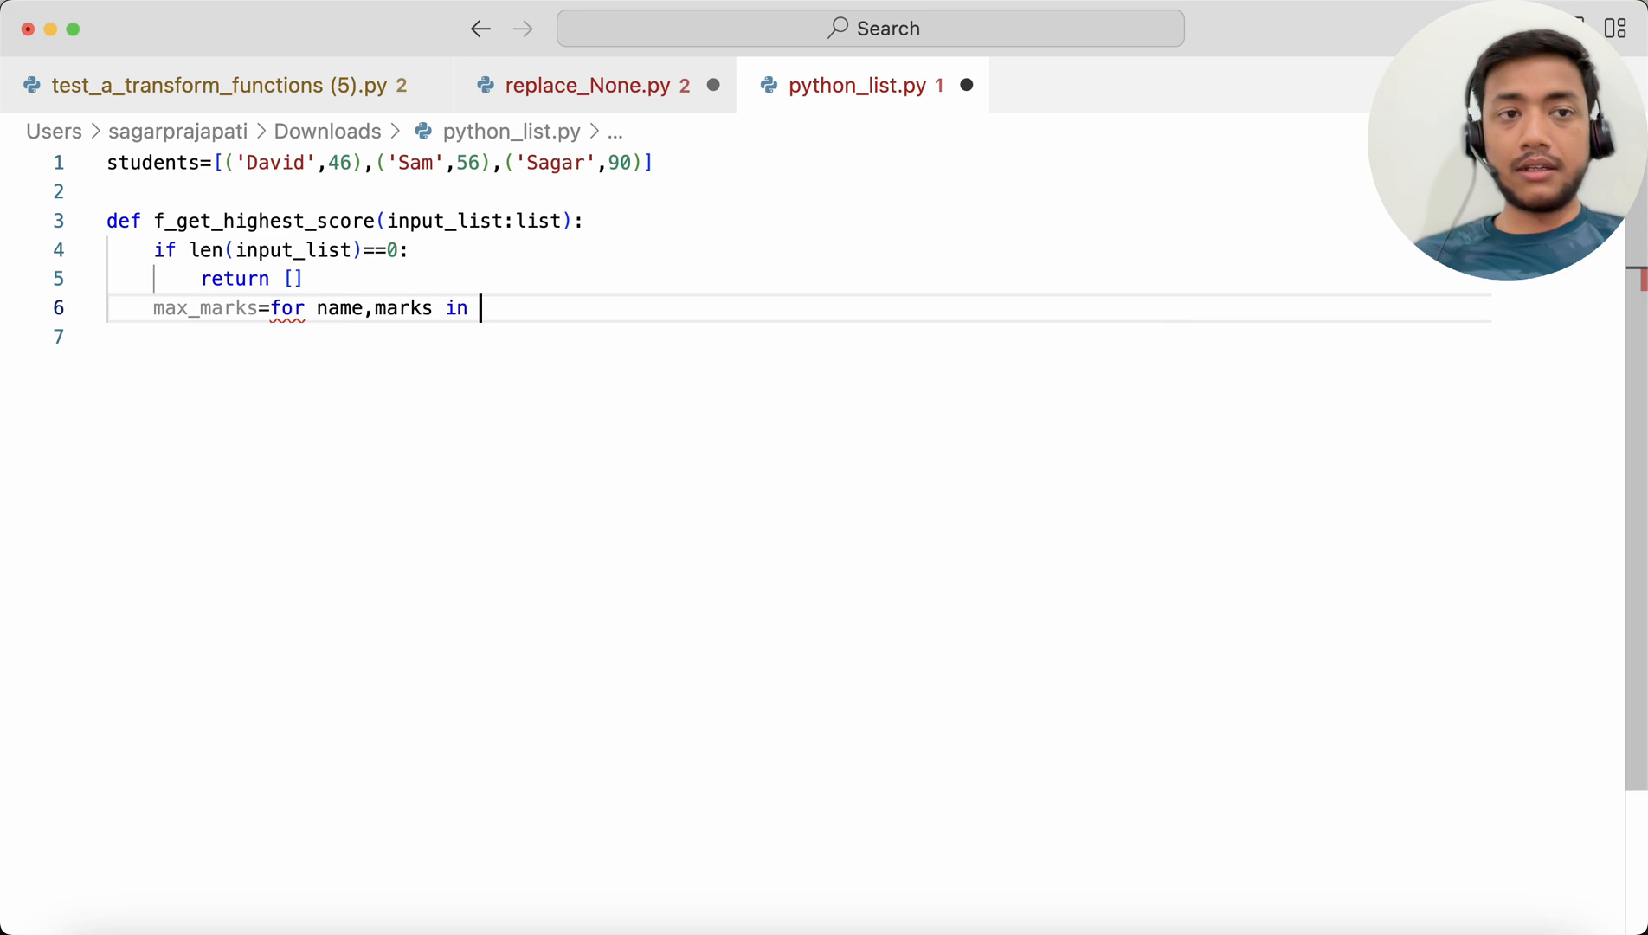
{"action": "type", "text": "input"}
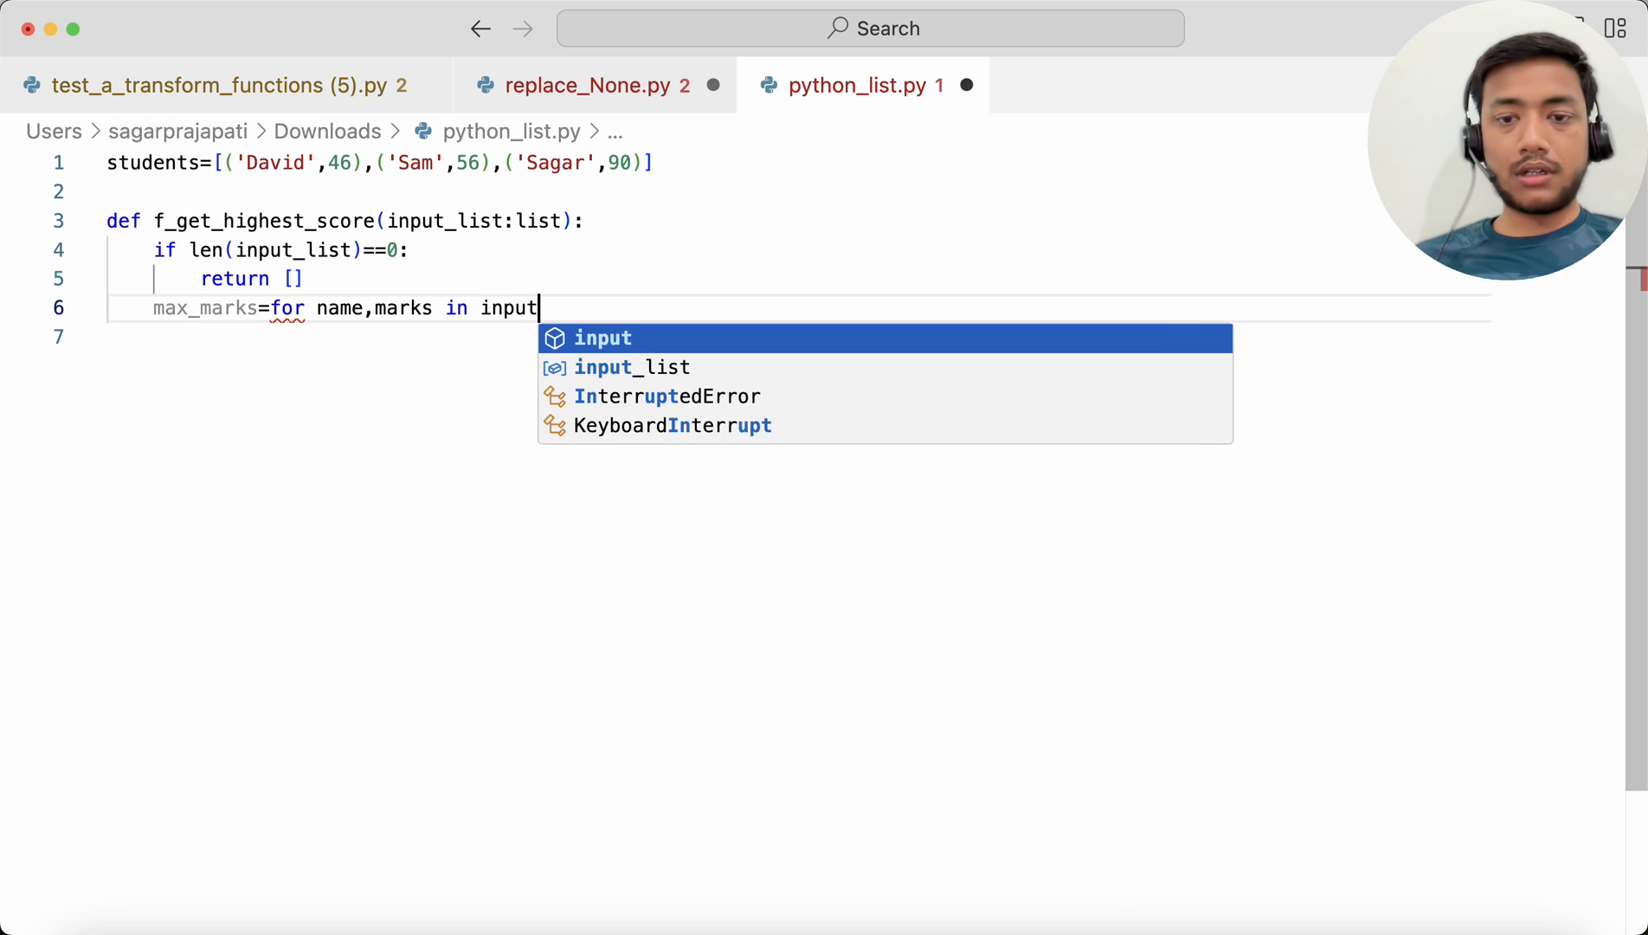
{"action": "left_click", "coordinate": [632, 367]}
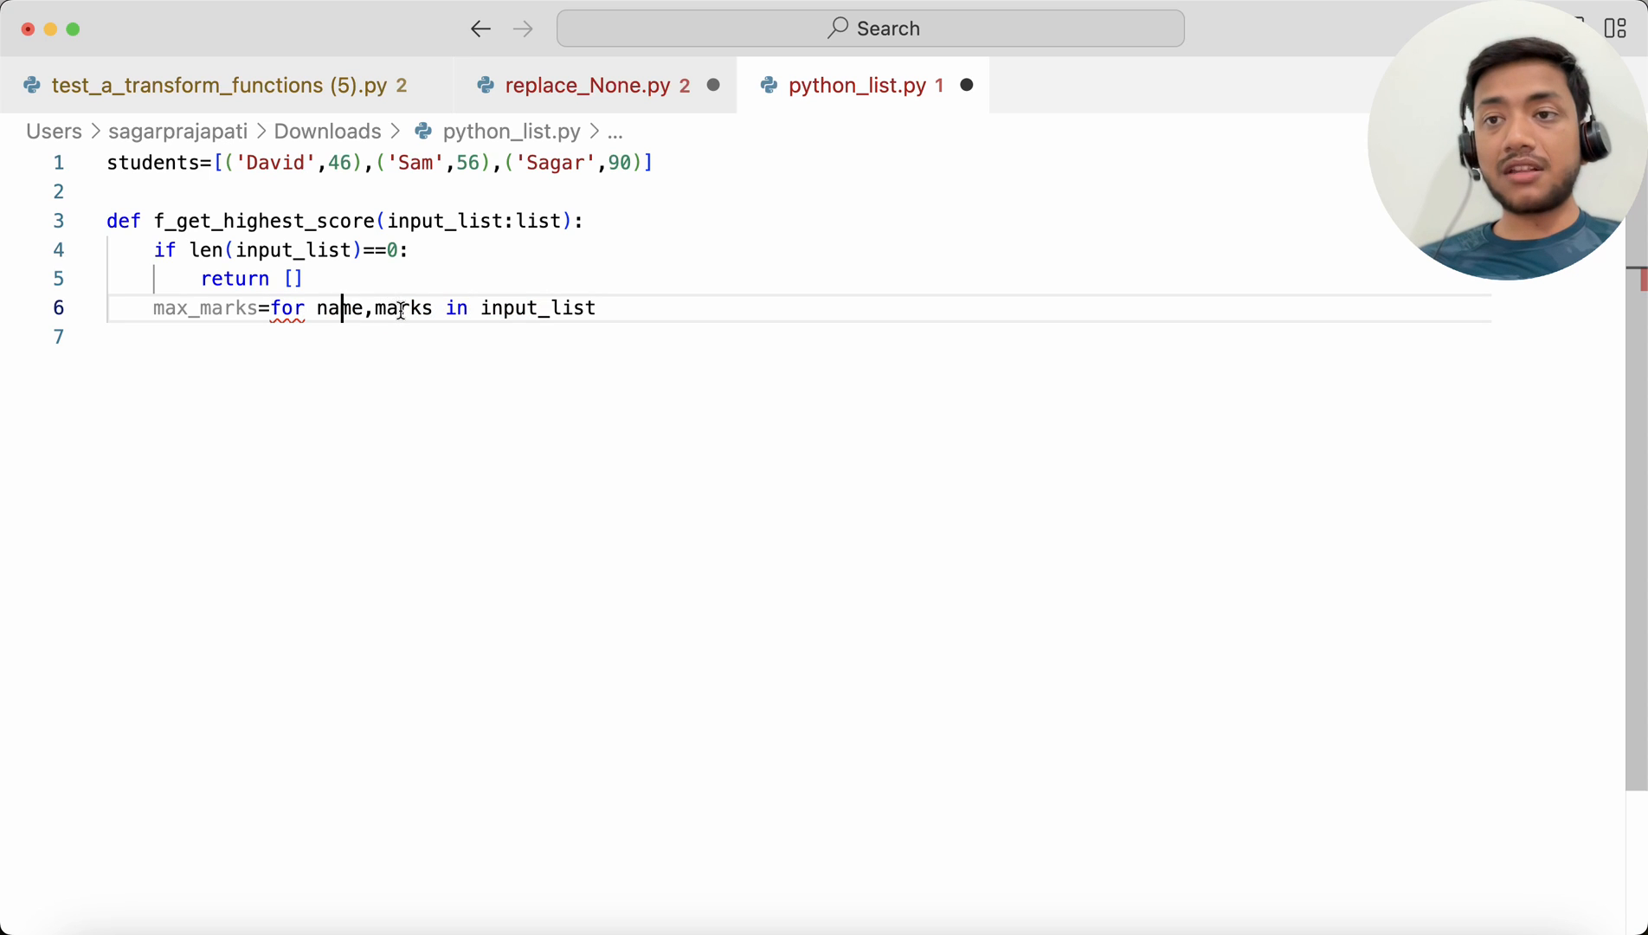
{"action": "double_click", "coordinate": [275, 161]}
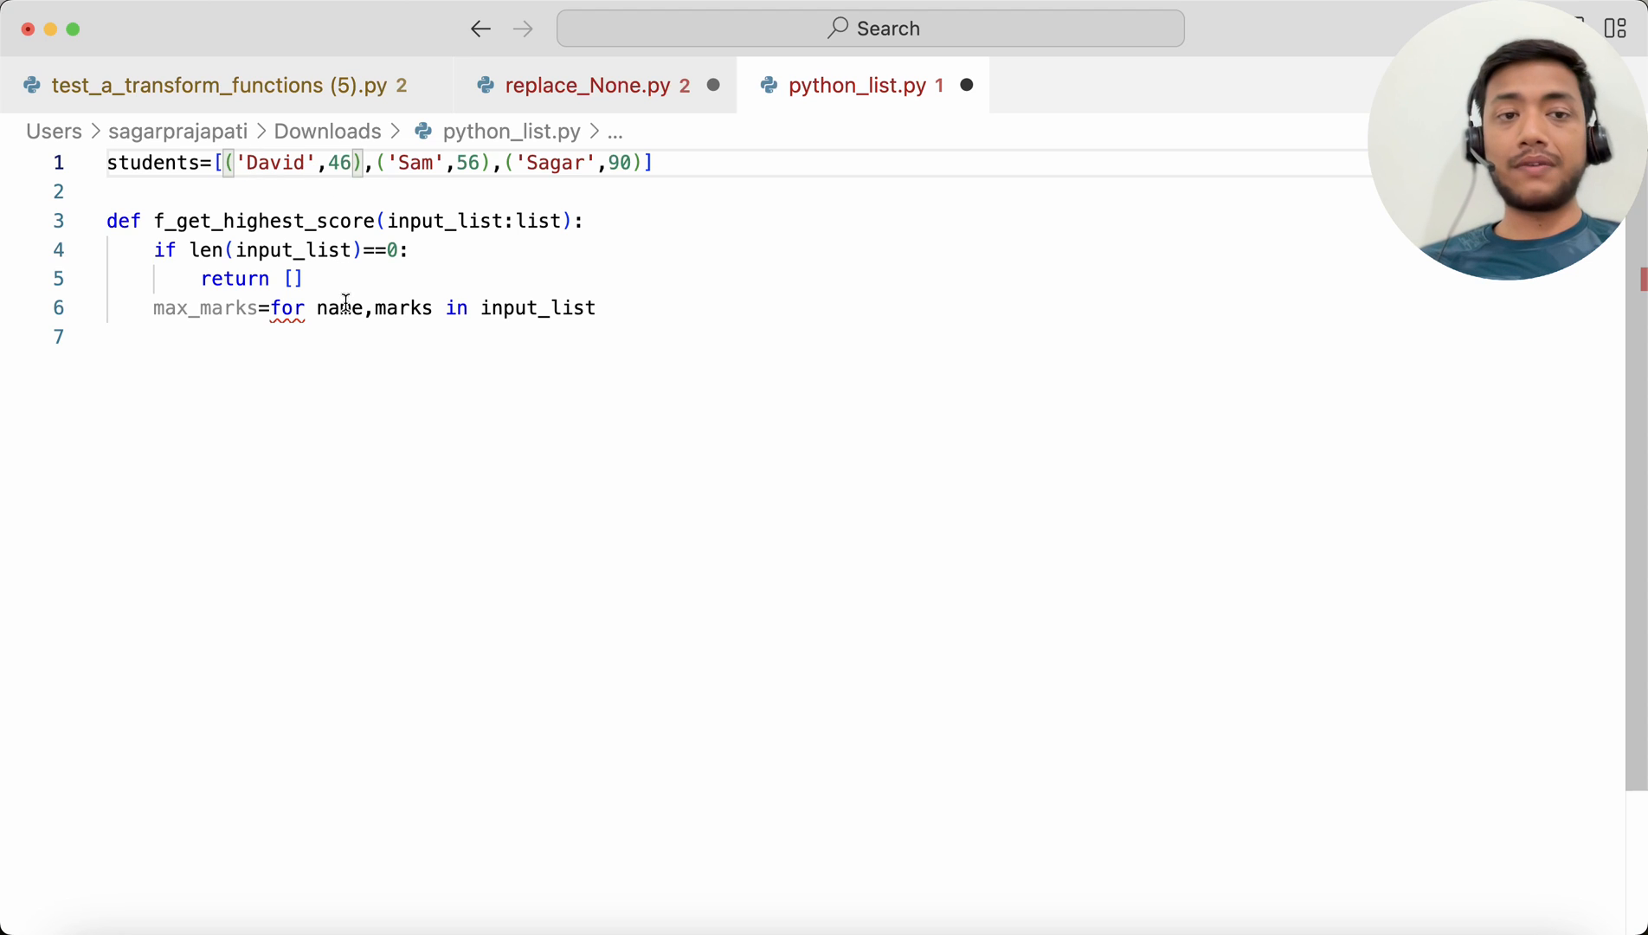
{"action": "double_click", "coordinate": [339, 308]}
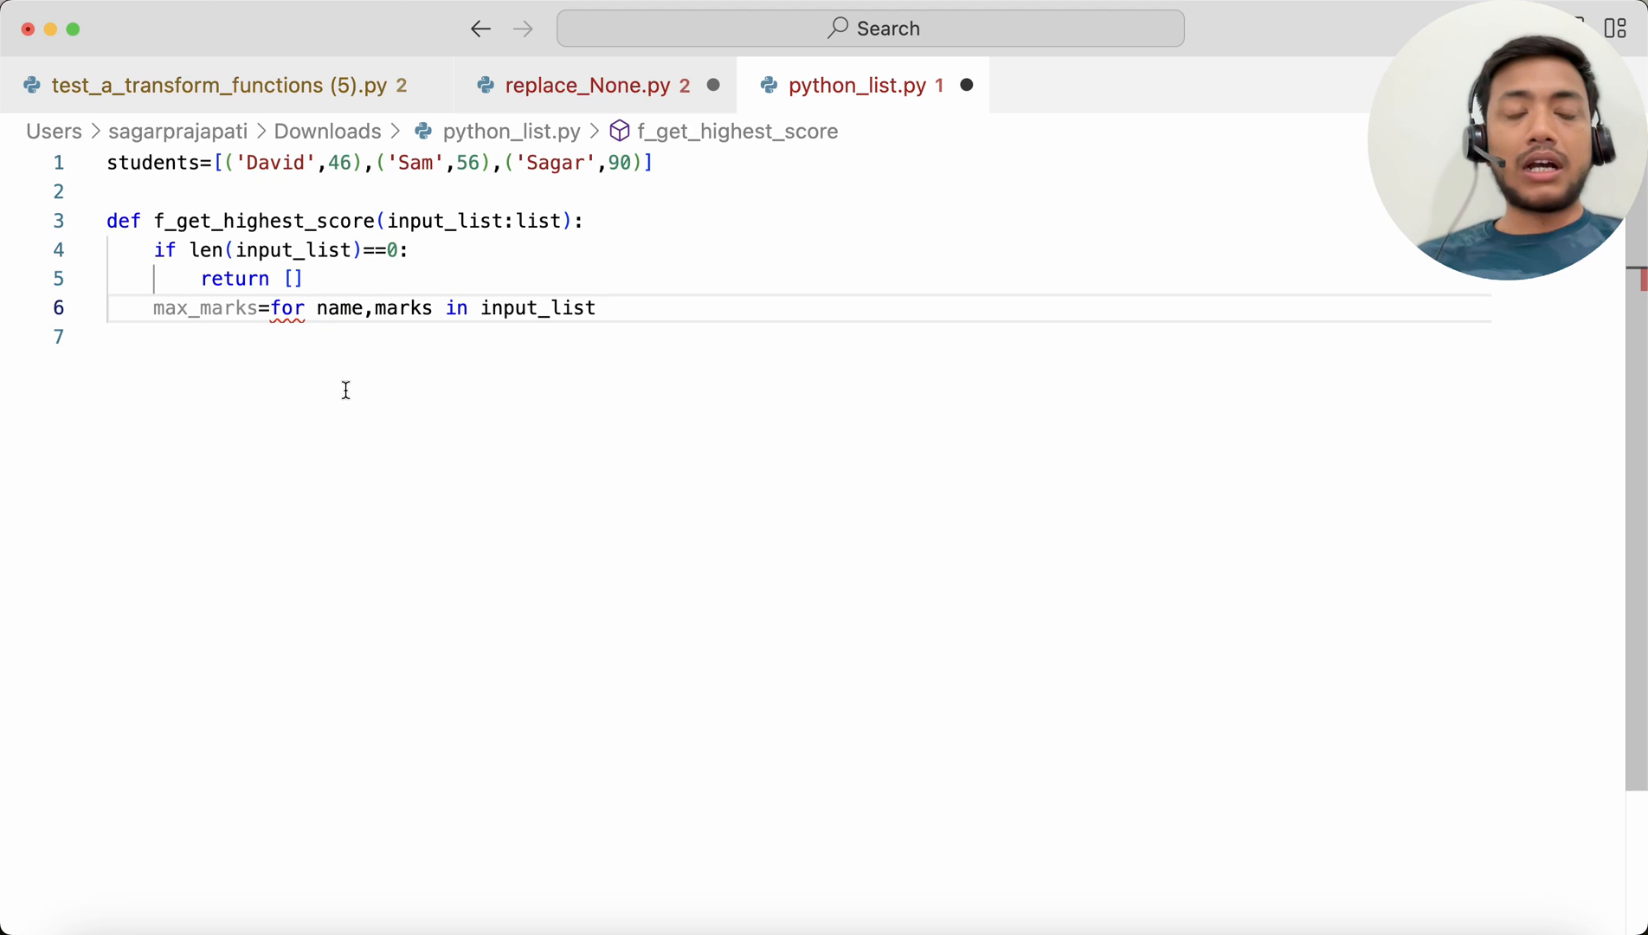
Wrap the marks loop in max() so max_marks holds the top score, Sagar's.
{"action": "type", "text": "nam"}
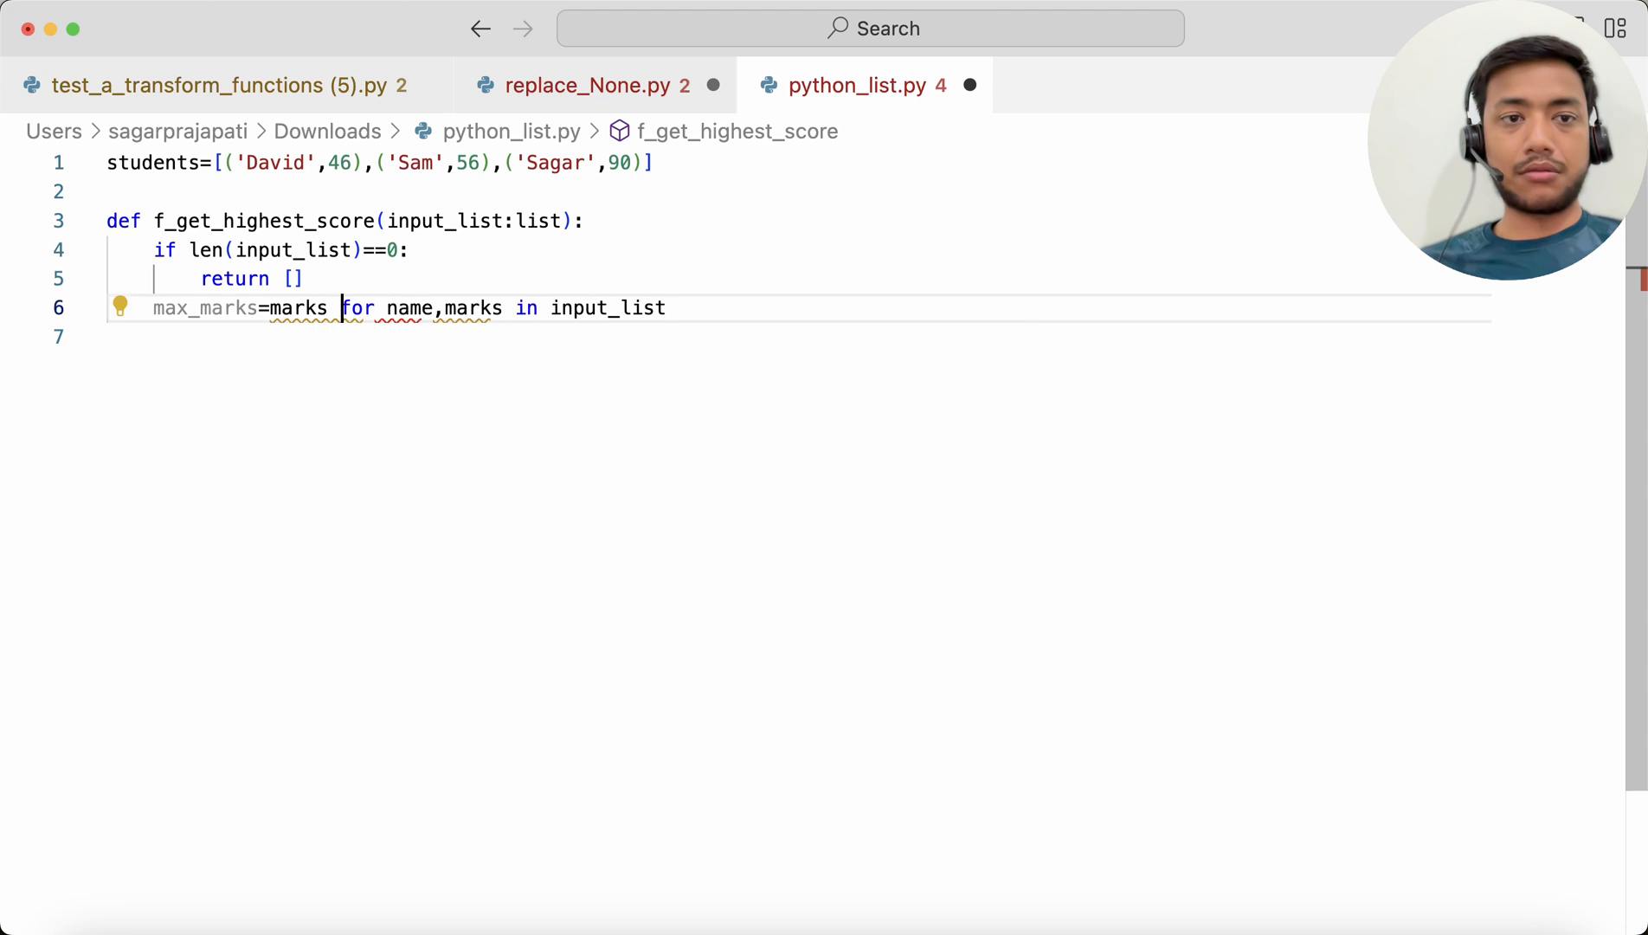
{"action": "double_click", "coordinate": [299, 307]}
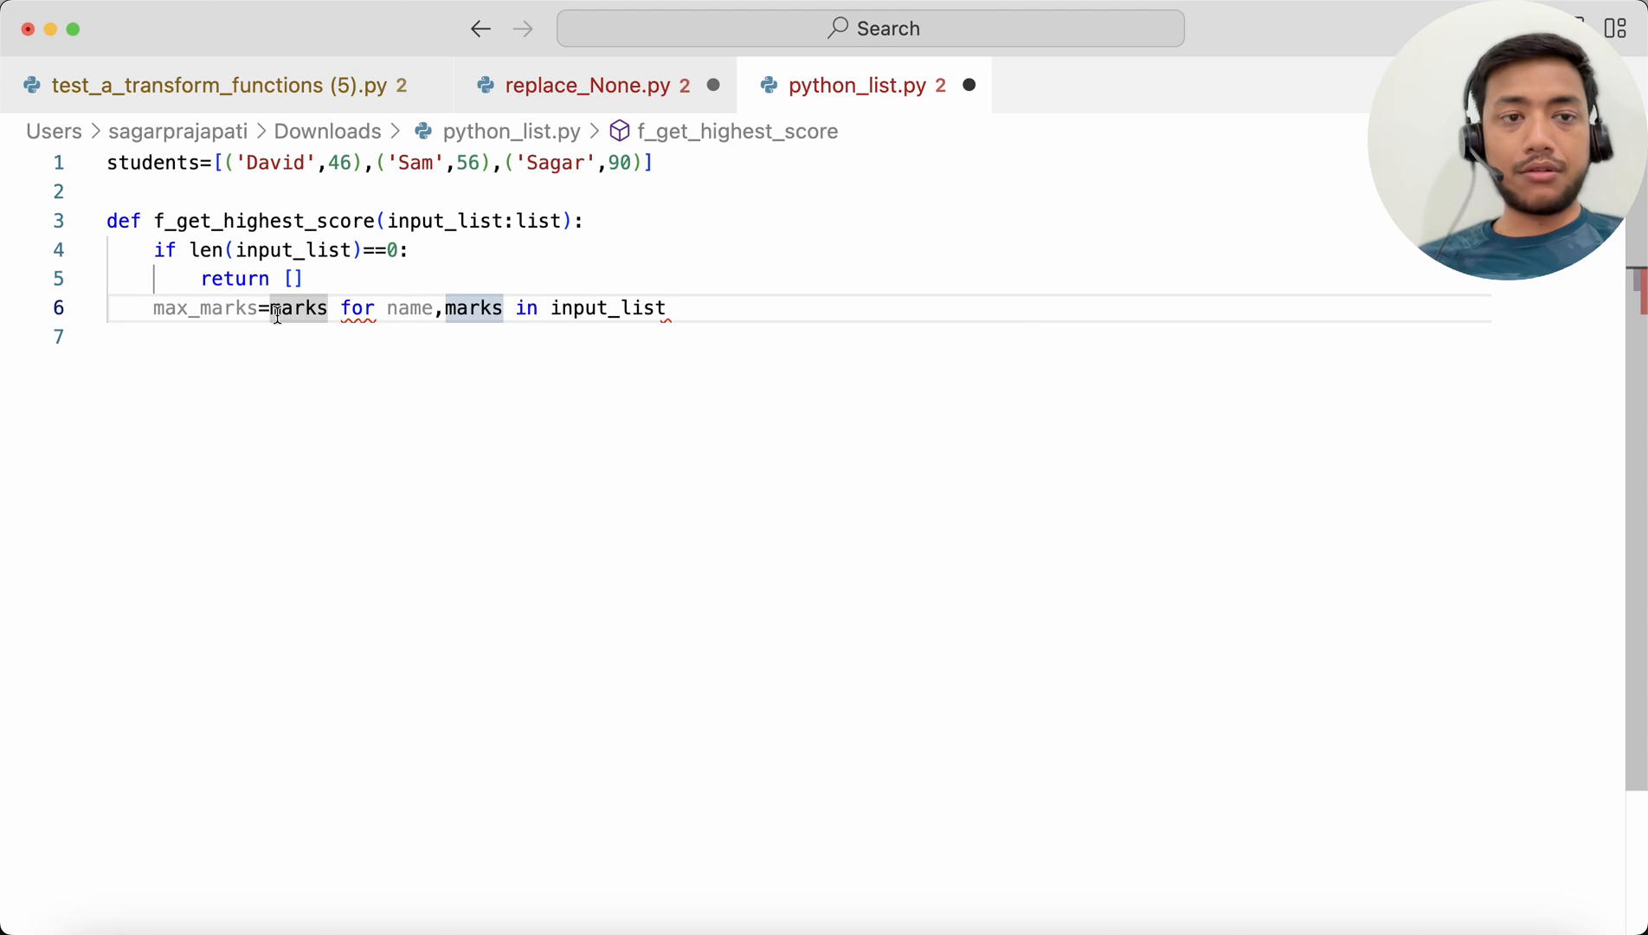
{"action": "type", "text": "ax("}
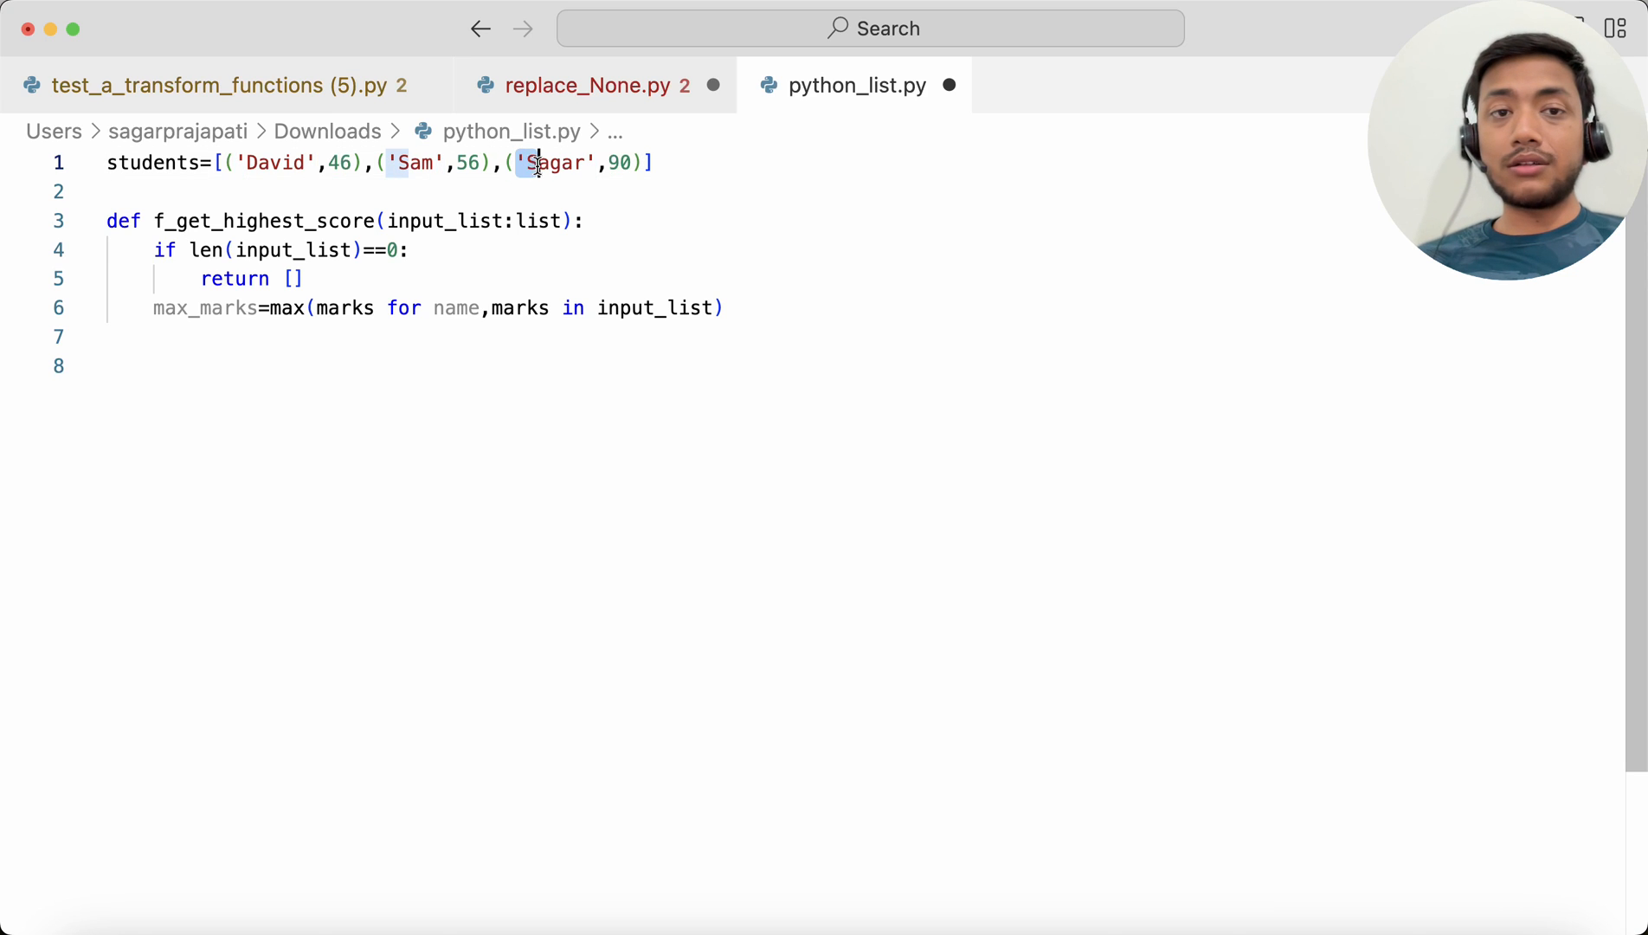
{"action": "double_click", "coordinate": [554, 163]}
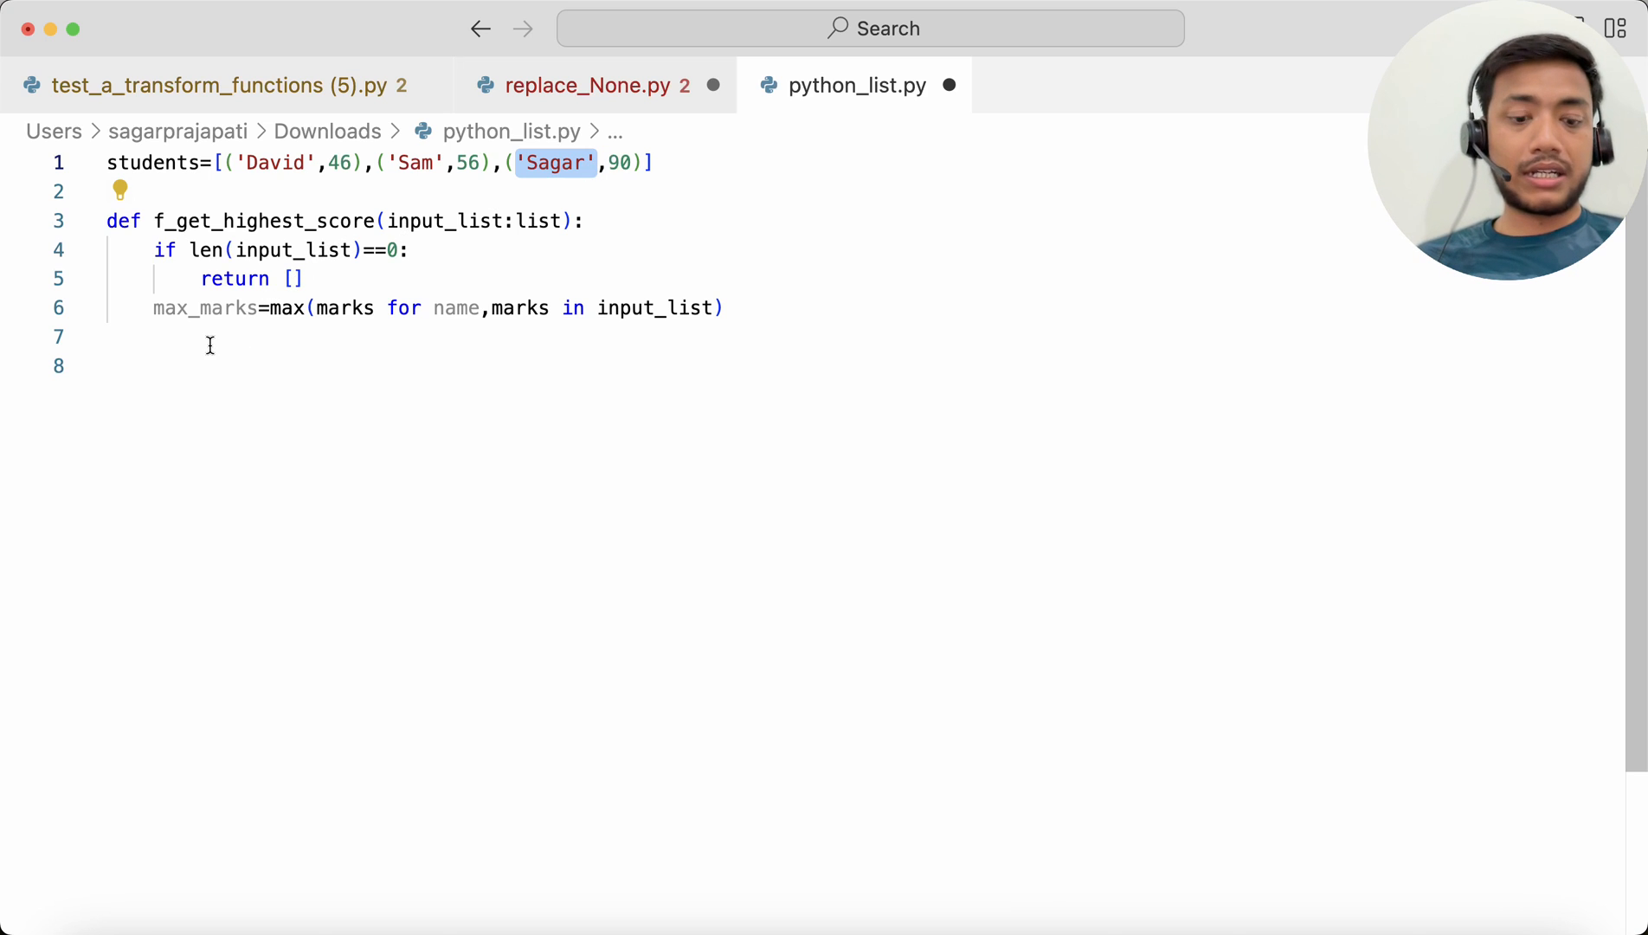
Type the return loop over input_list filtered by marks==max_marks.
{"action": "type", "text": "return"}
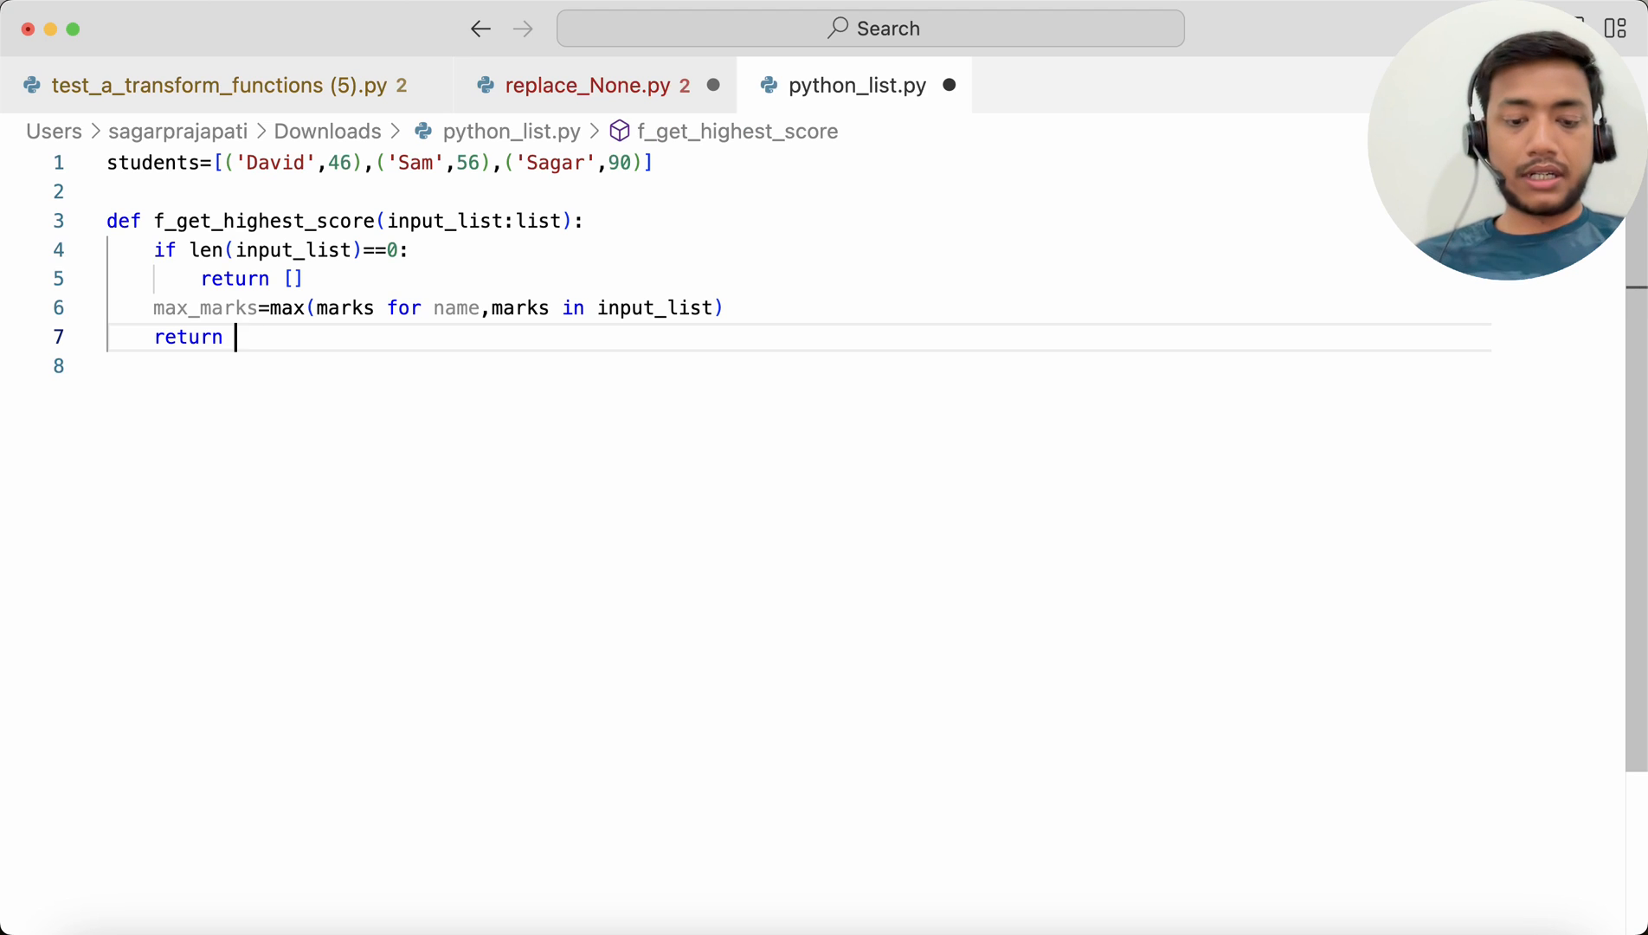
{"action": "type", "text": "for"}
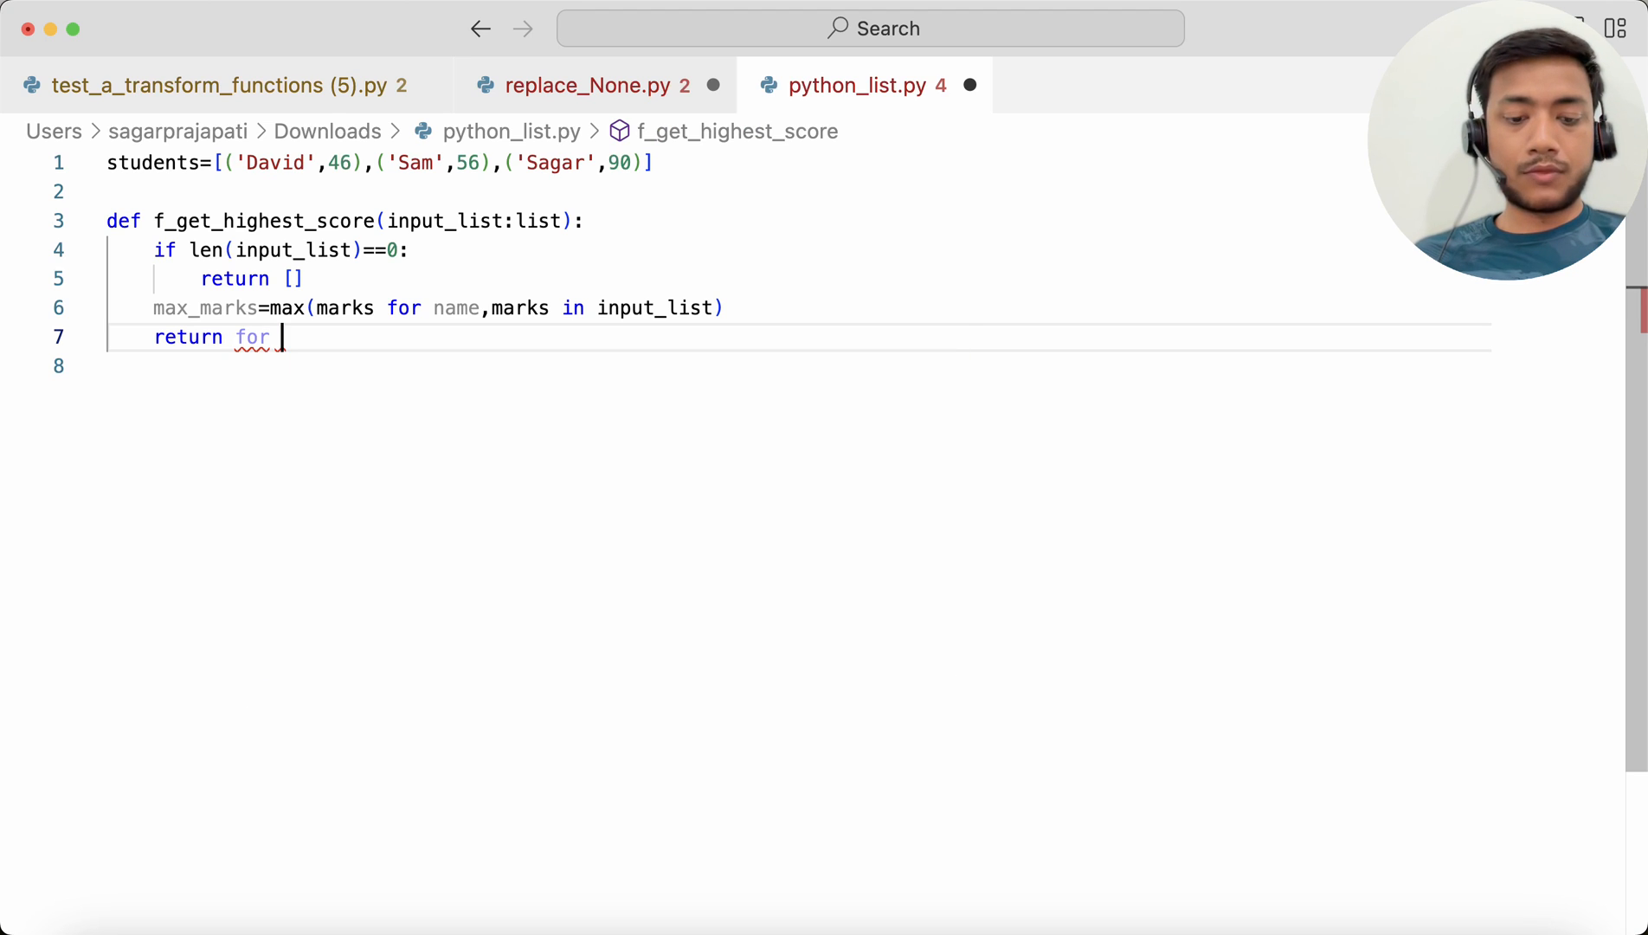
{"action": "type", "text": "name"}
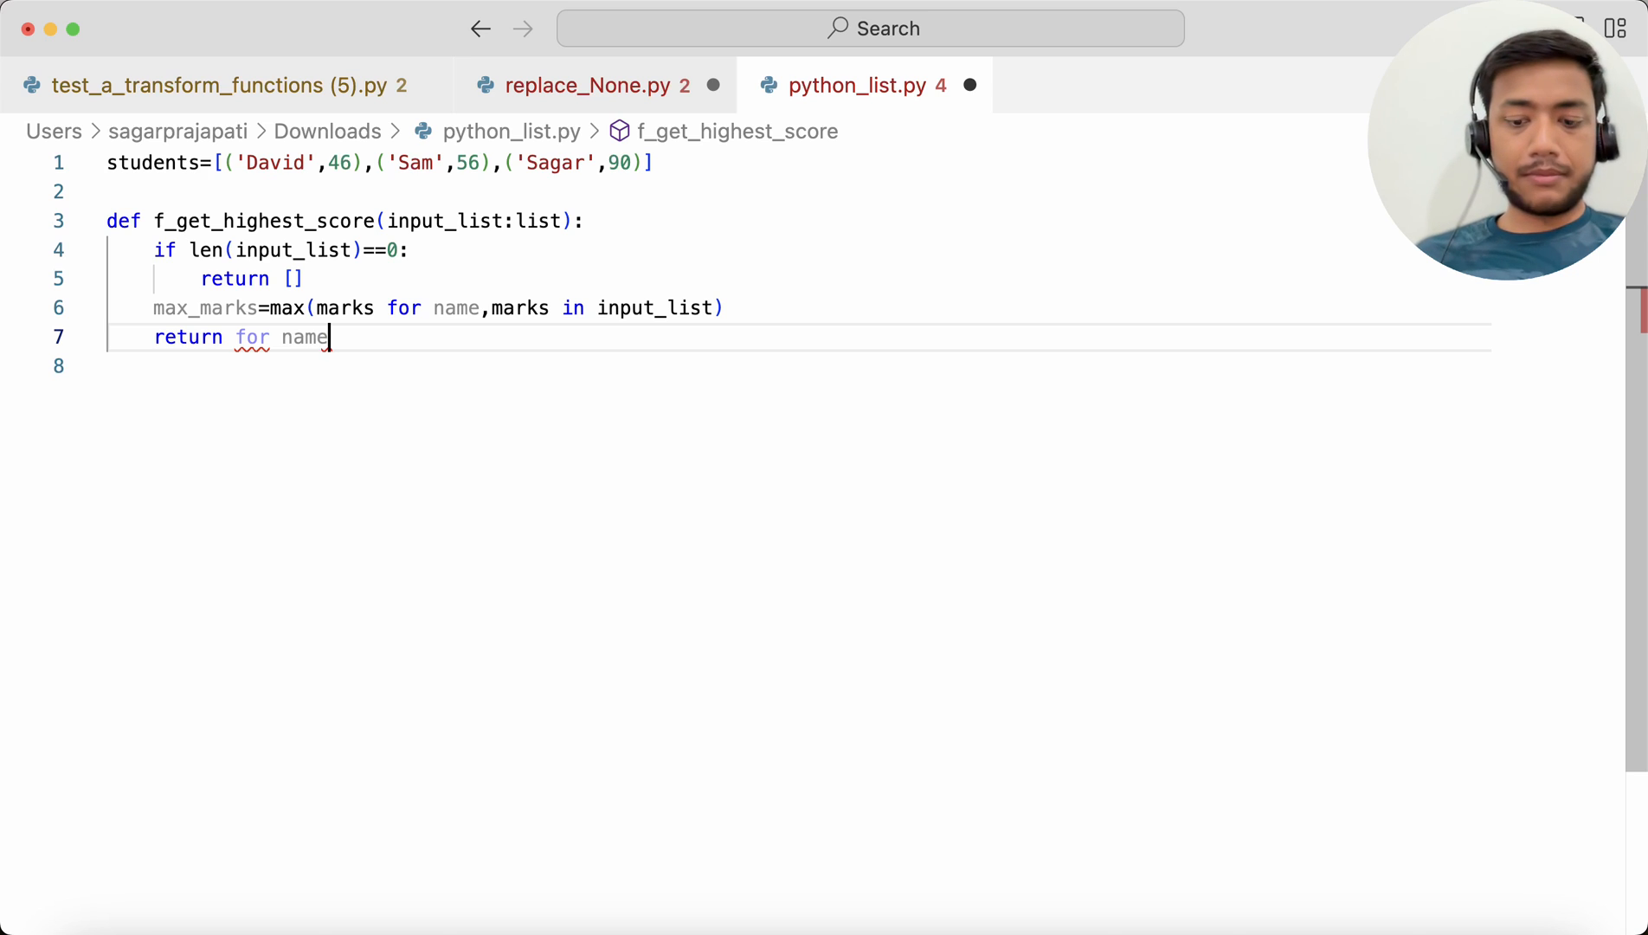
{"action": "type", "text": ".marks"}
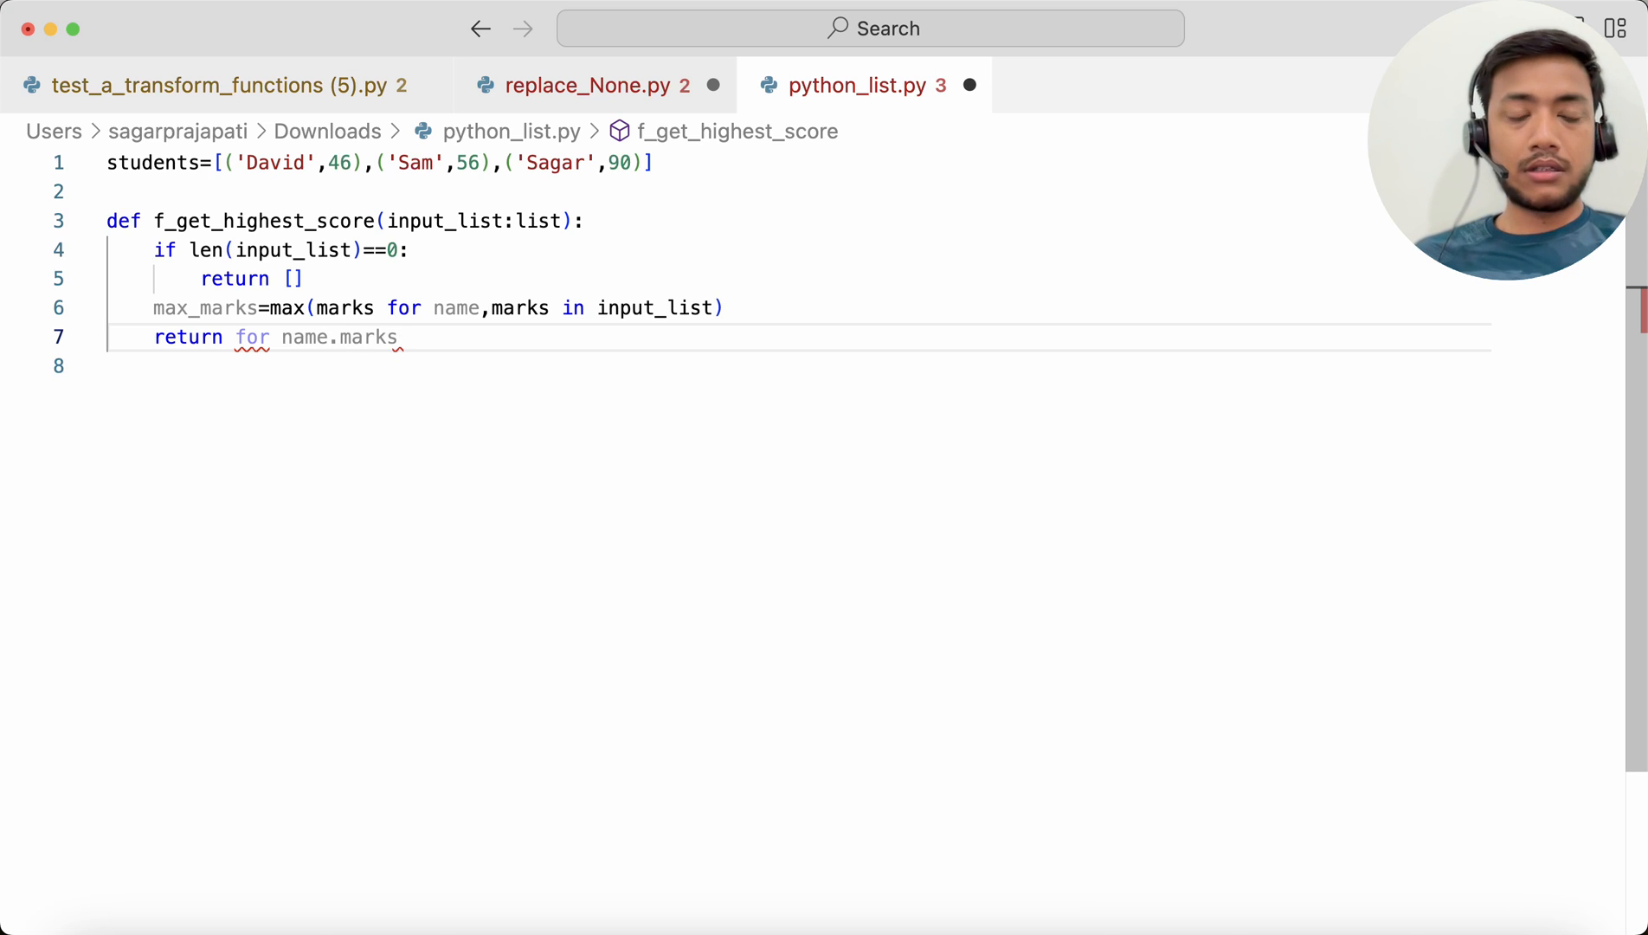
{"action": "type", "text": ",mar"}
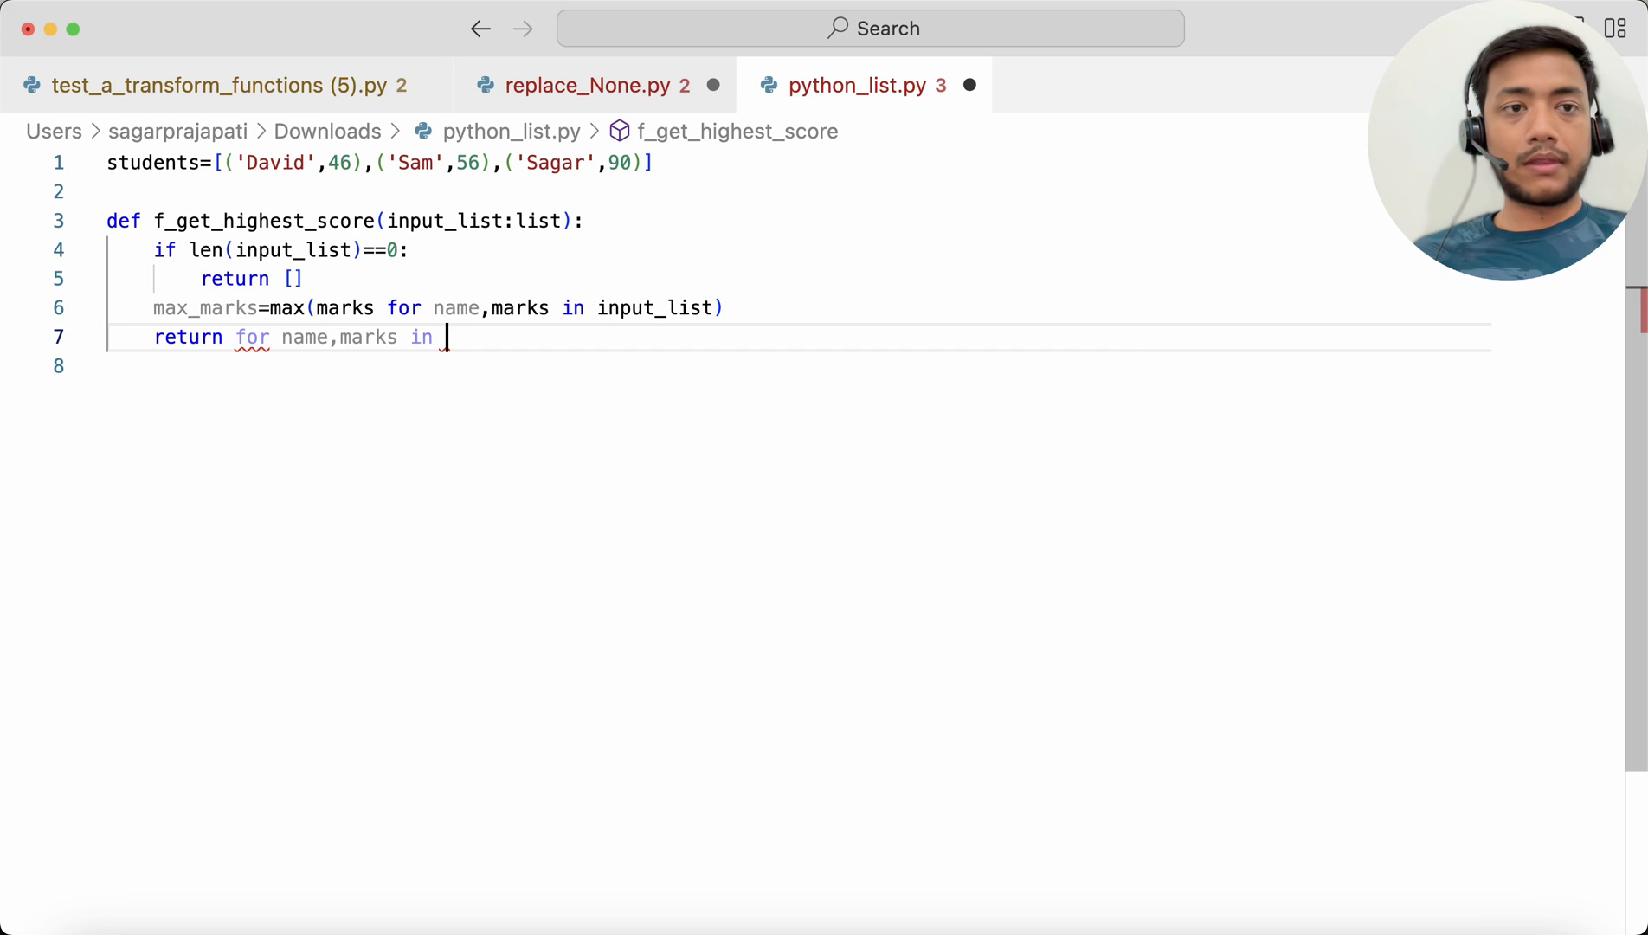
{"action": "type", "text": "inpu"}
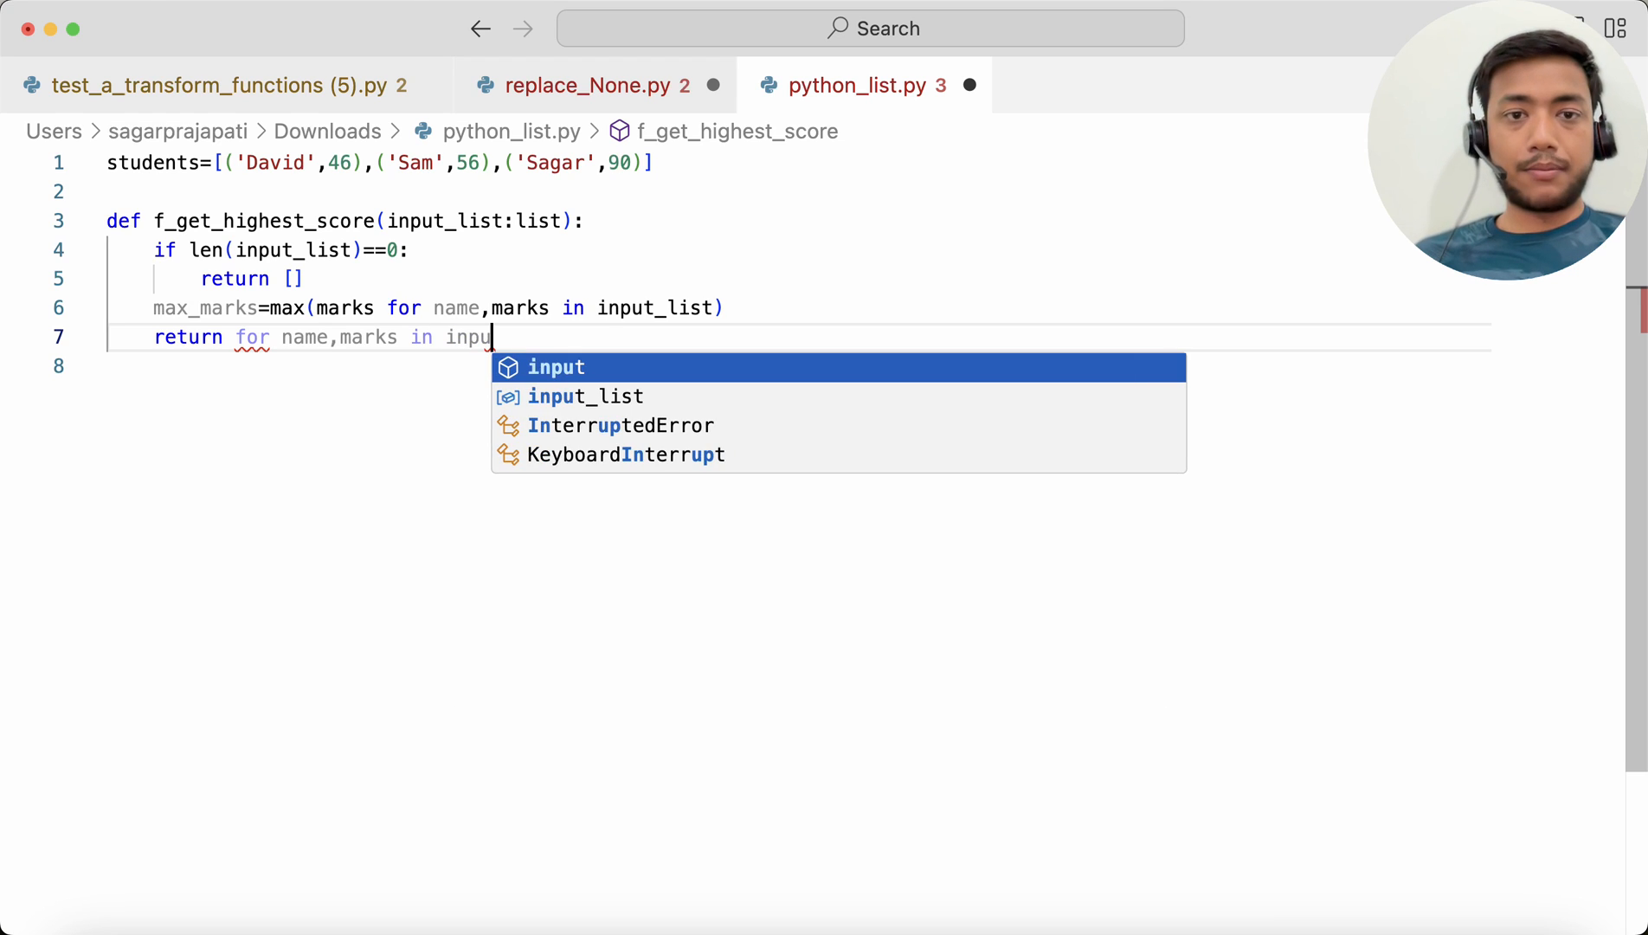
{"action": "type", "text": "t_list if"}
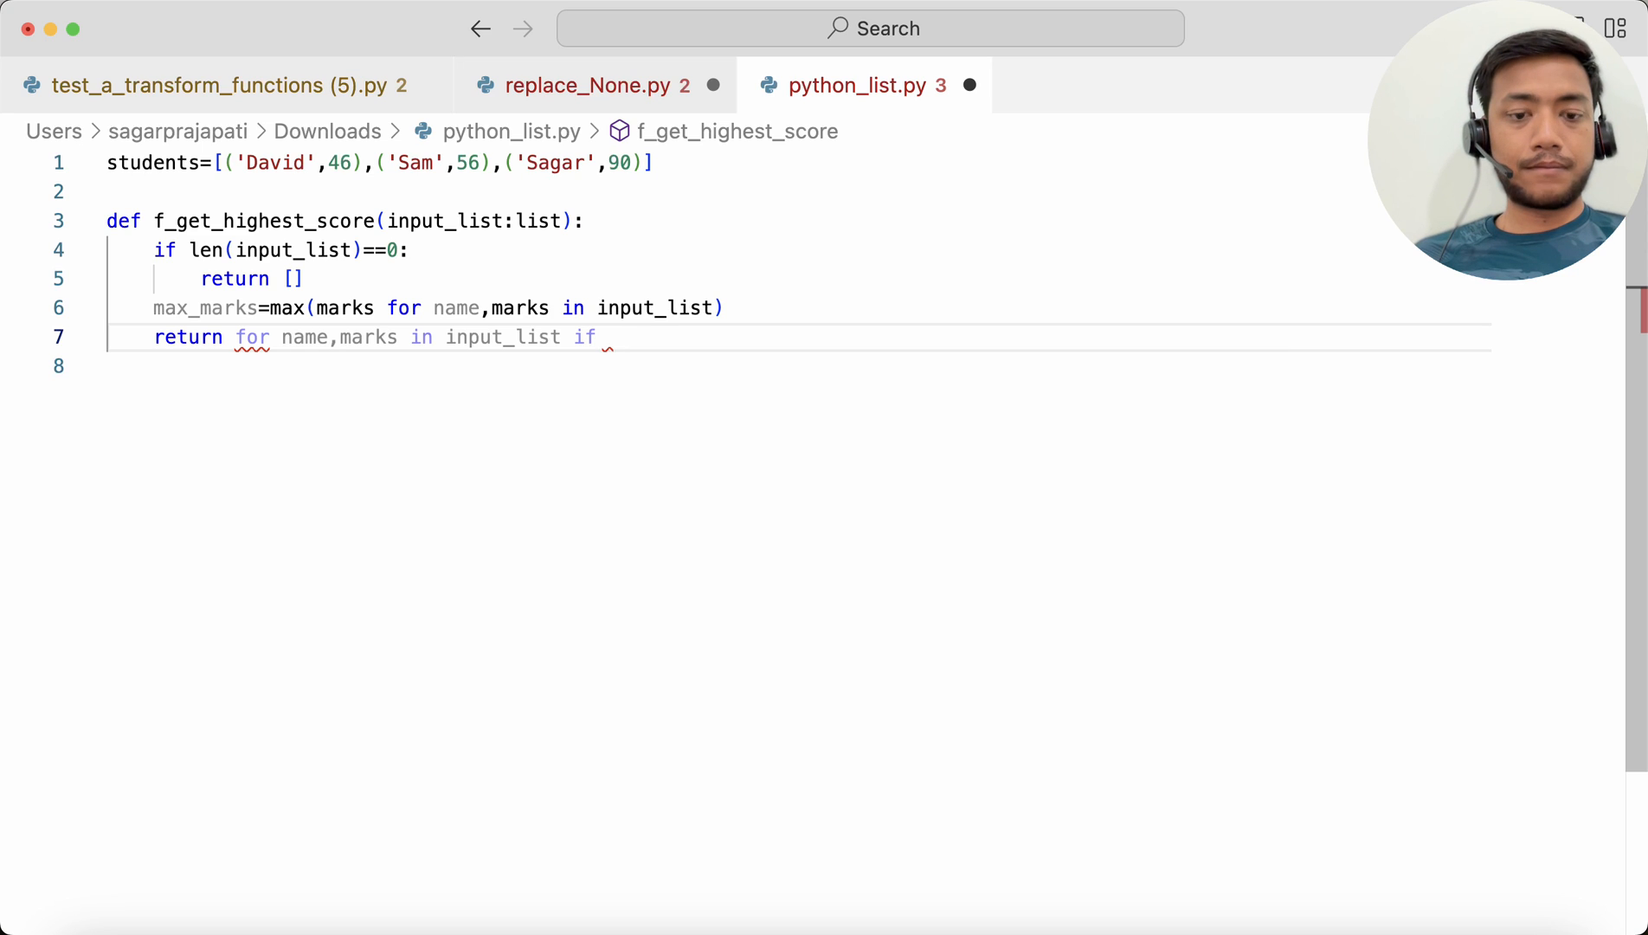
{"action": "type", "text": "marks=="}
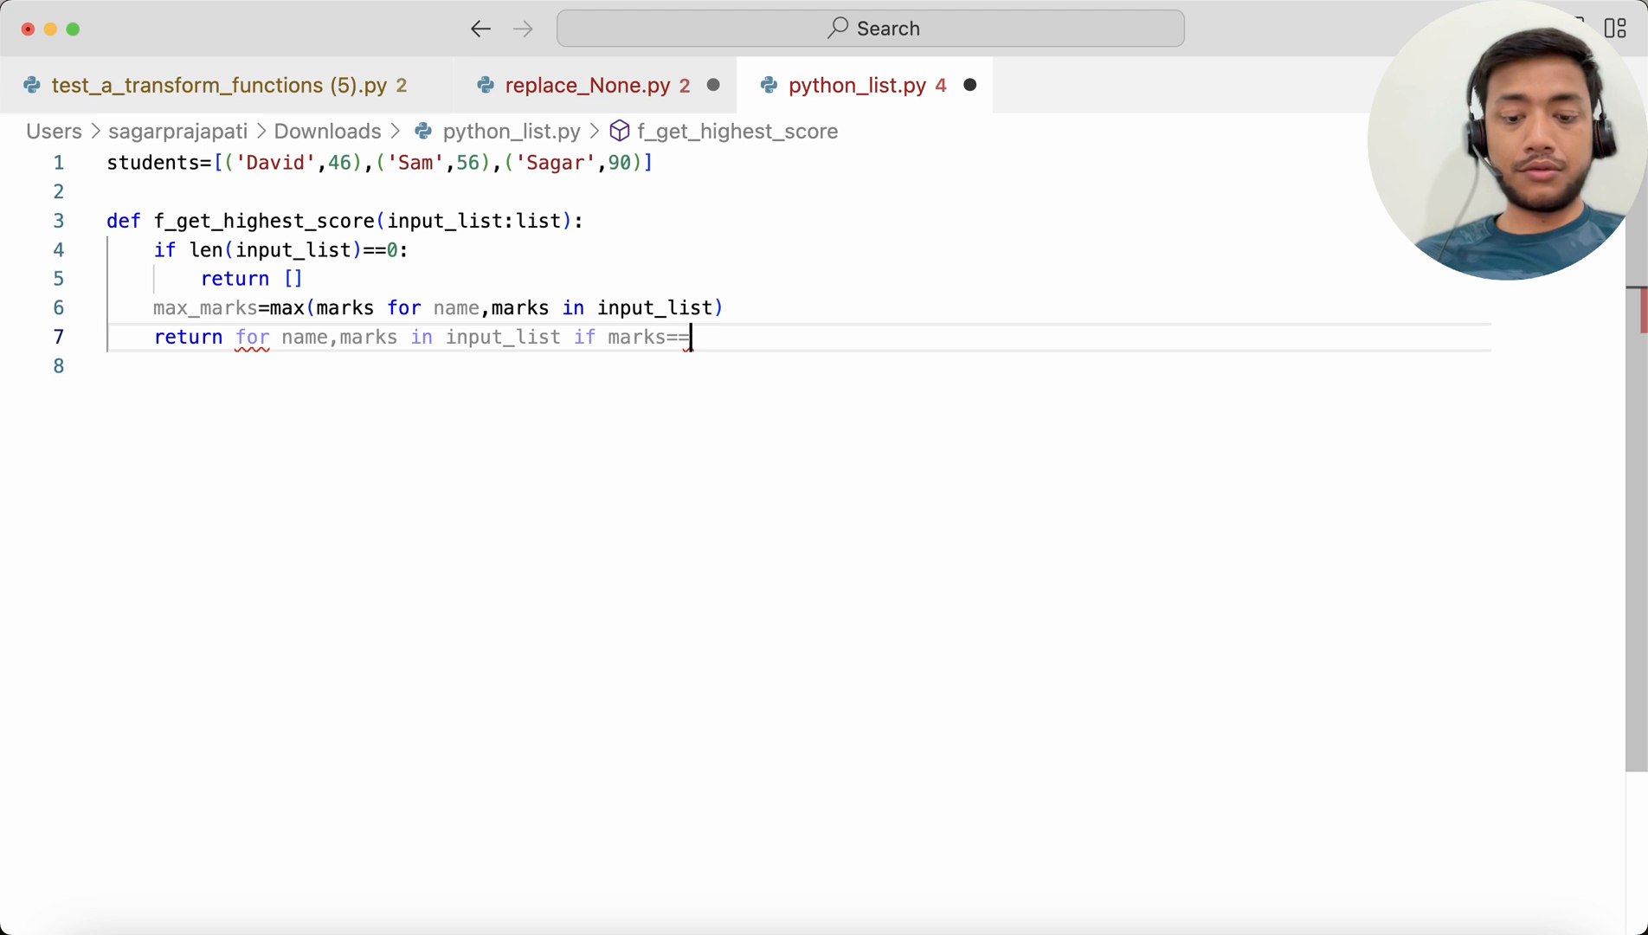
{"action": "type", "text": "max_marks"}
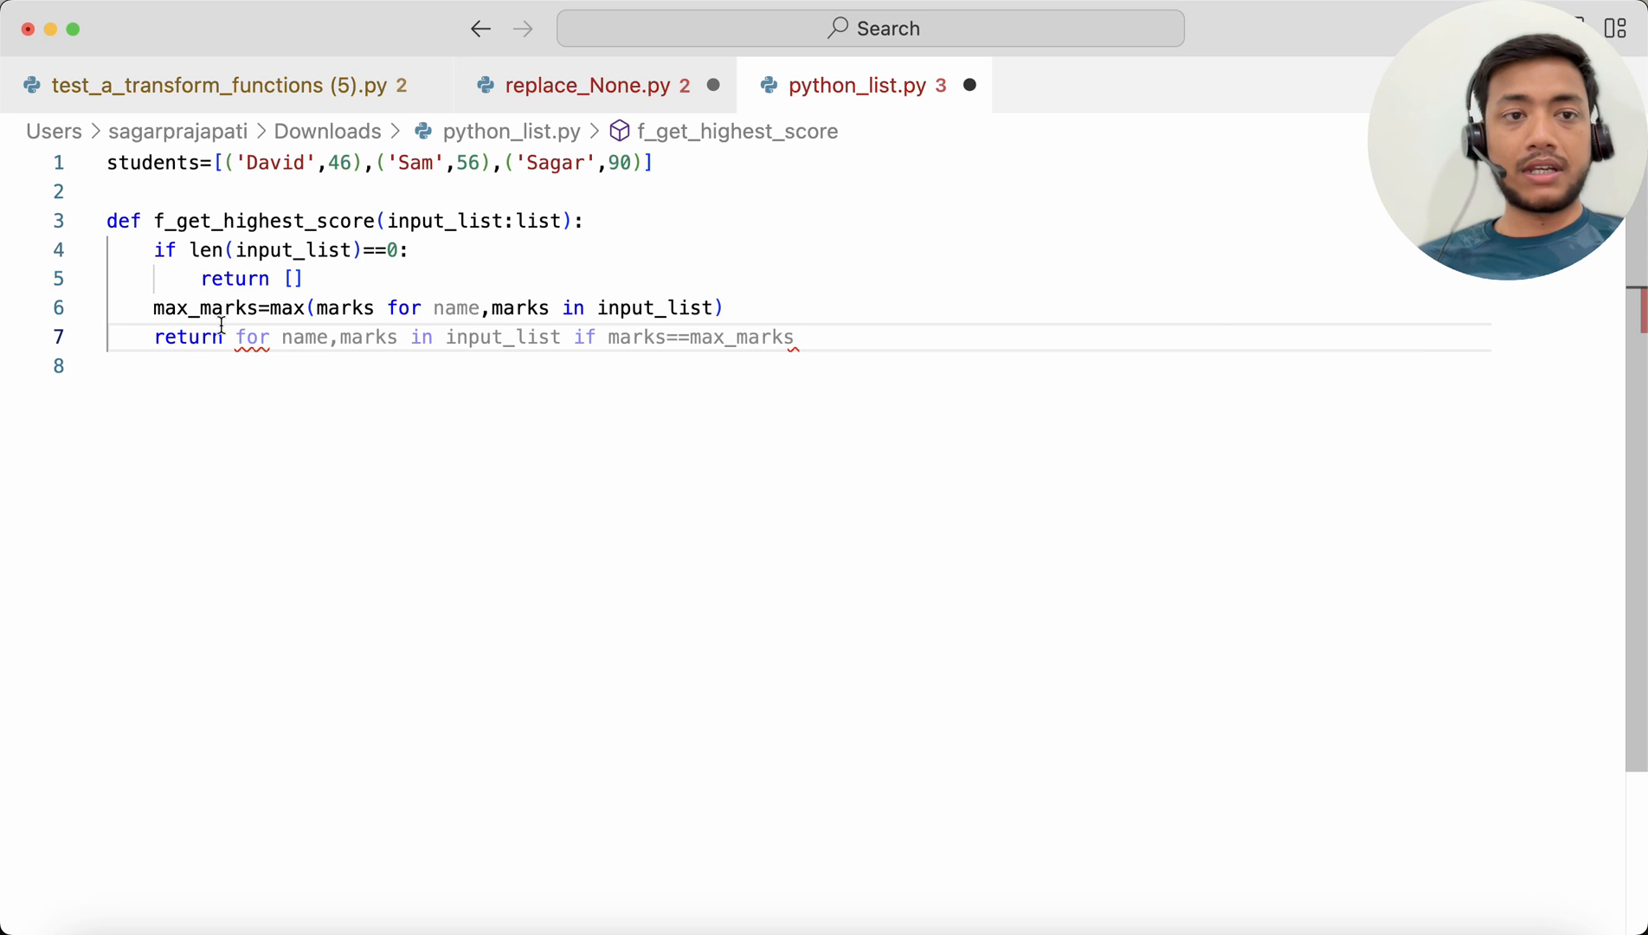
{"action": "type", "text": "f()"}
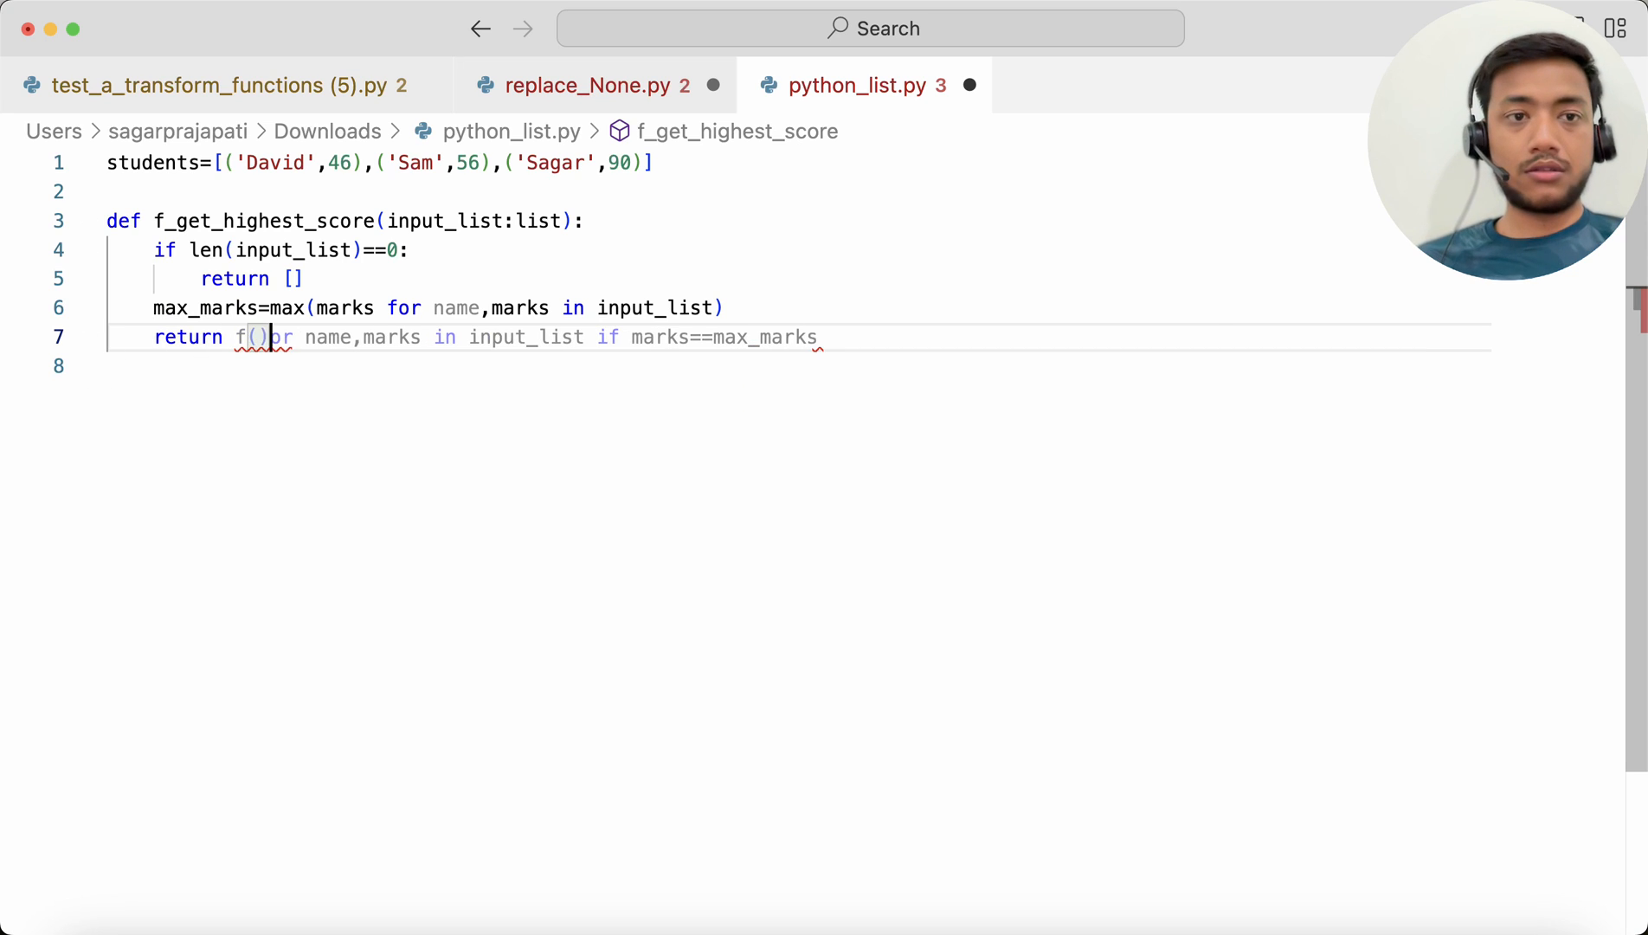
Fix the return to yield (name,marks) tuples and close the comprehension with ].
{"action": "key", "text": "Backspace"}
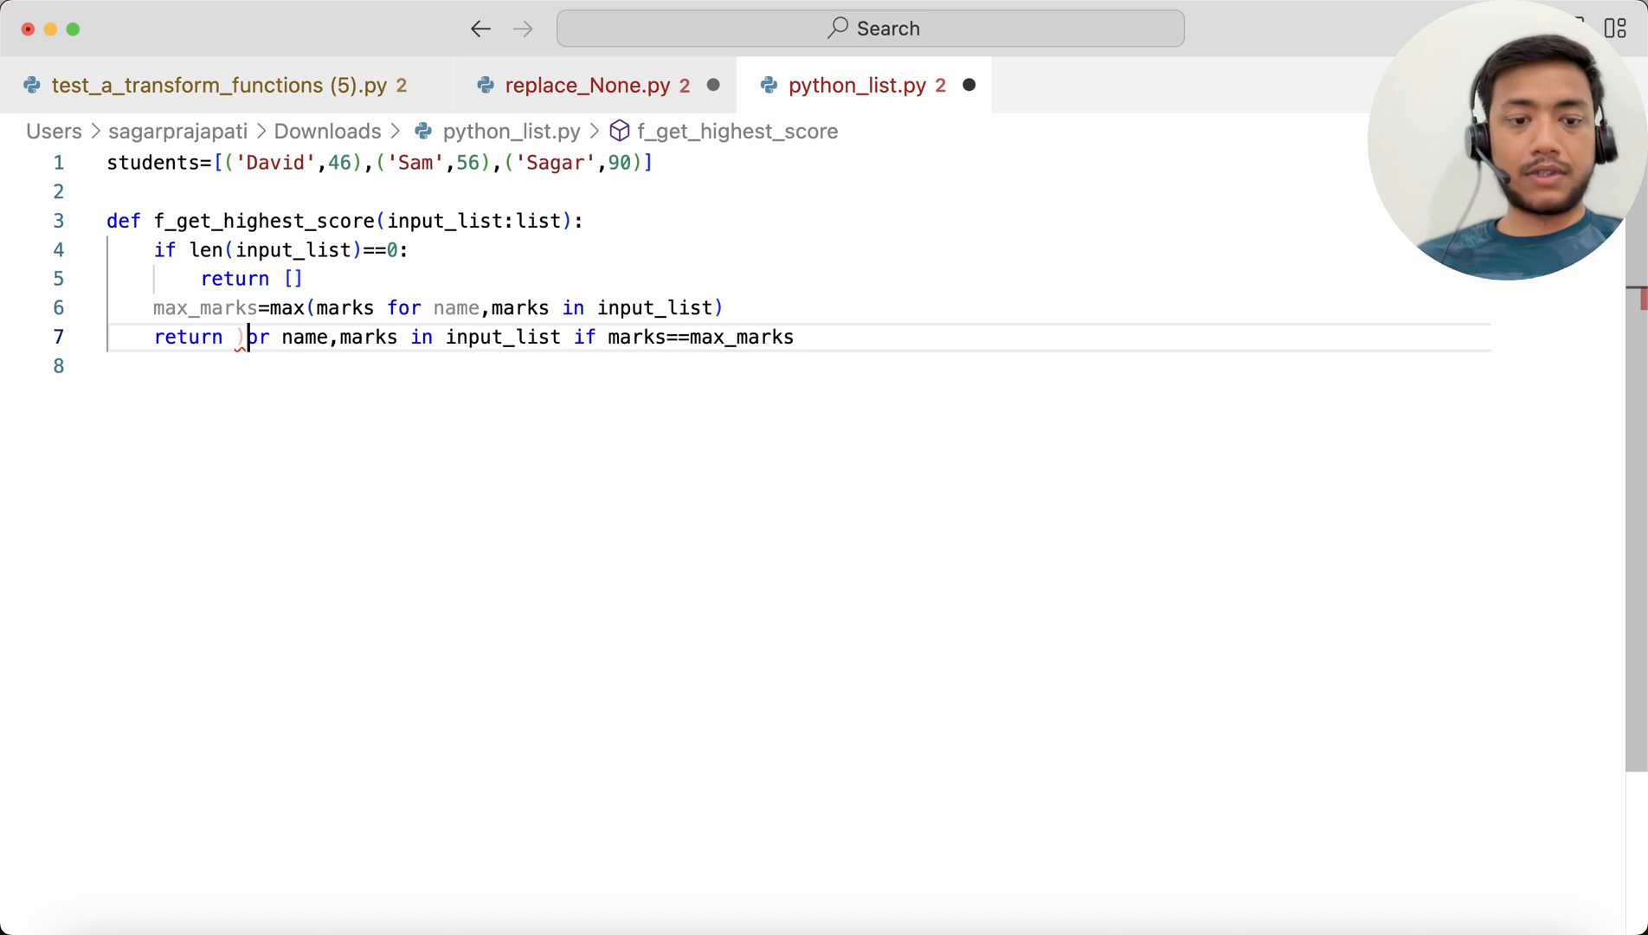
{"action": "type", "text": "("}
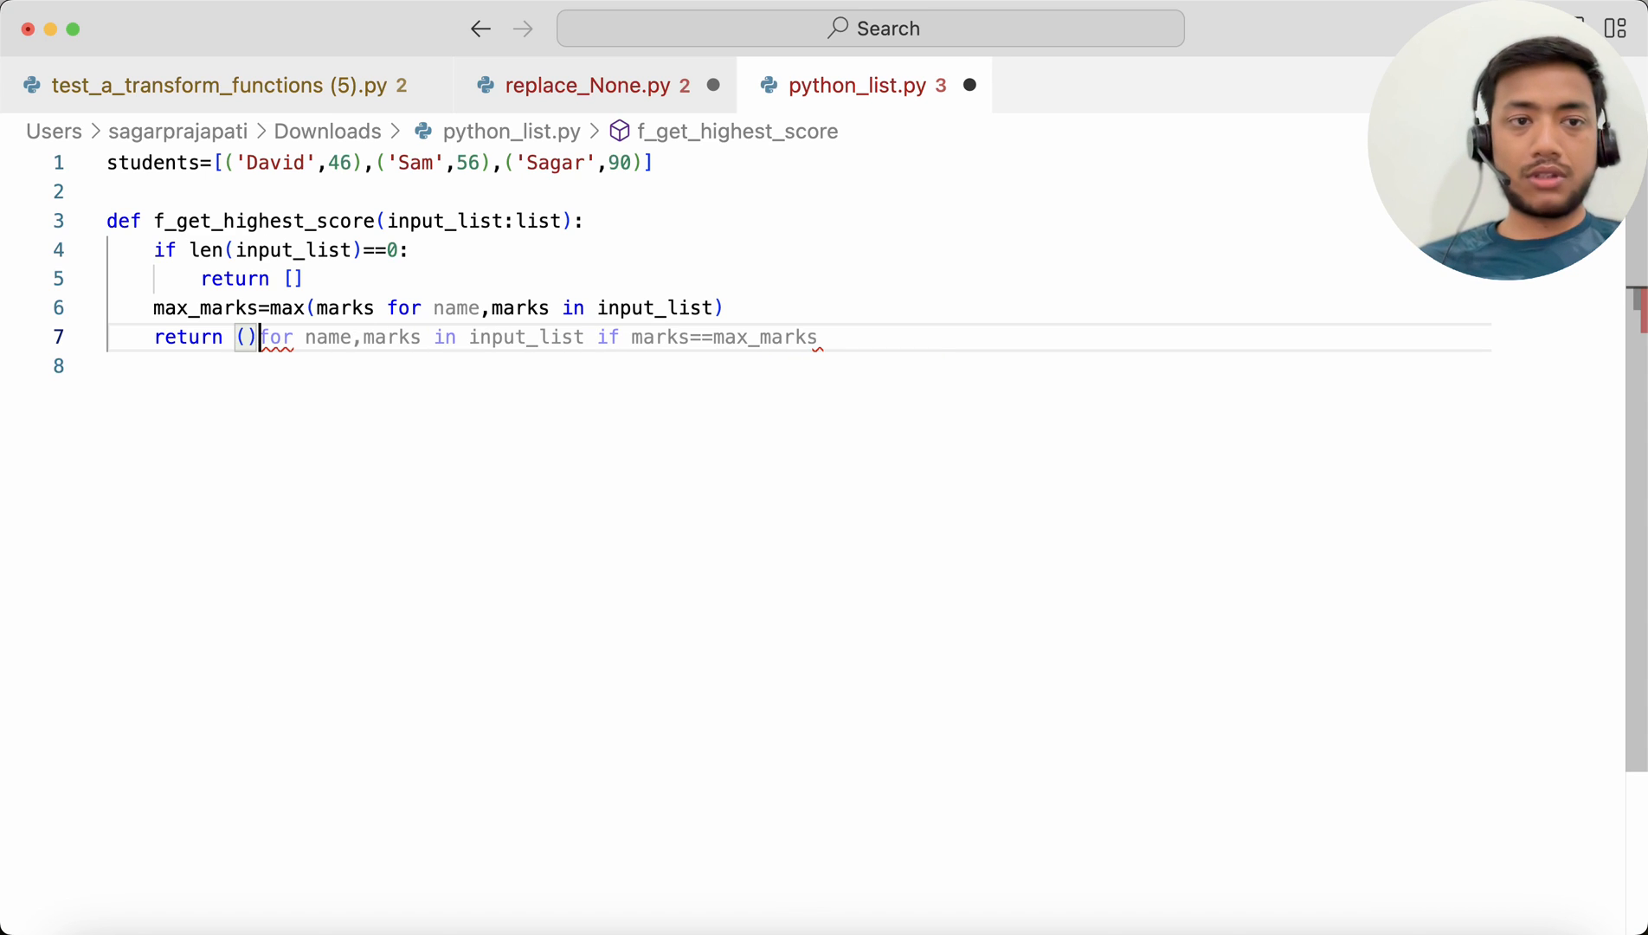
{"action": "type", "text": "name,"}
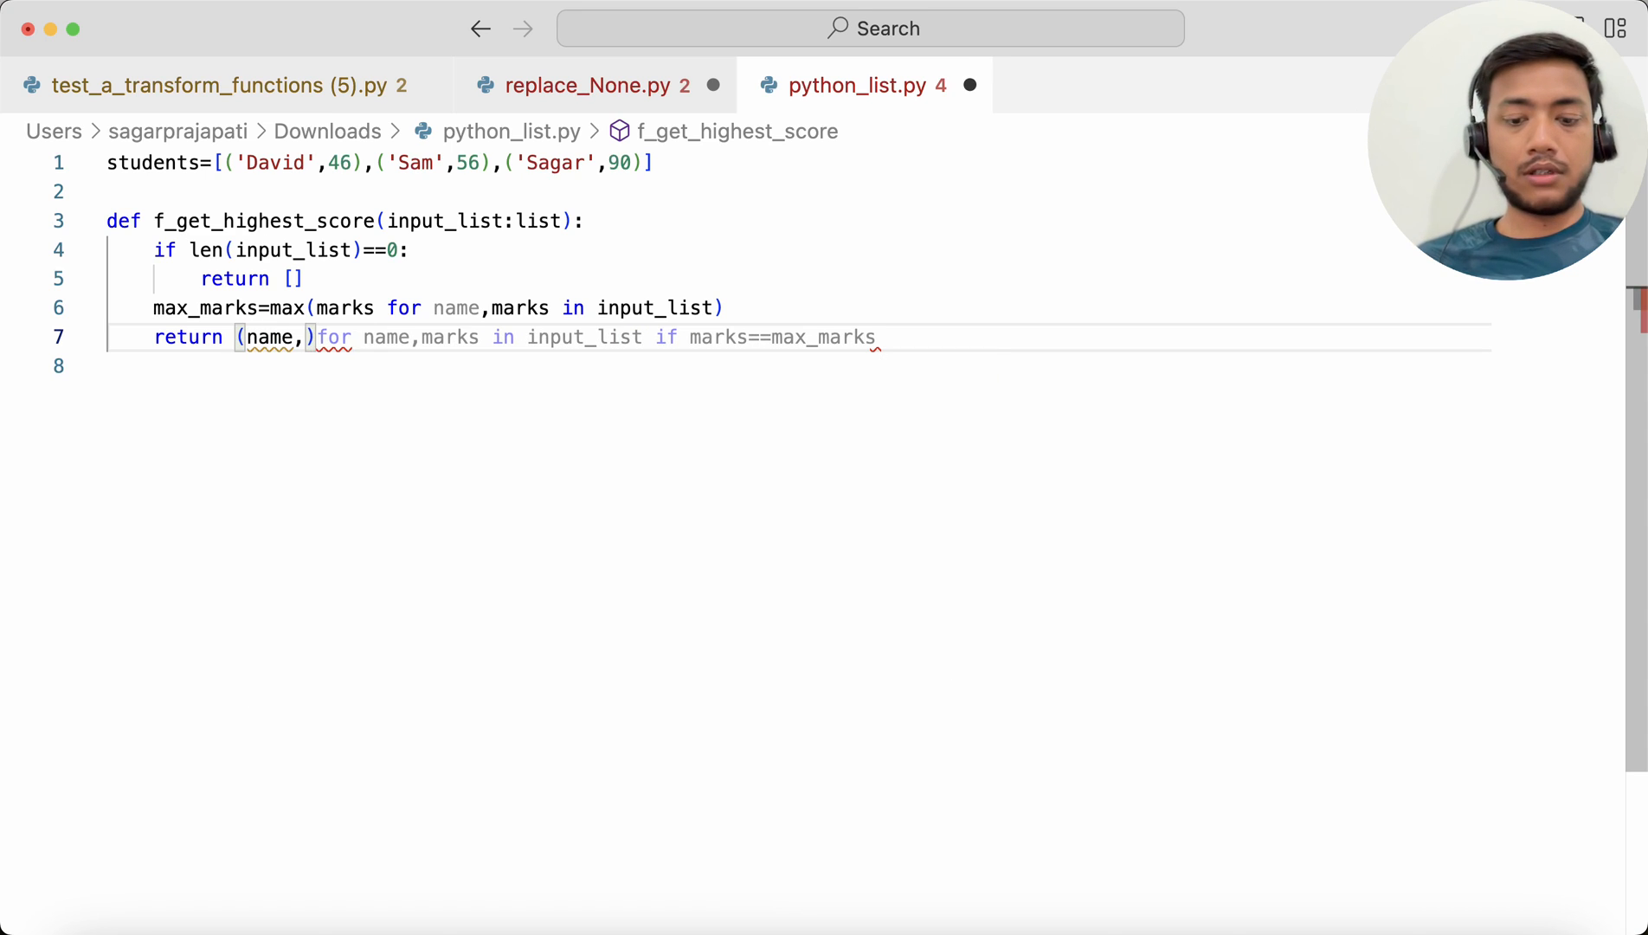
{"action": "type", "text": "marks"}
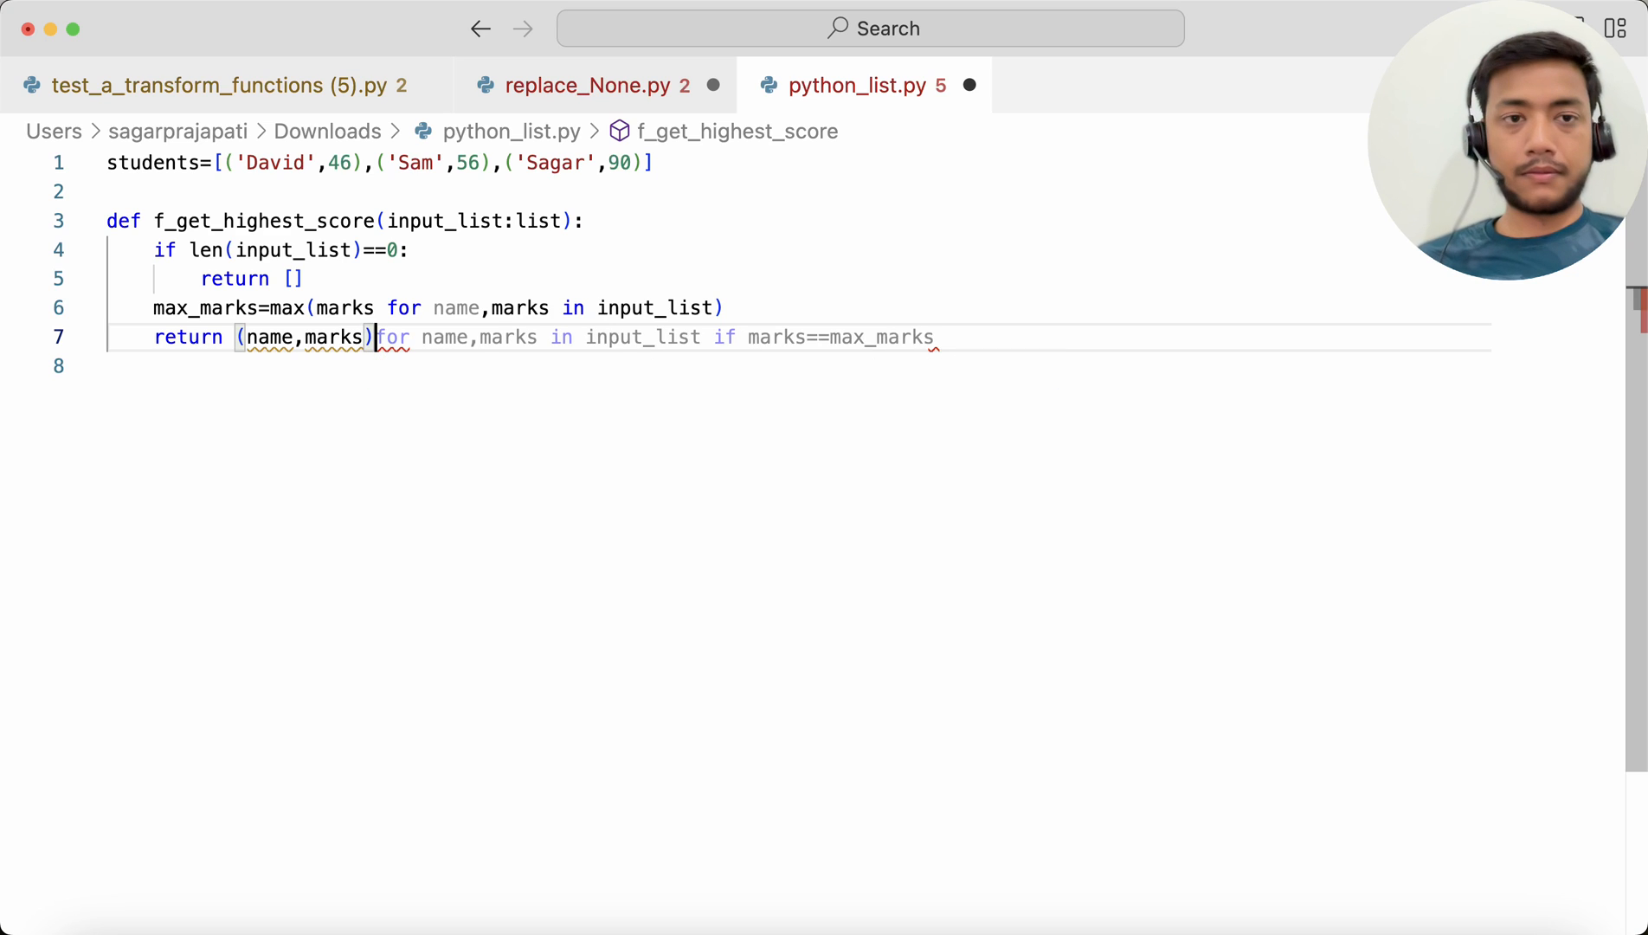
{"action": "type", "text": "]"}
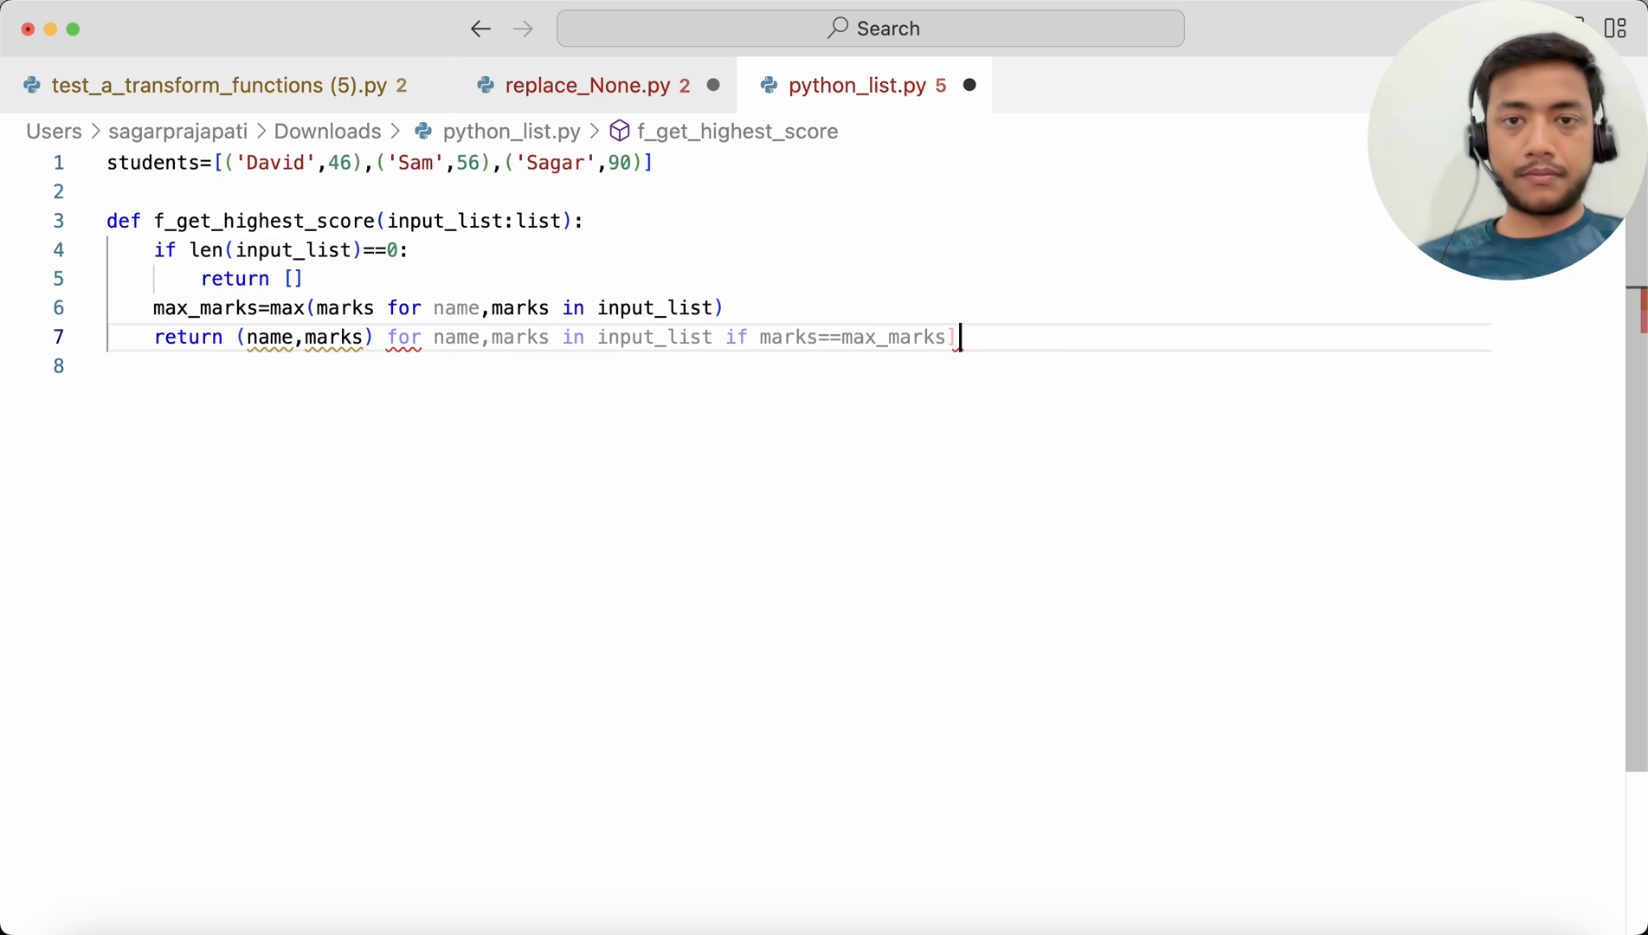
{"action": "left_click", "coordinate": [358, 337]}
{"action": "type", "text": "["}
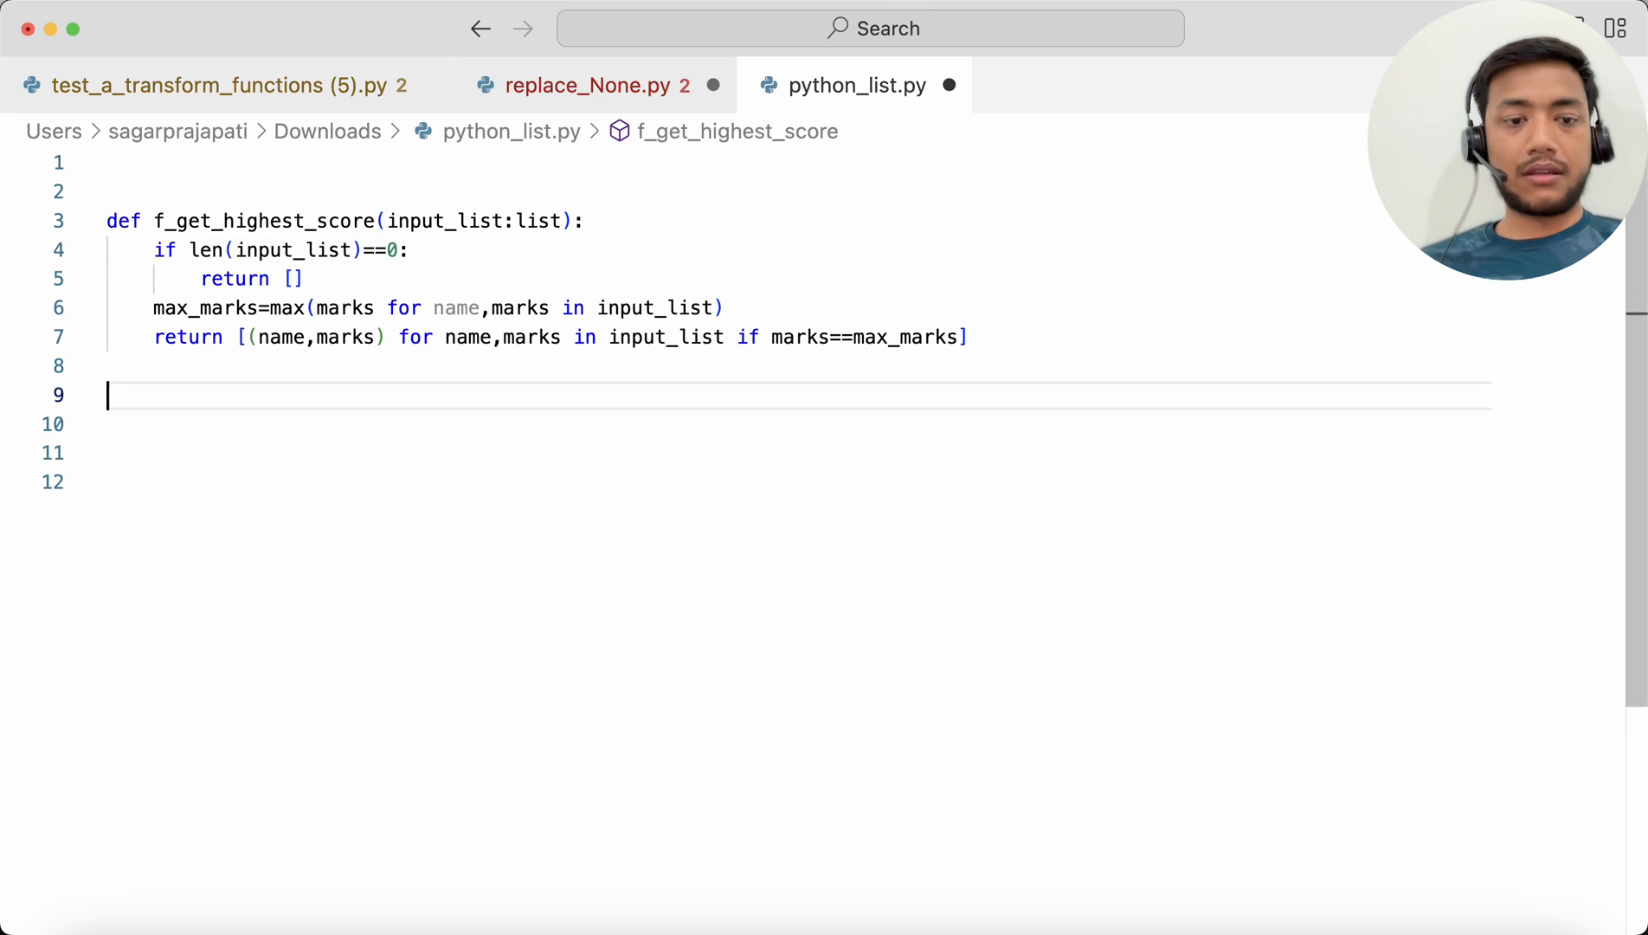
Put students=[('David',46),('Sam',56),('Sagar',90)] below the function and print f_get_highest_score(students).
{"action": "type", "text": "students=[('David',46),('Sam',56),('Sagar',90)]"}
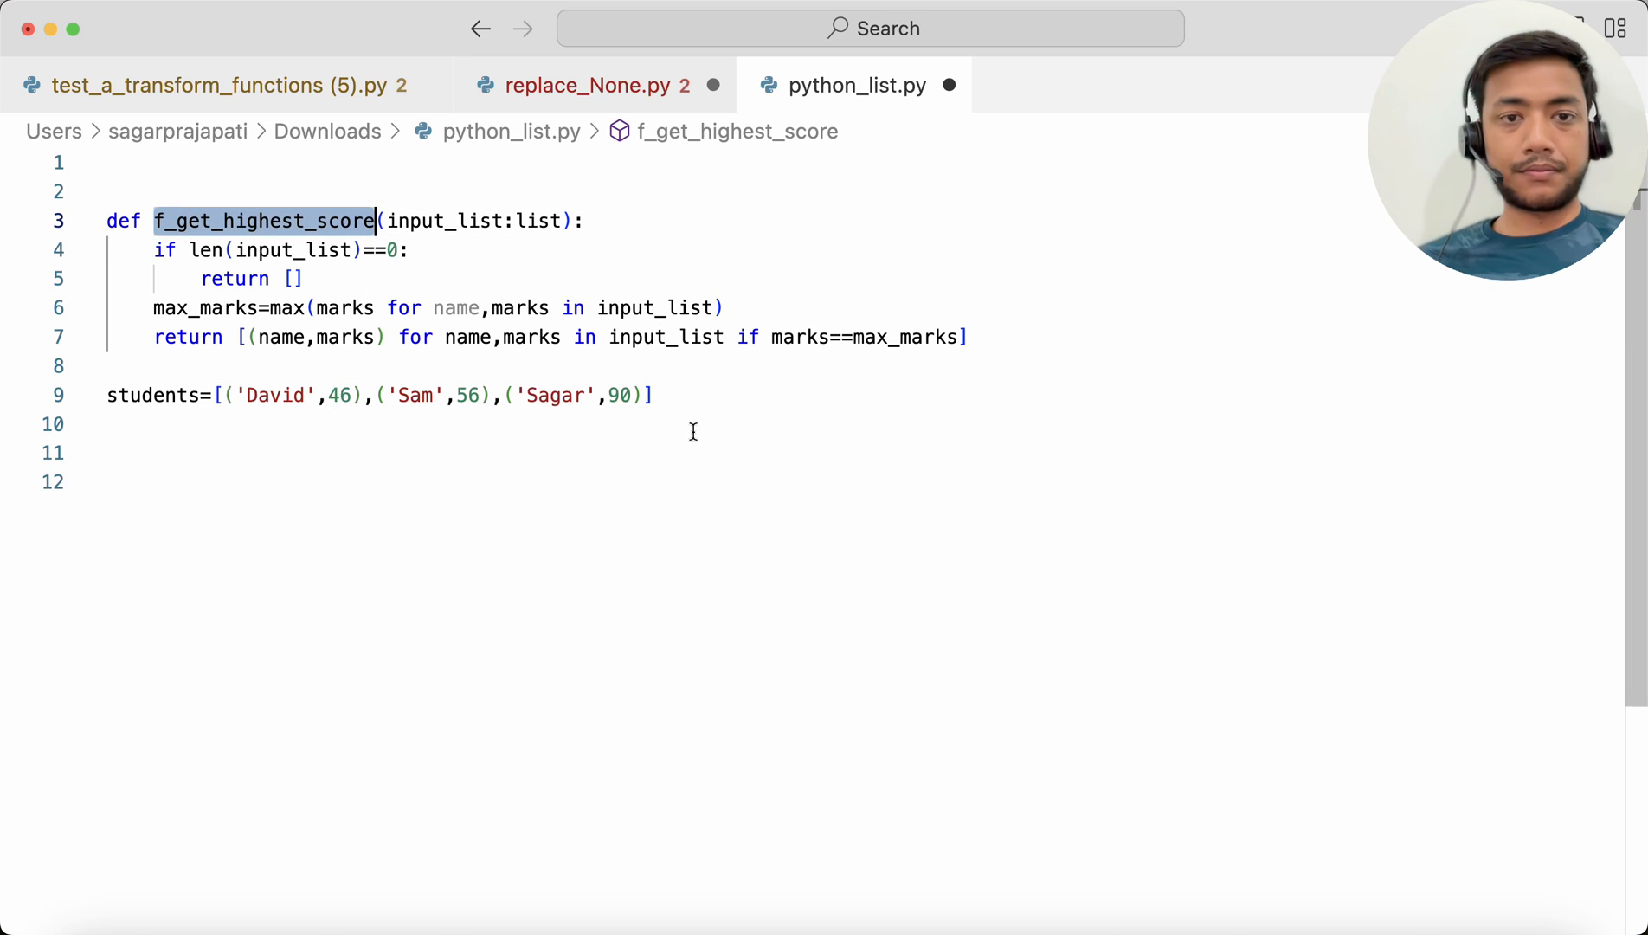
{"action": "type", "text": "f_get_highest_score"}
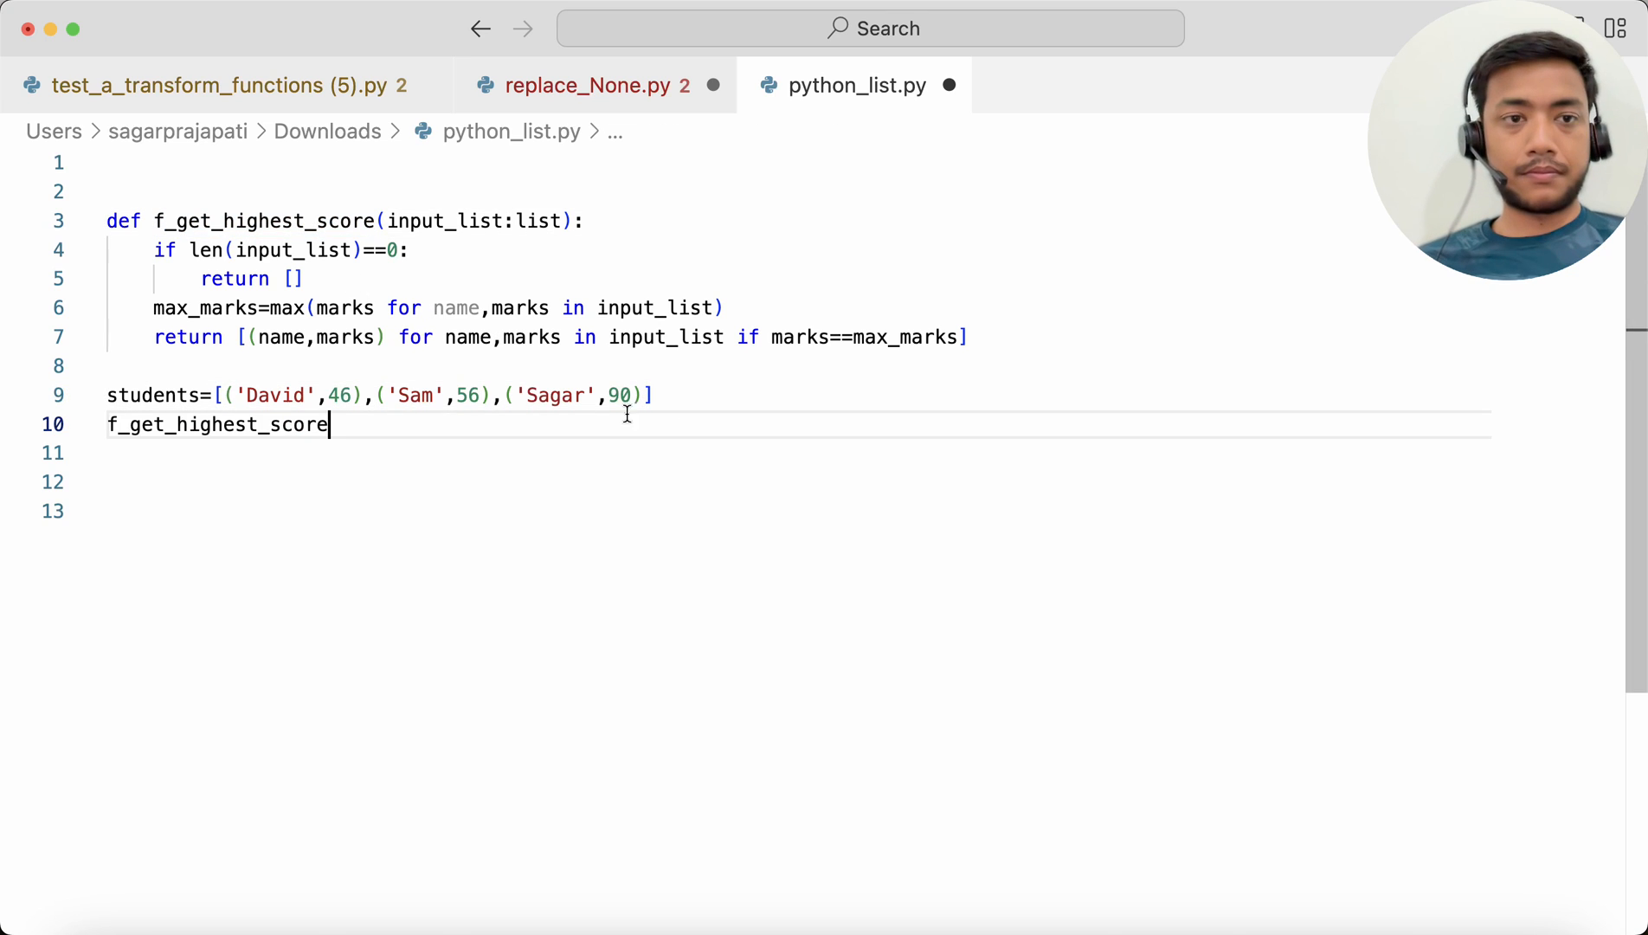
{"action": "type", "text": "()"}
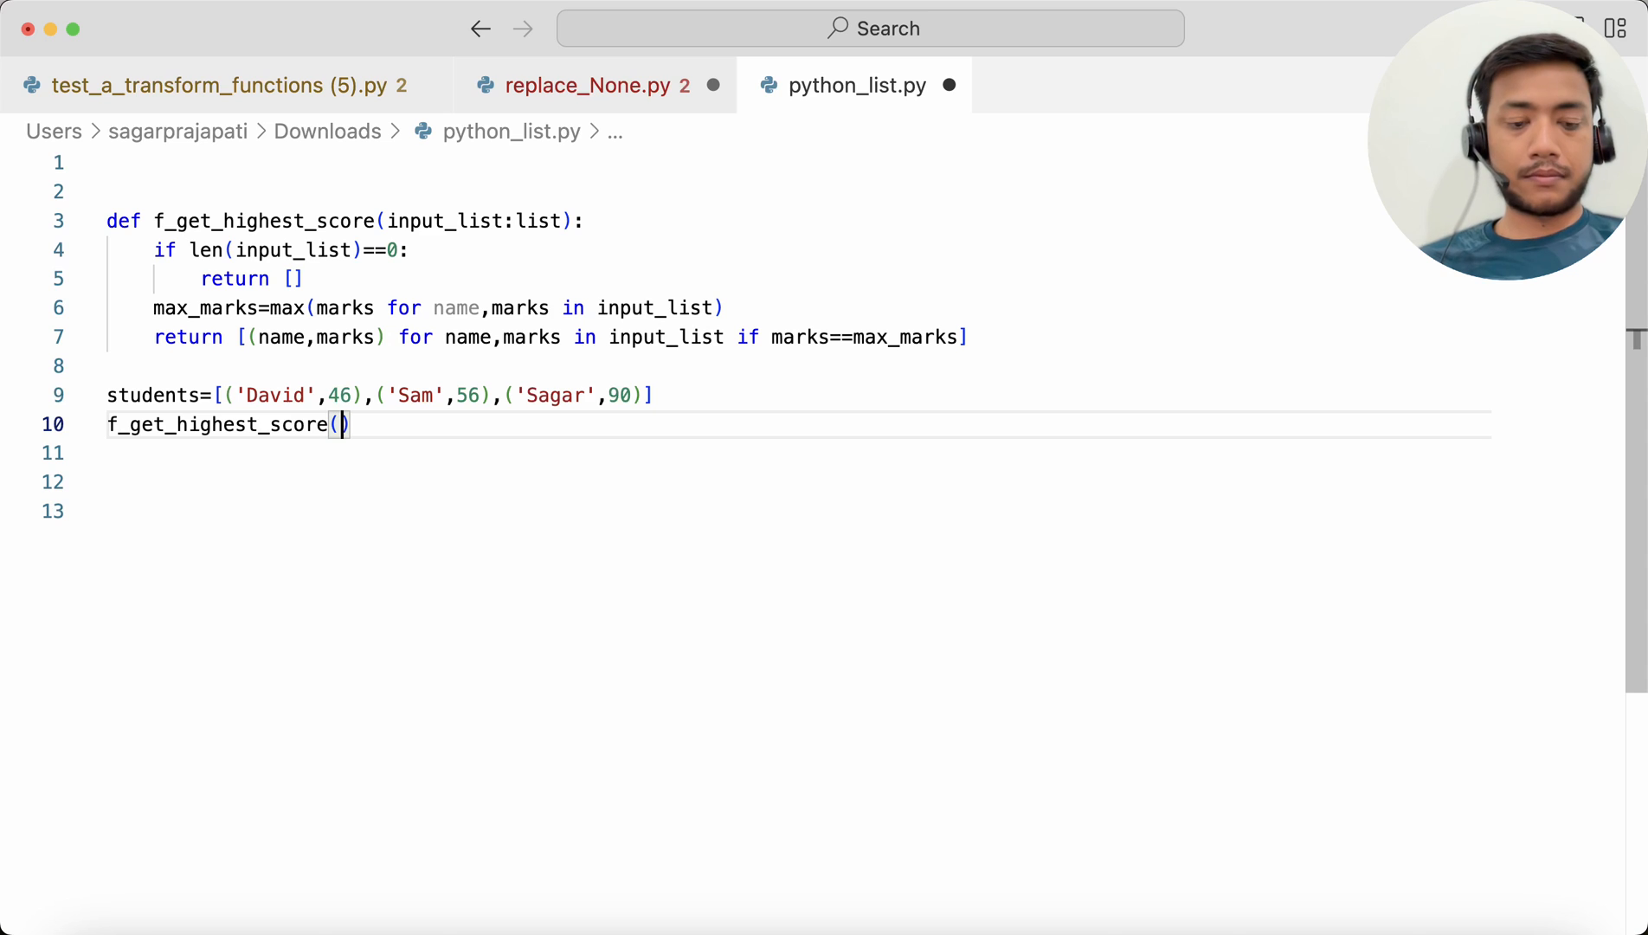
{"action": "type", "text": "students"}
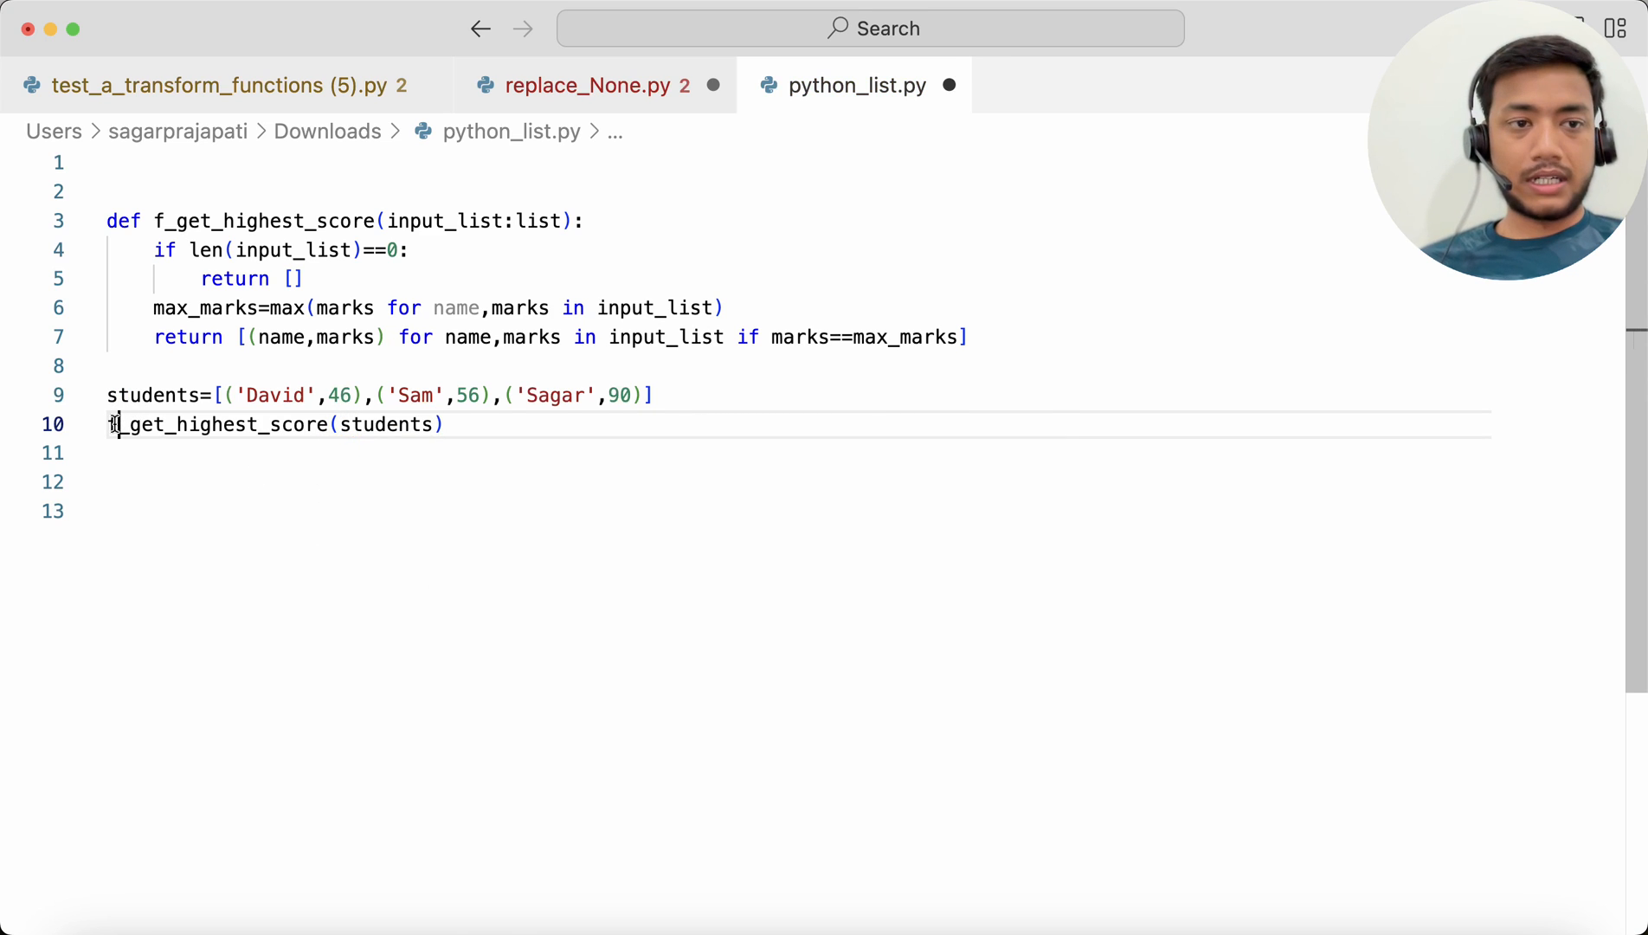
{"action": "type", "text": "print("}
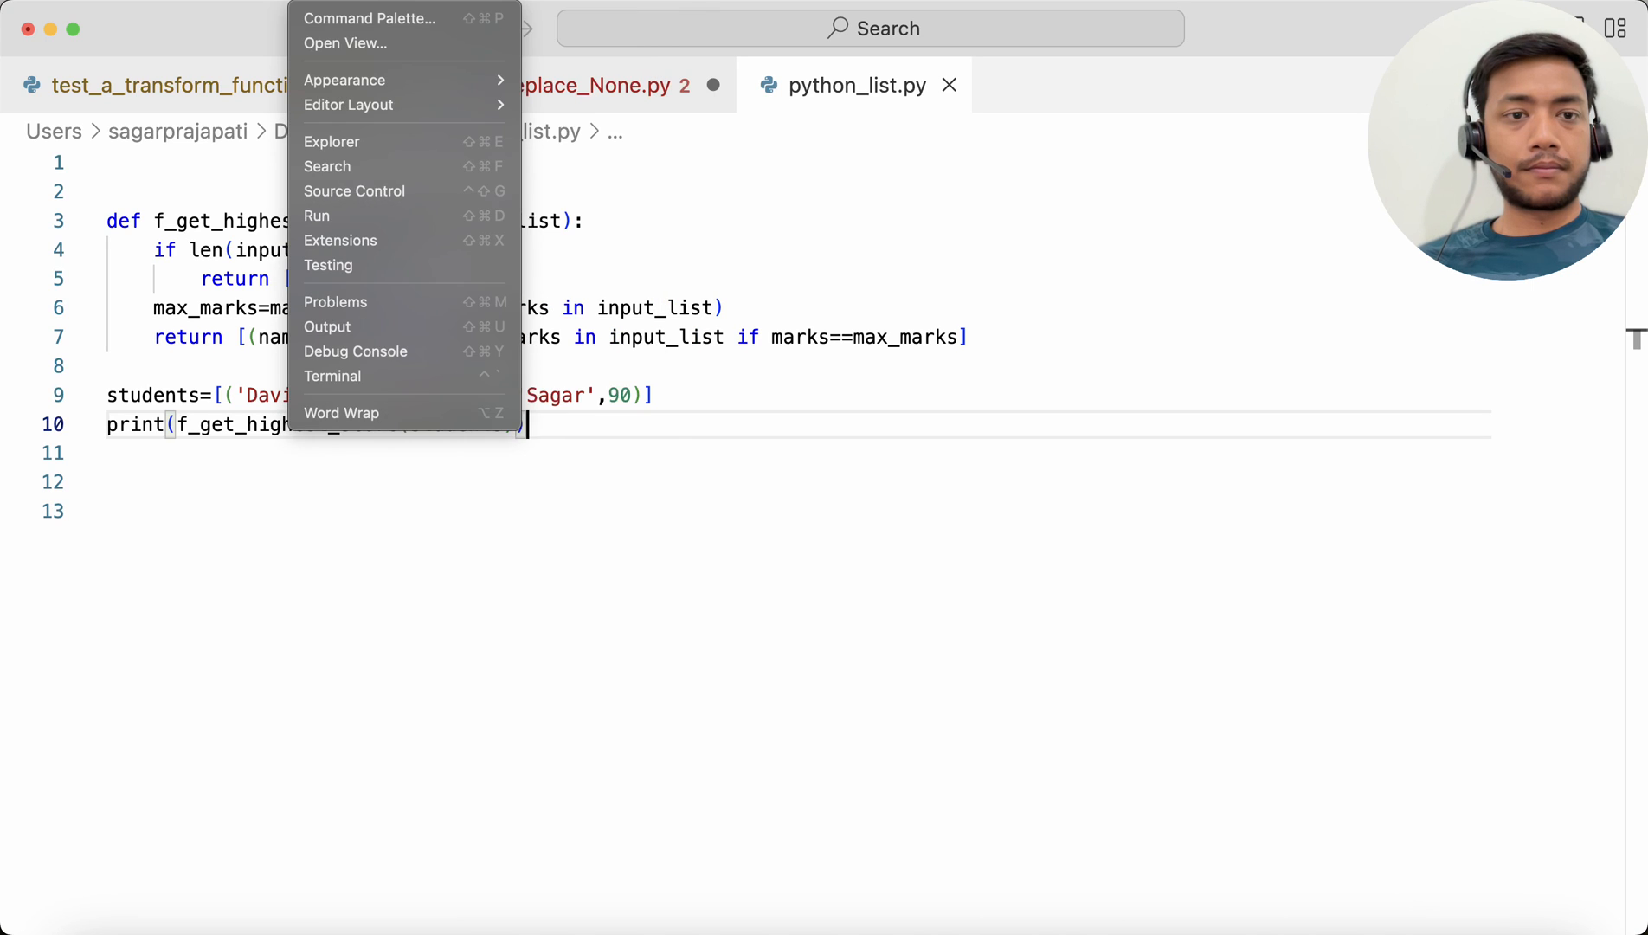
{"action": "mouse_move", "coordinate": [324, 229]}
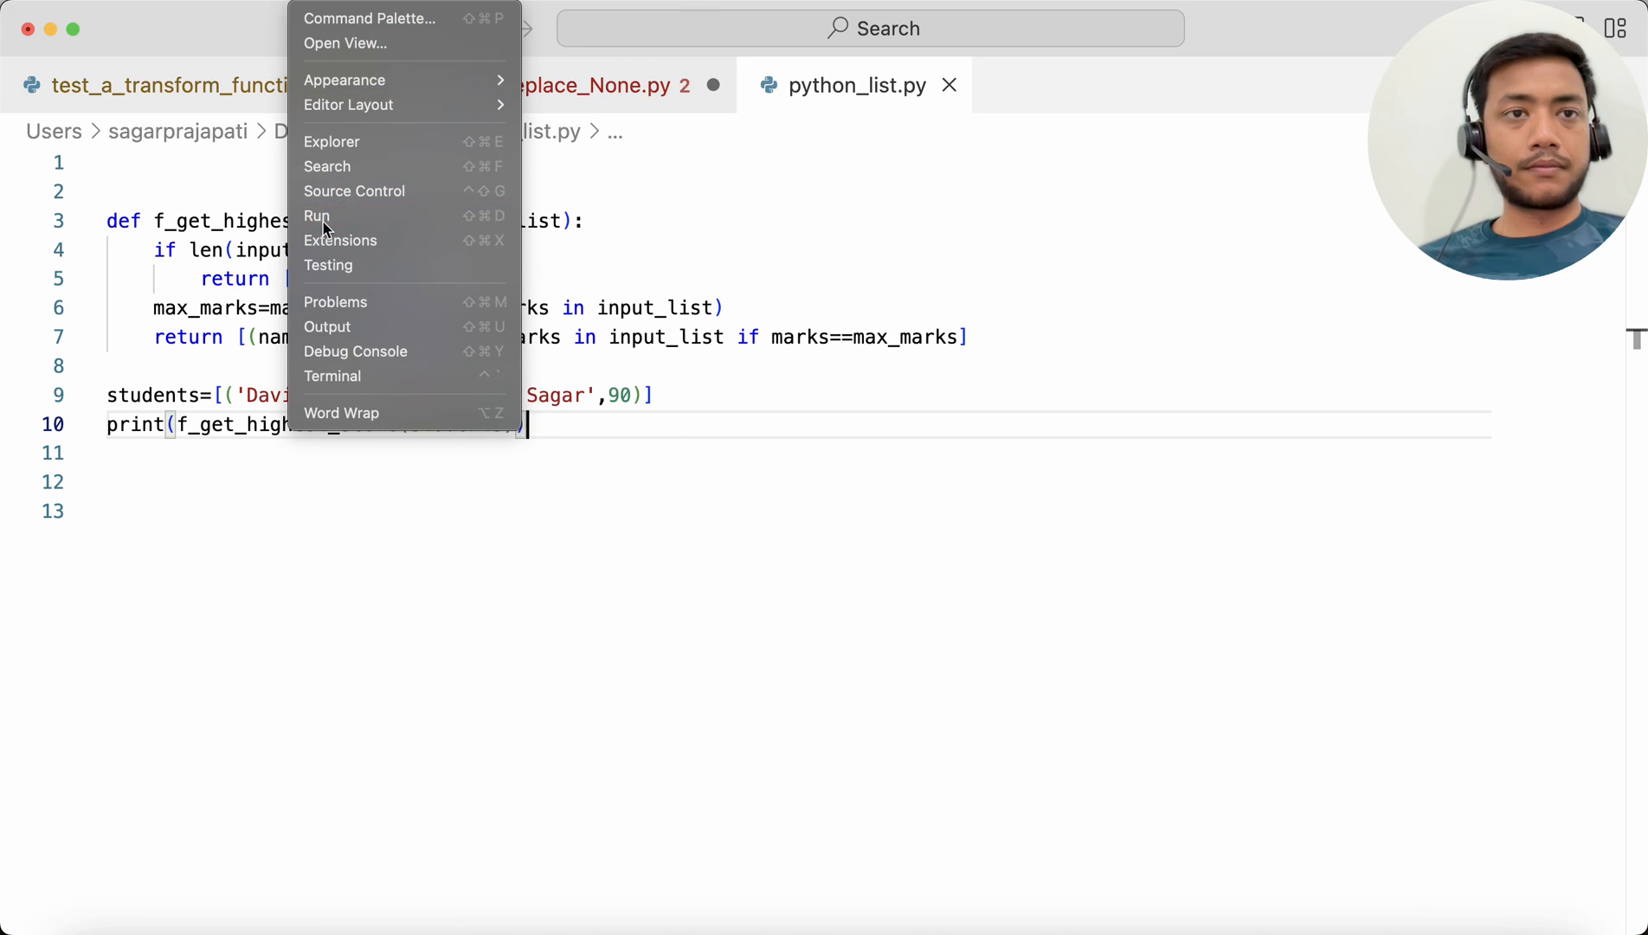
Run python_list.py with Run Python File in Terminal, printing [('Sagar', 90)].
{"action": "left_click", "coordinate": [317, 215]}
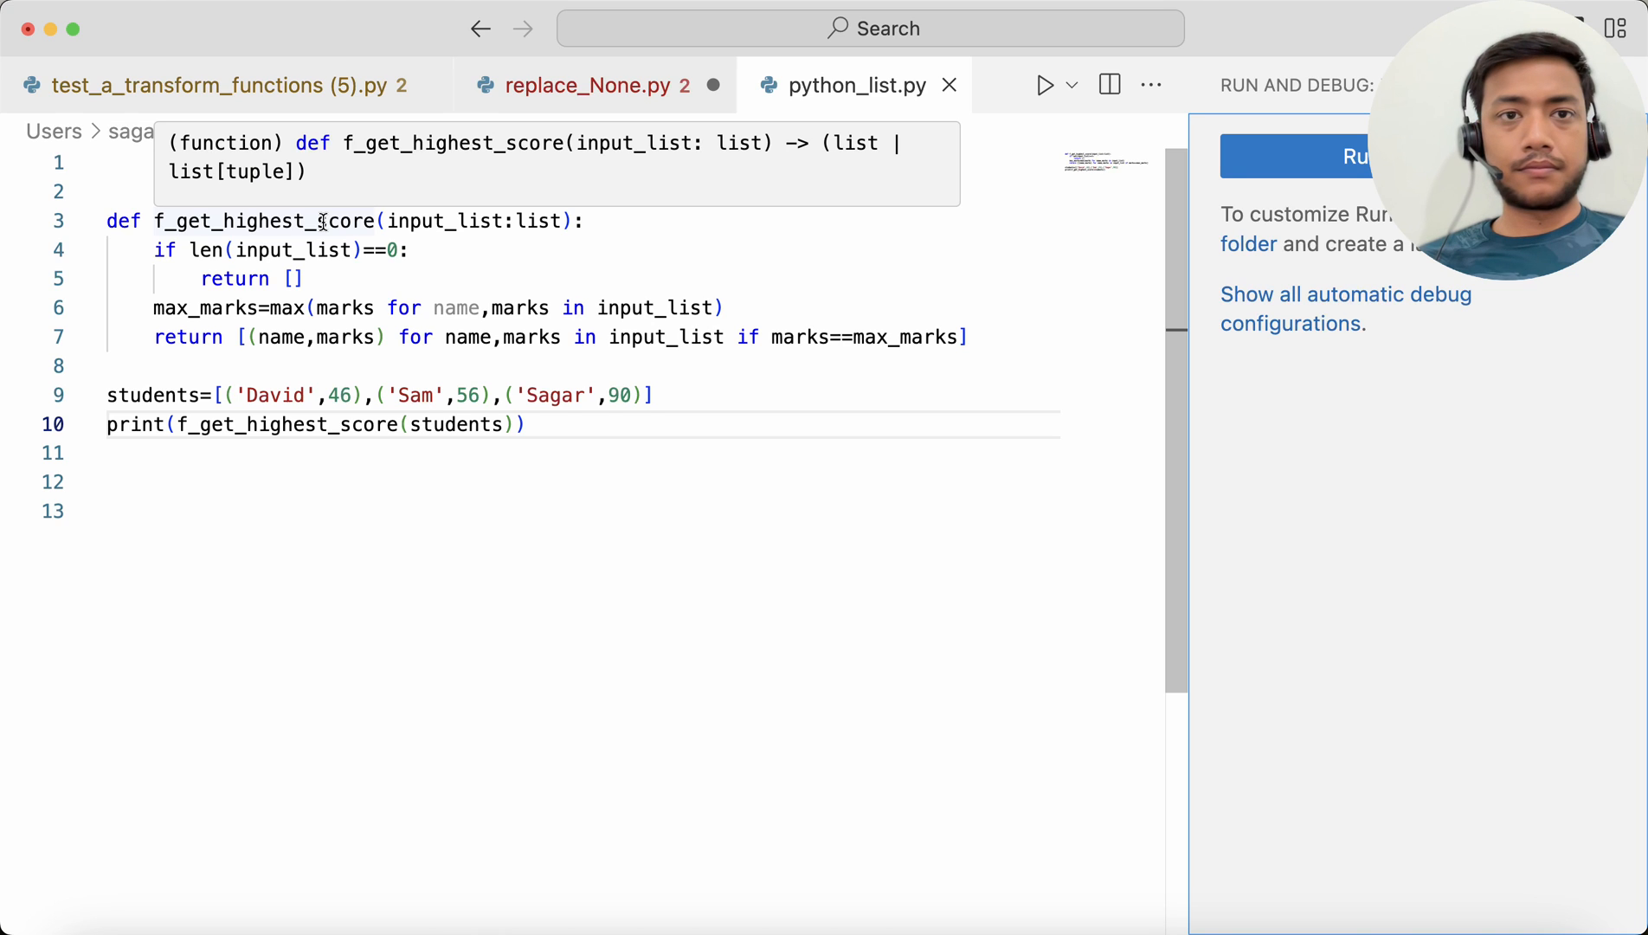
{"action": "left_click", "coordinate": [1072, 84]}
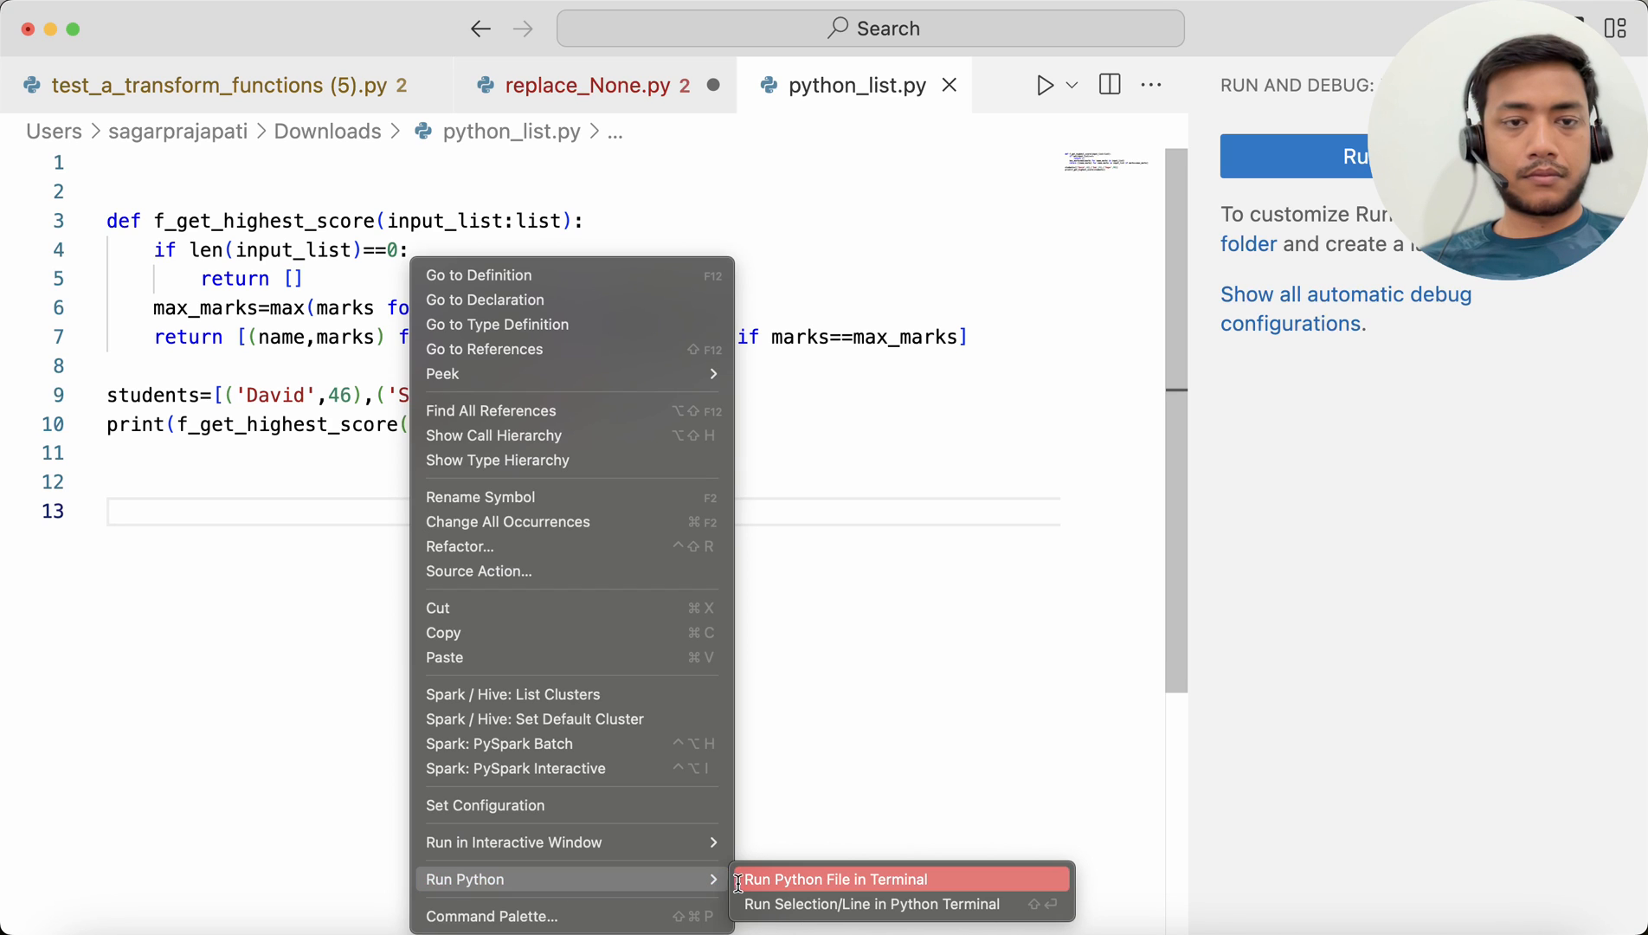
{"action": "left_click", "coordinate": [834, 880]}
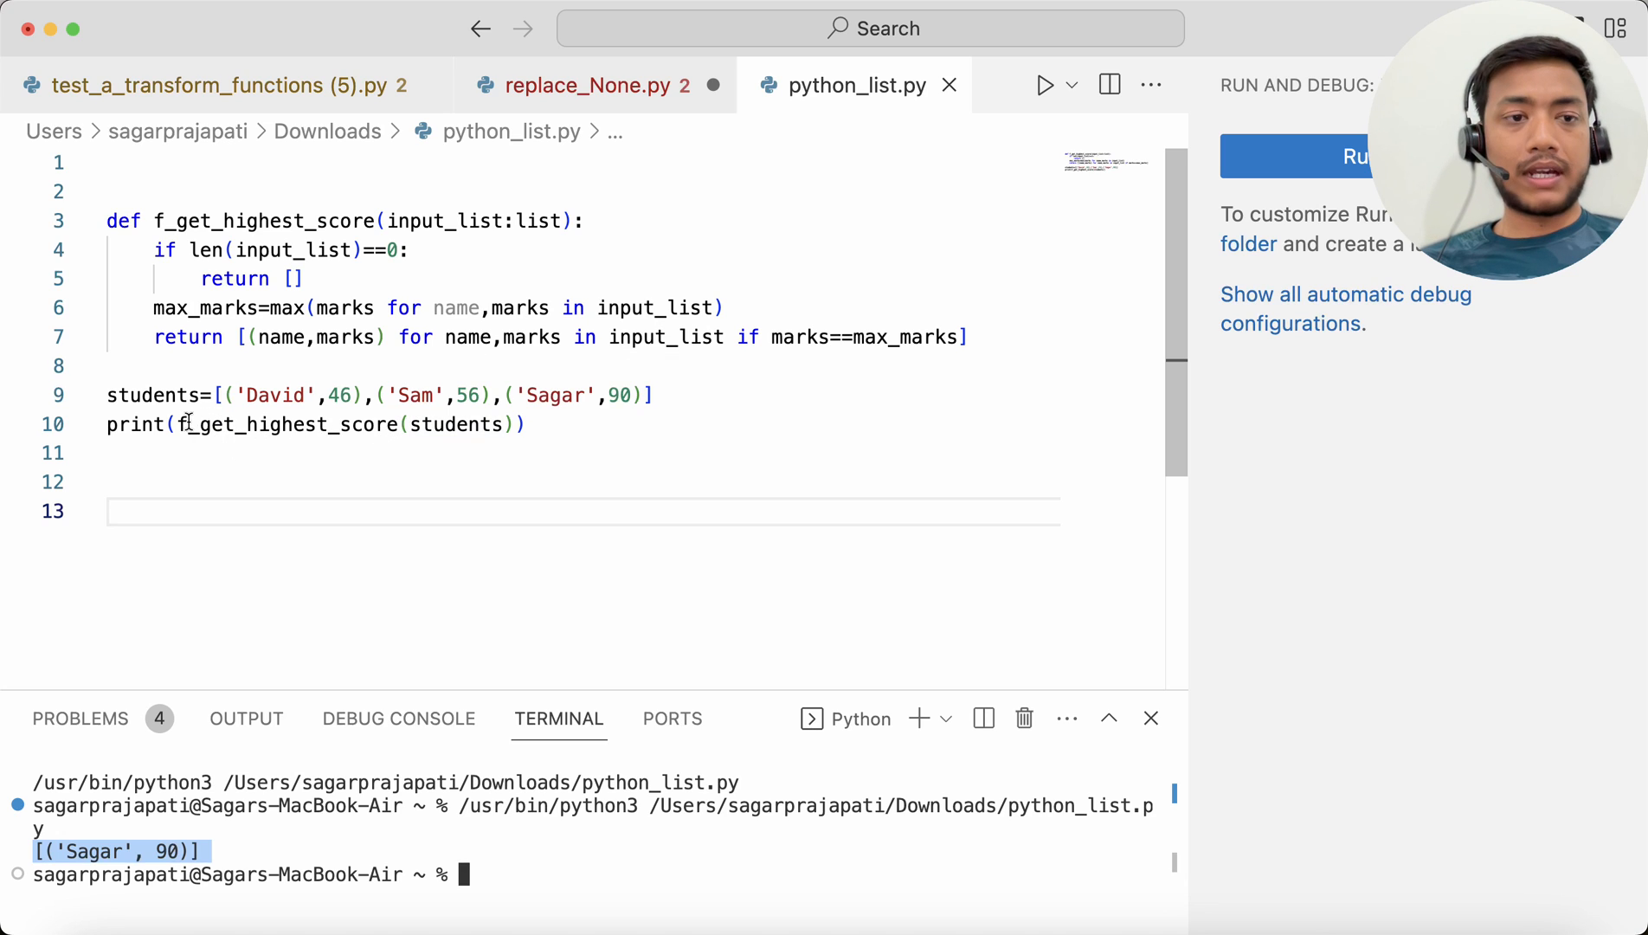
Add * before f_get_highest_score in print() and rerun to get ('Sagar', 90).
{"action": "type", "text": "*"}
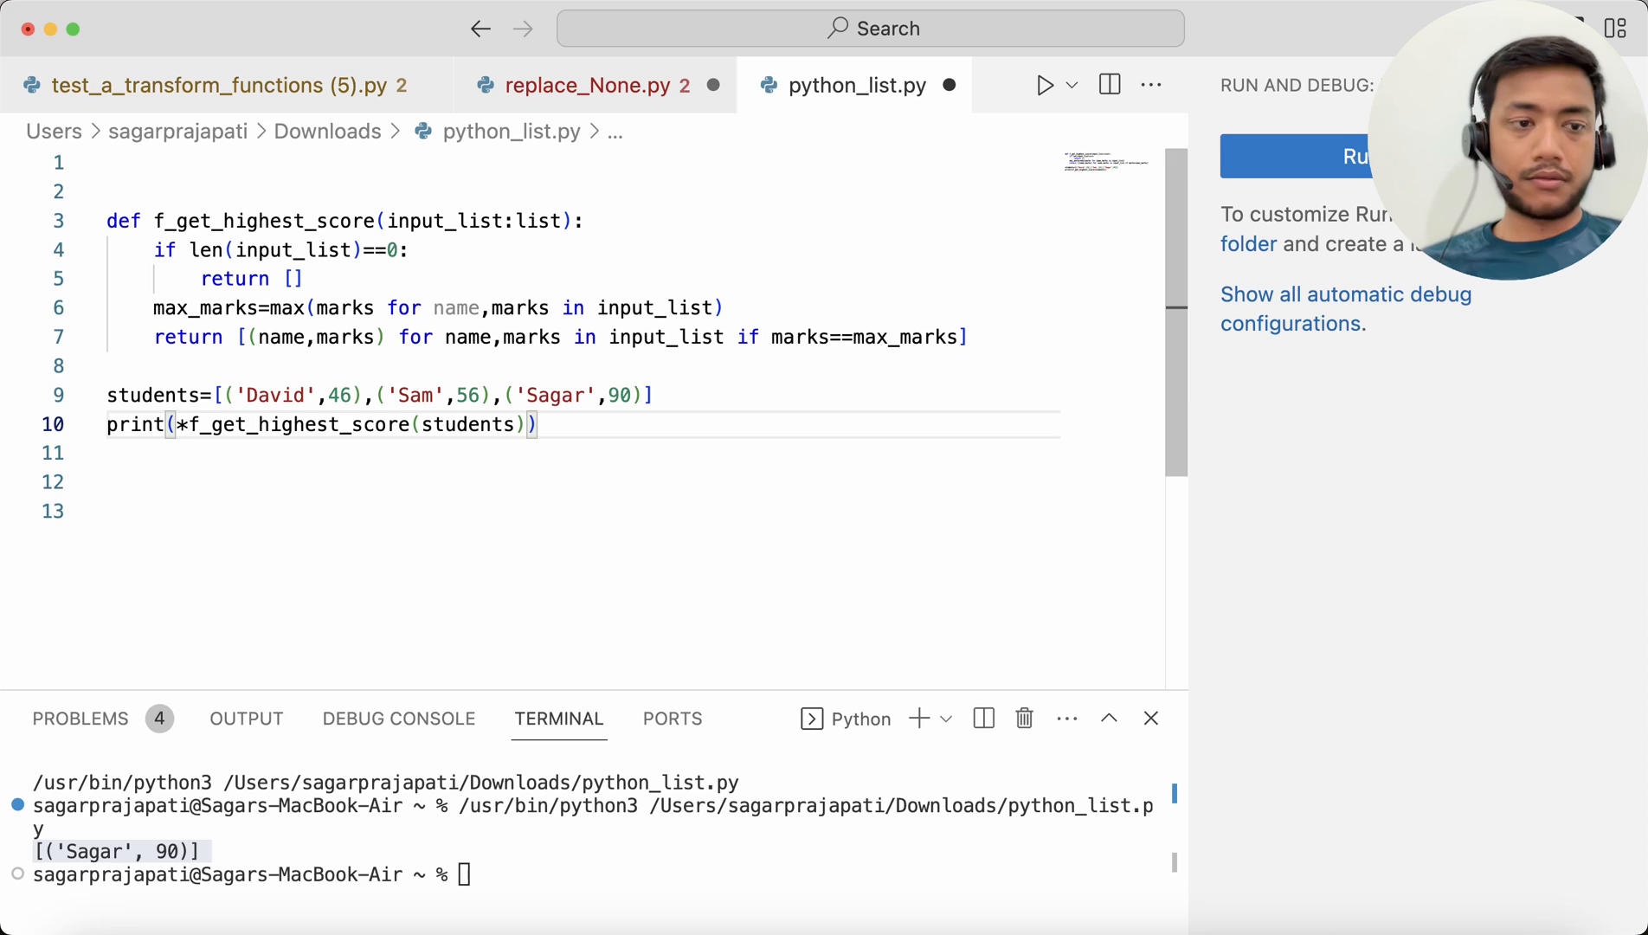
{"action": "mouse_move", "coordinate": [1030, 97]}
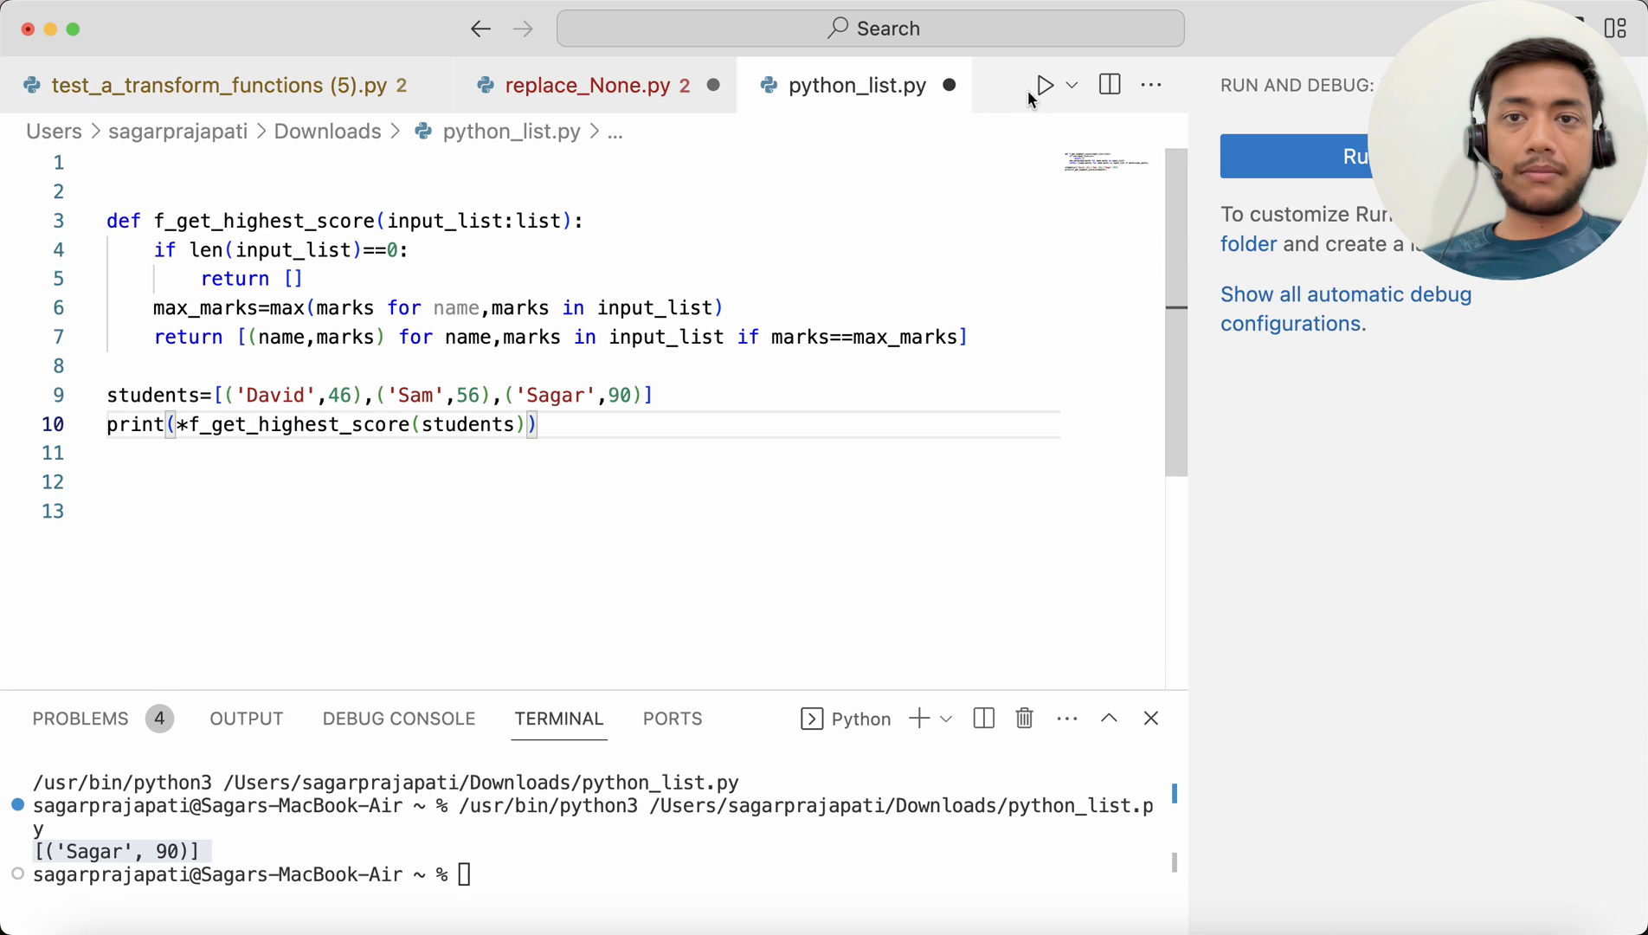
{"action": "left_click", "coordinate": [1043, 84]}
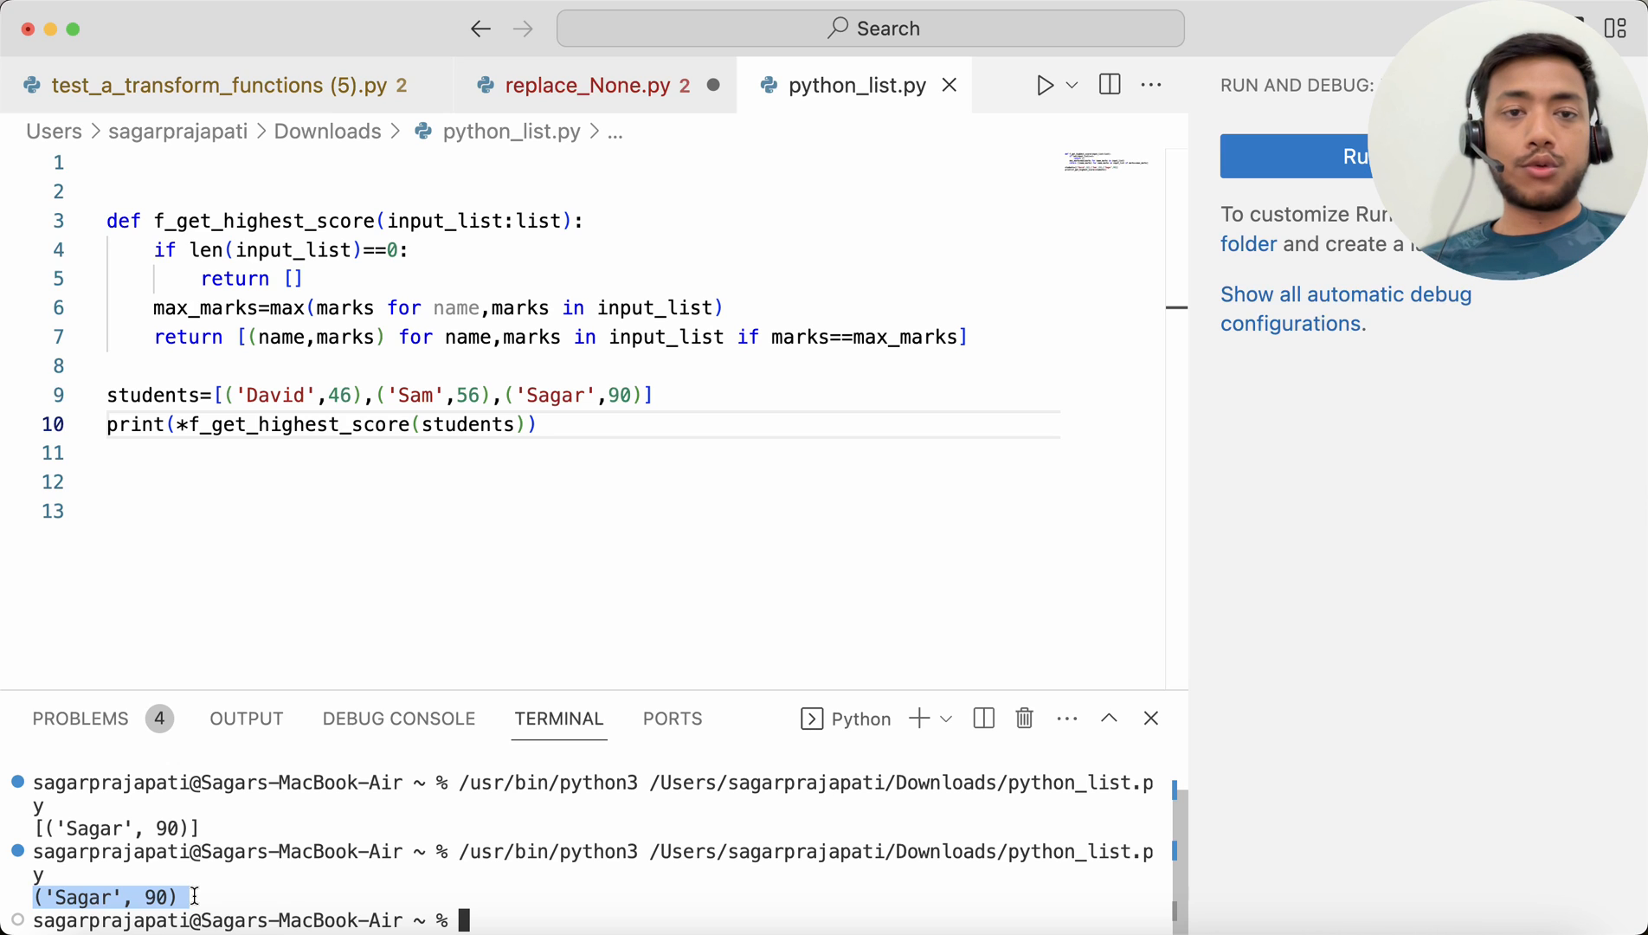
{"action": "mouse_move", "coordinate": [465, 219]}
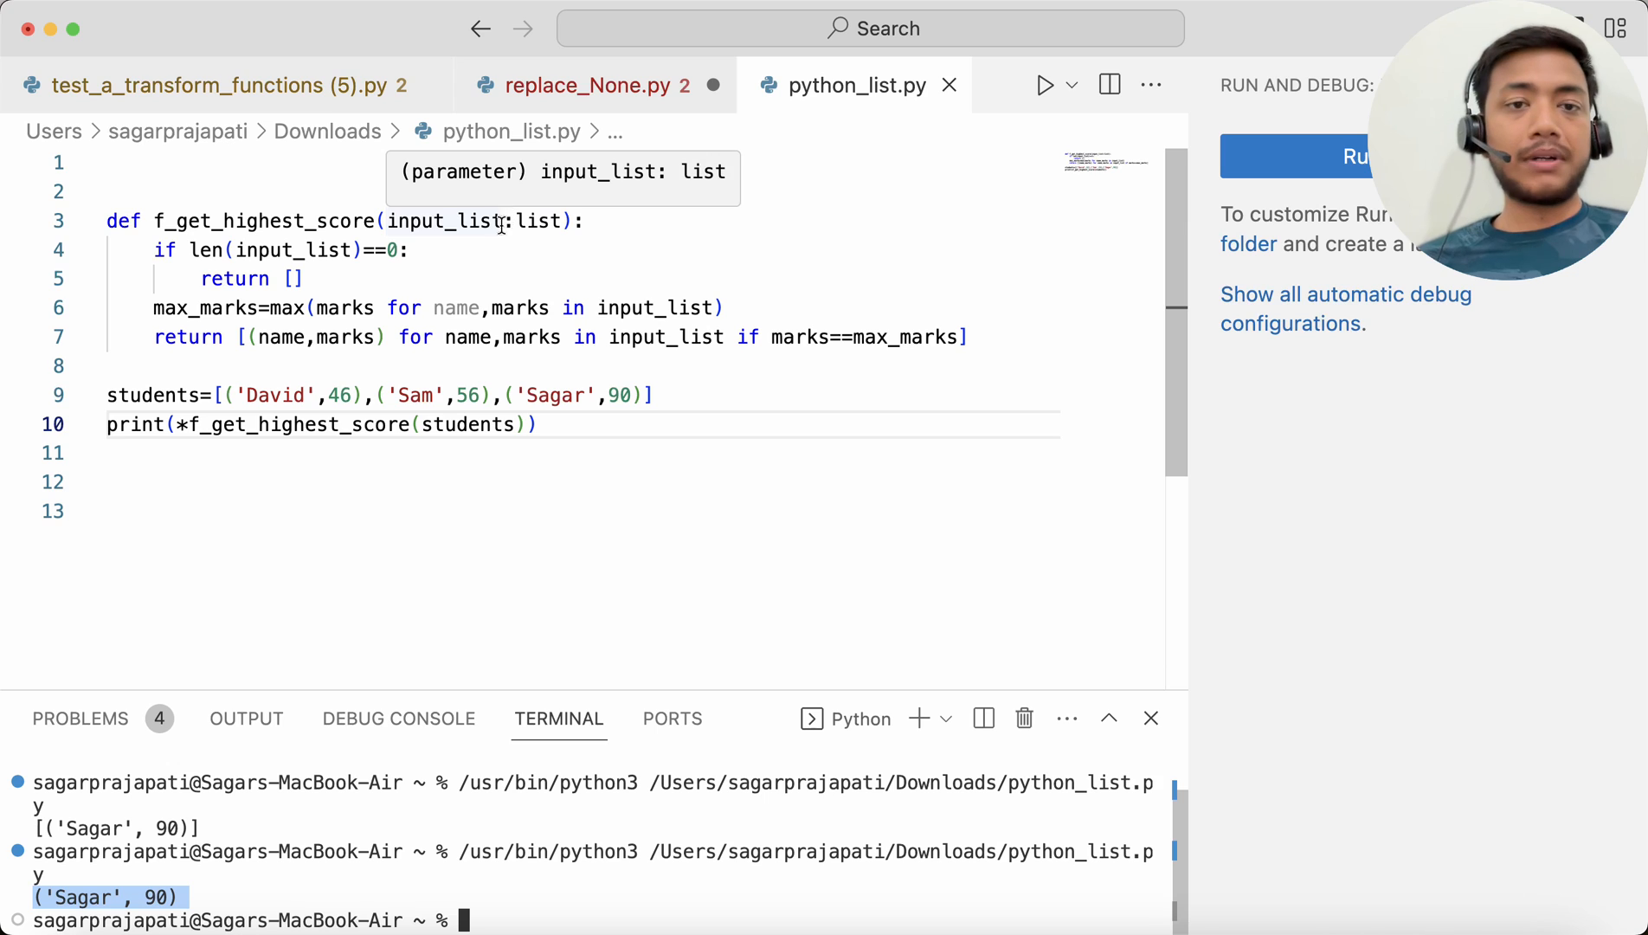
{"action": "mouse_move", "coordinate": [571, 234]}
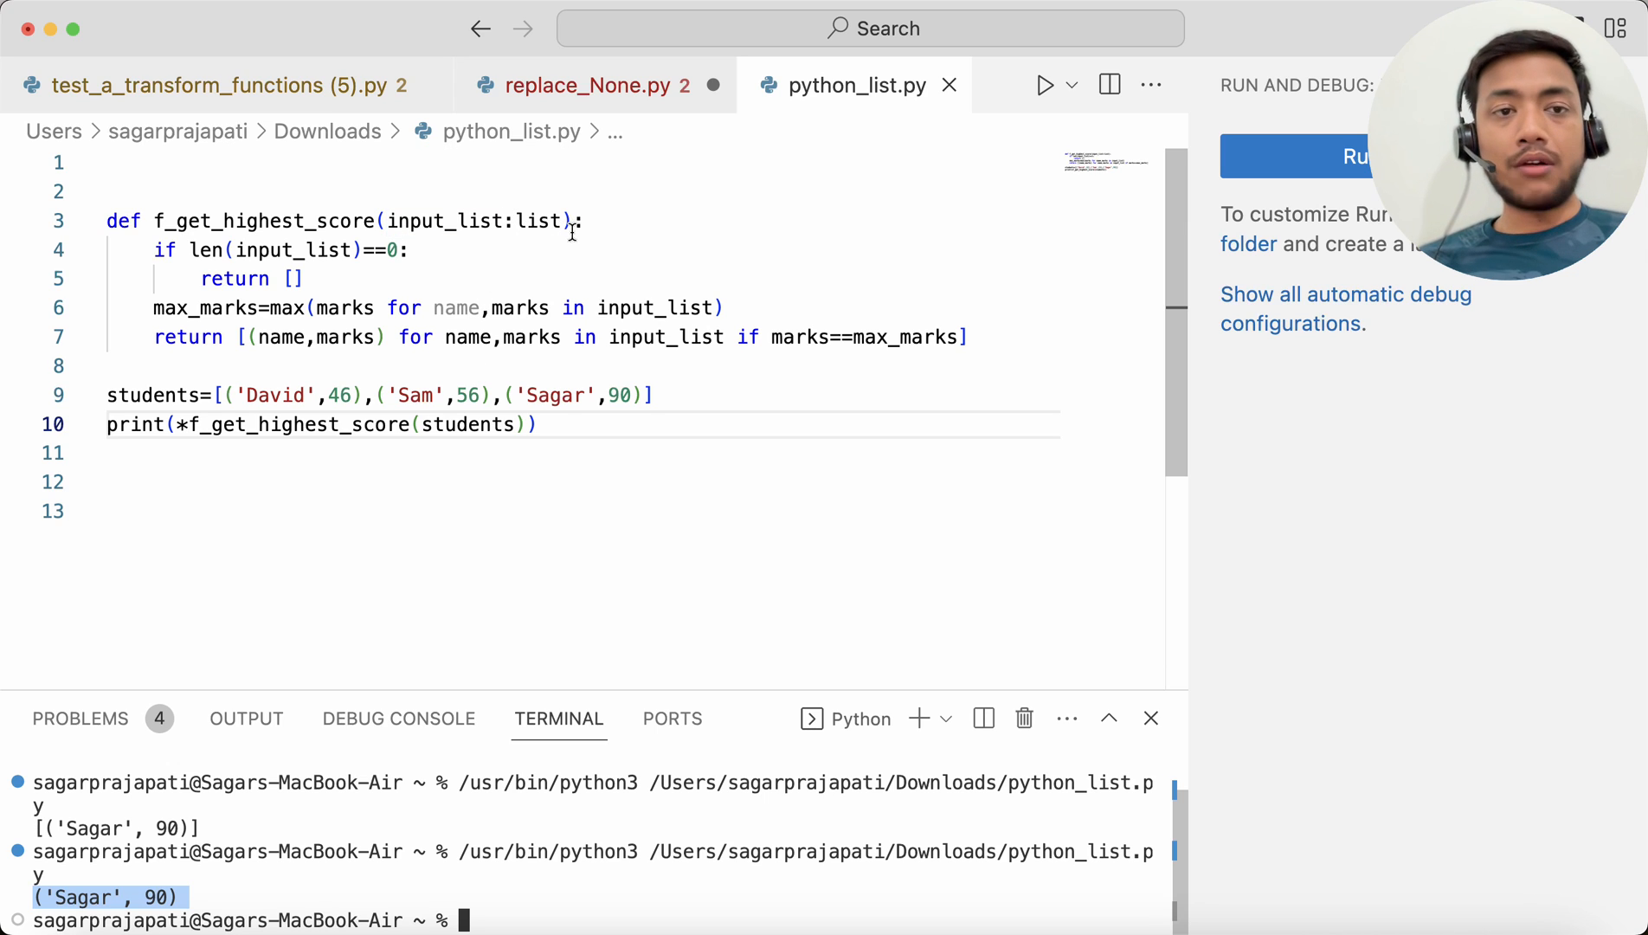
Highlight the function name and input_list, add a ->list return annotation, and rerun.
{"action": "left_click", "coordinate": [154, 221]}
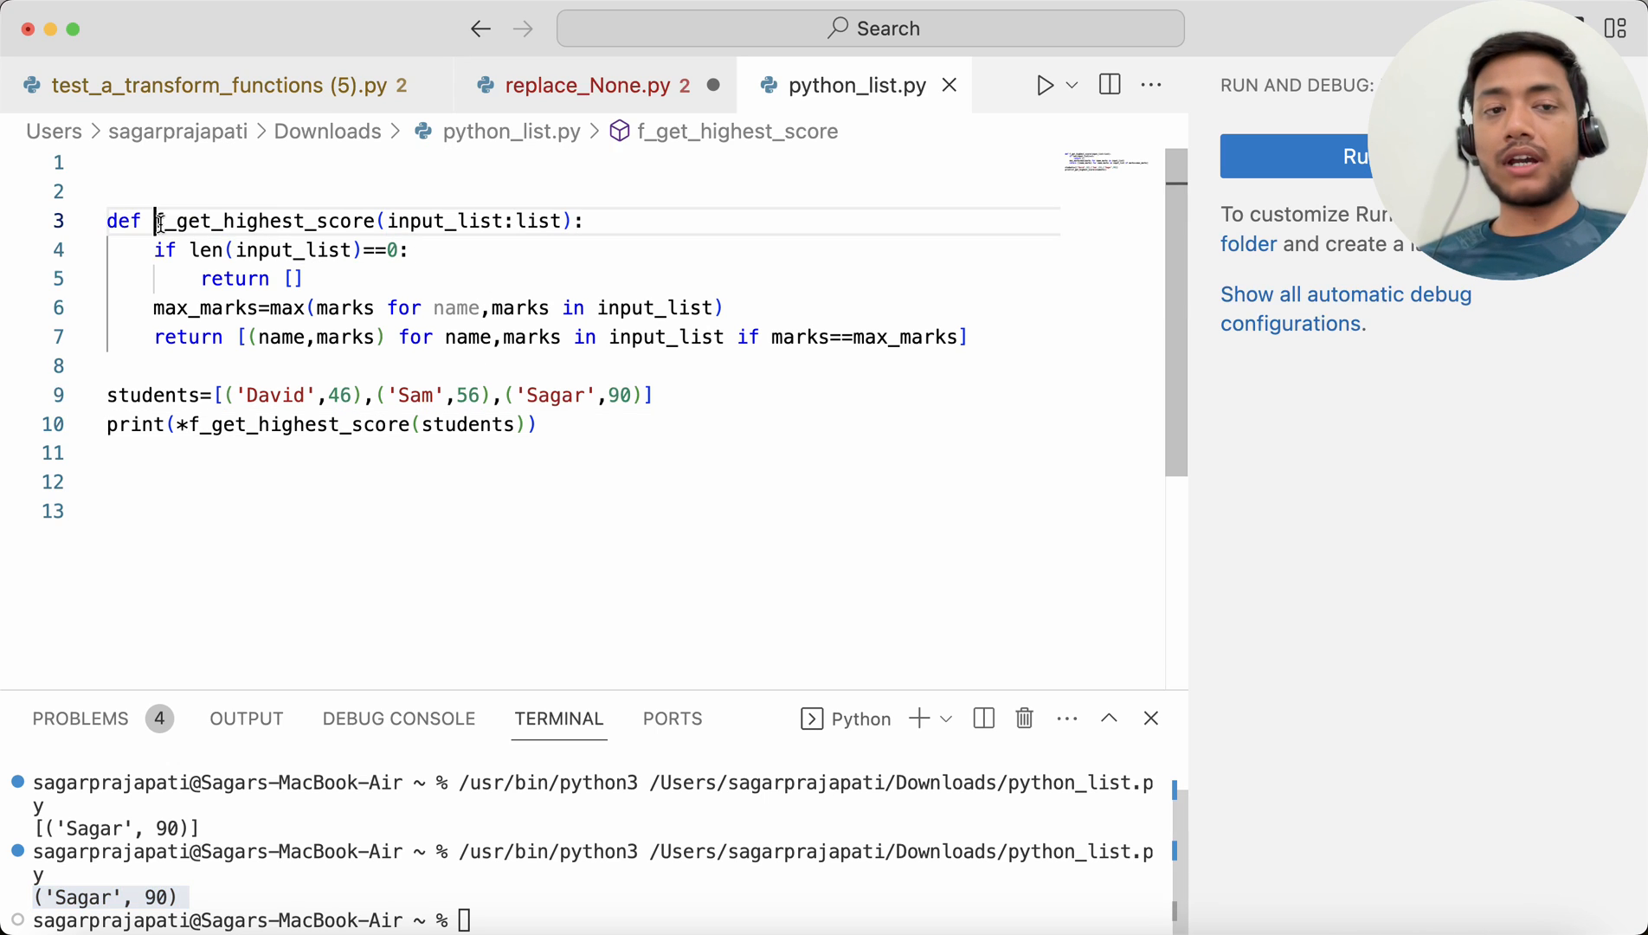
{"action": "double_click", "coordinate": [267, 221]}
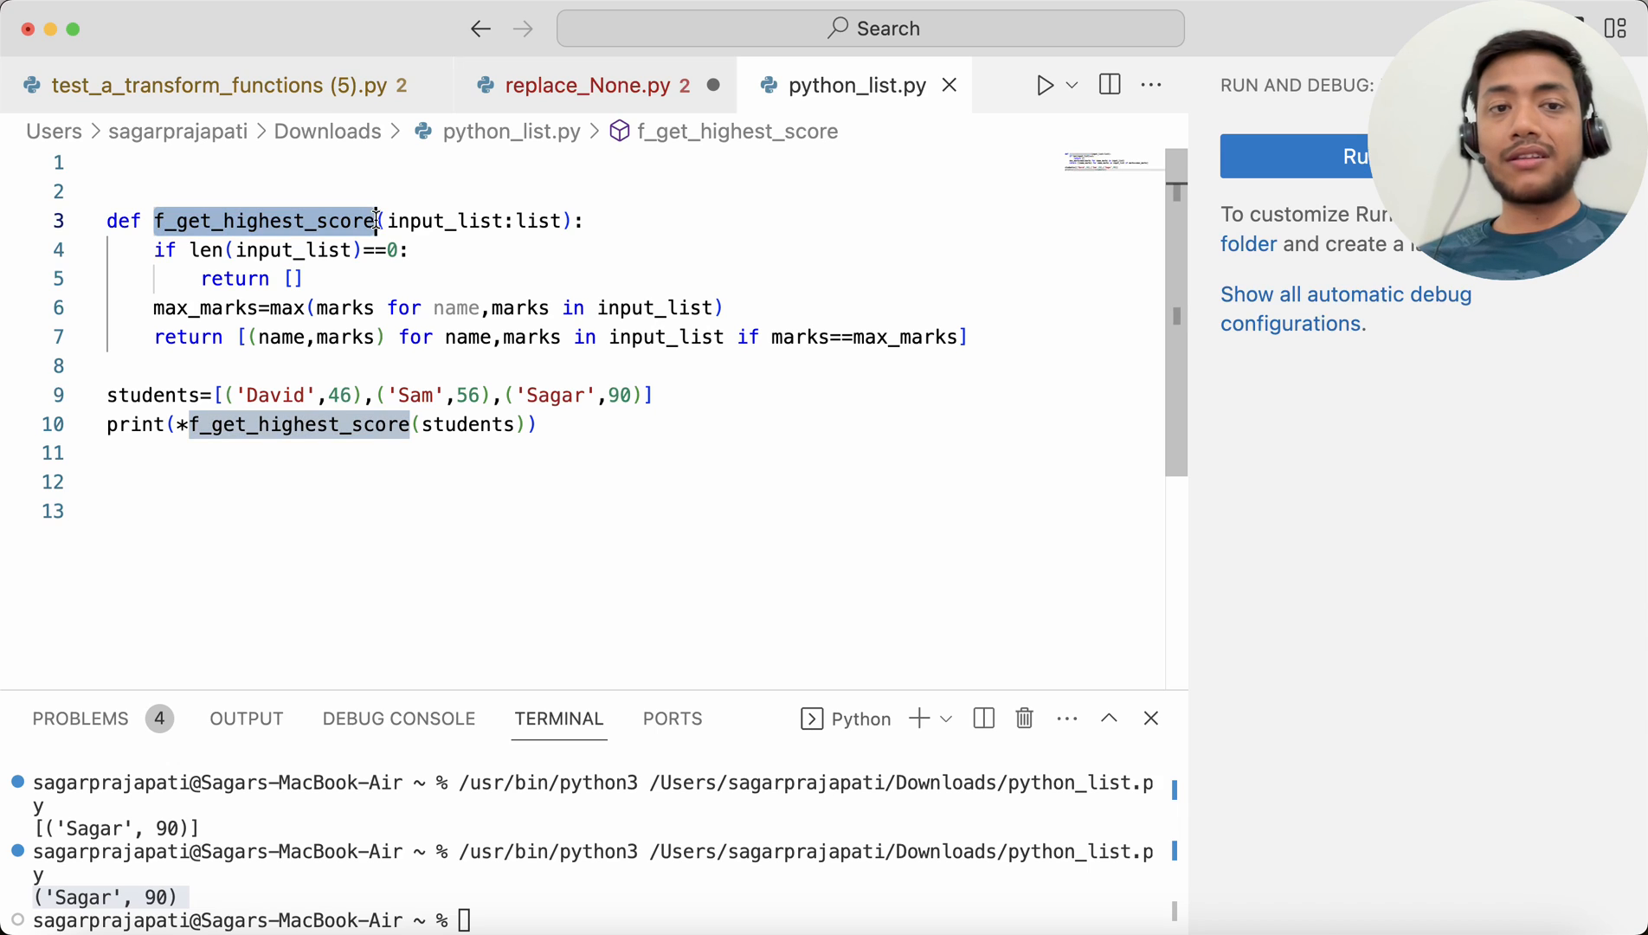
{"action": "left_click", "coordinate": [420, 221]}
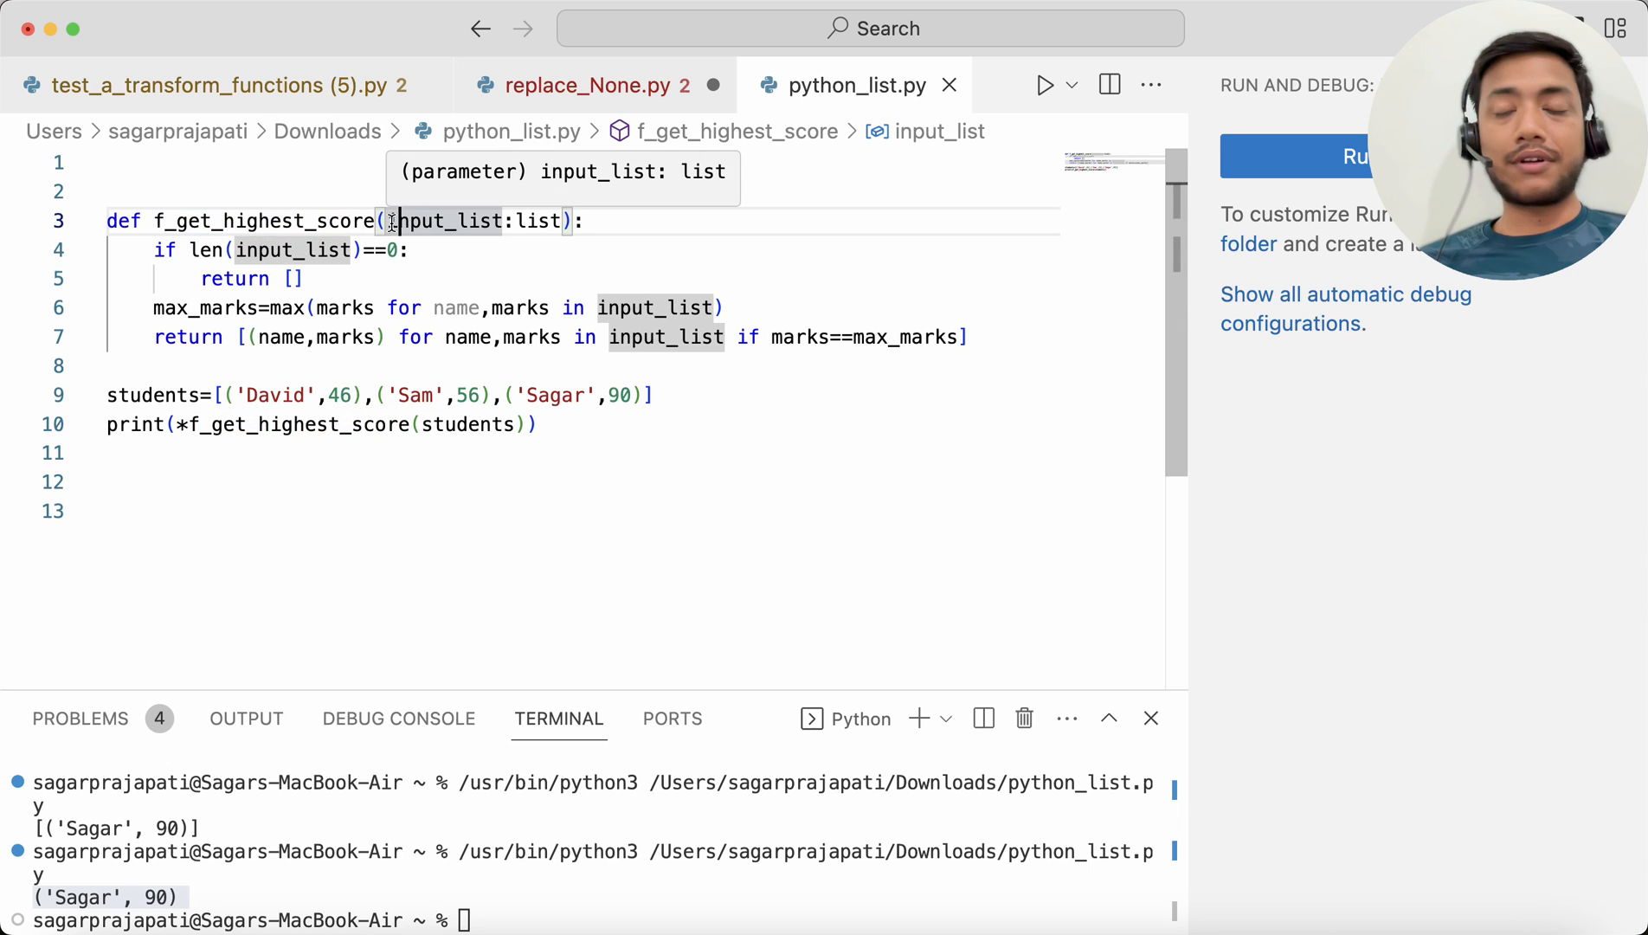
{"action": "double_click", "coordinate": [441, 221]}
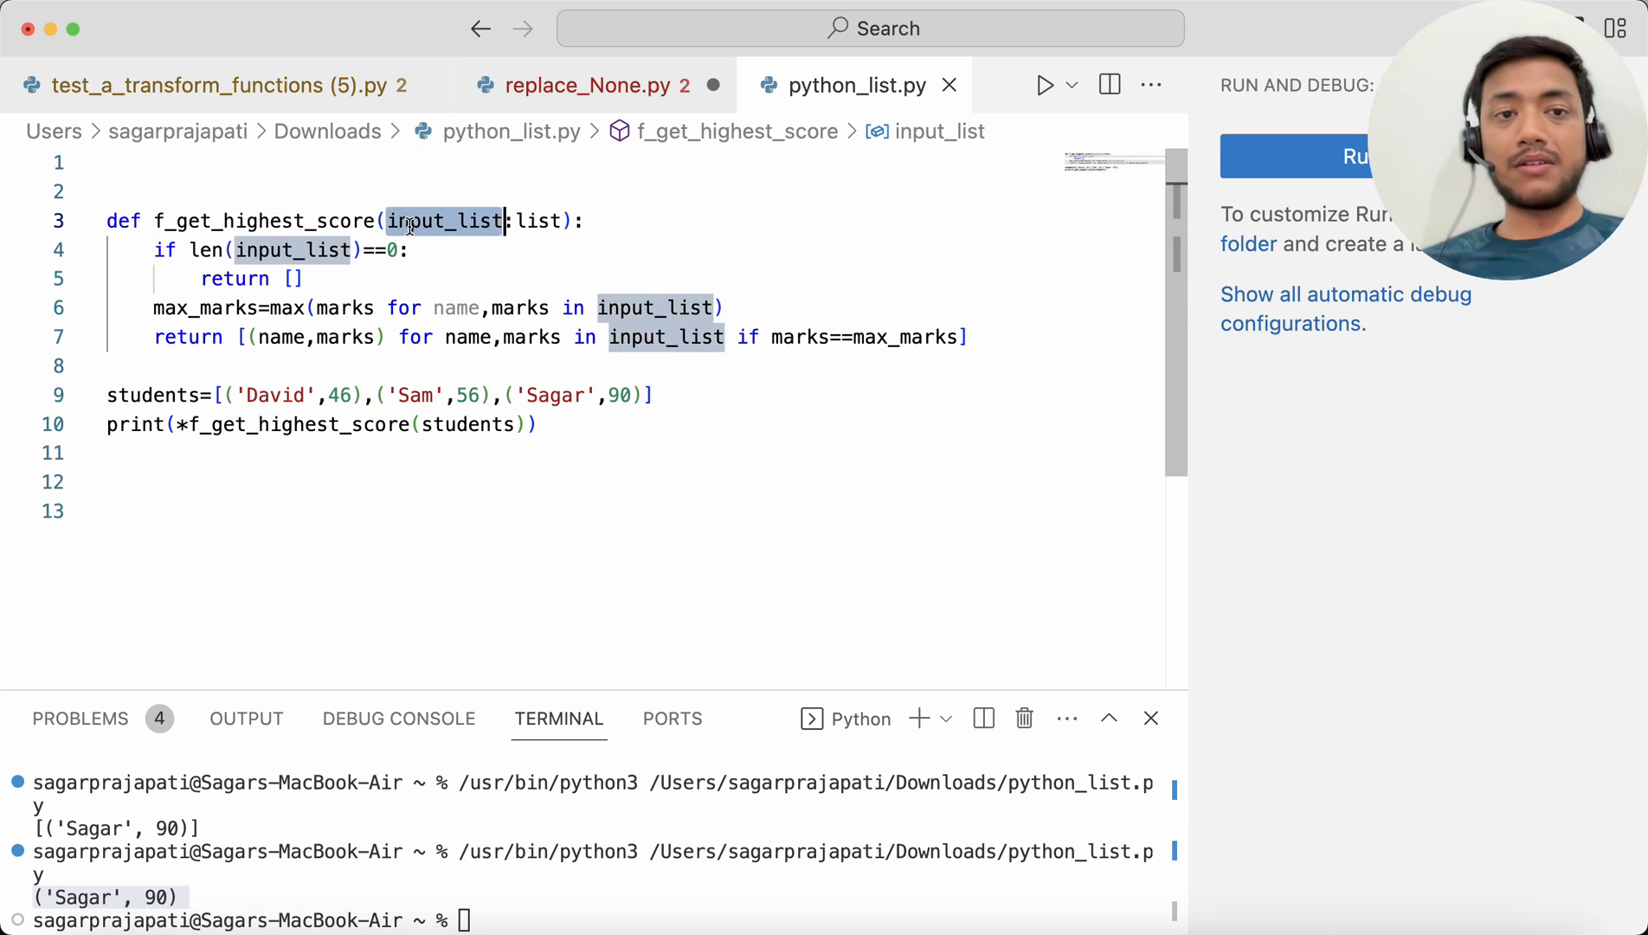
{"action": "mouse_move", "coordinate": [442, 221]}
{"action": "type", "text": "->"}
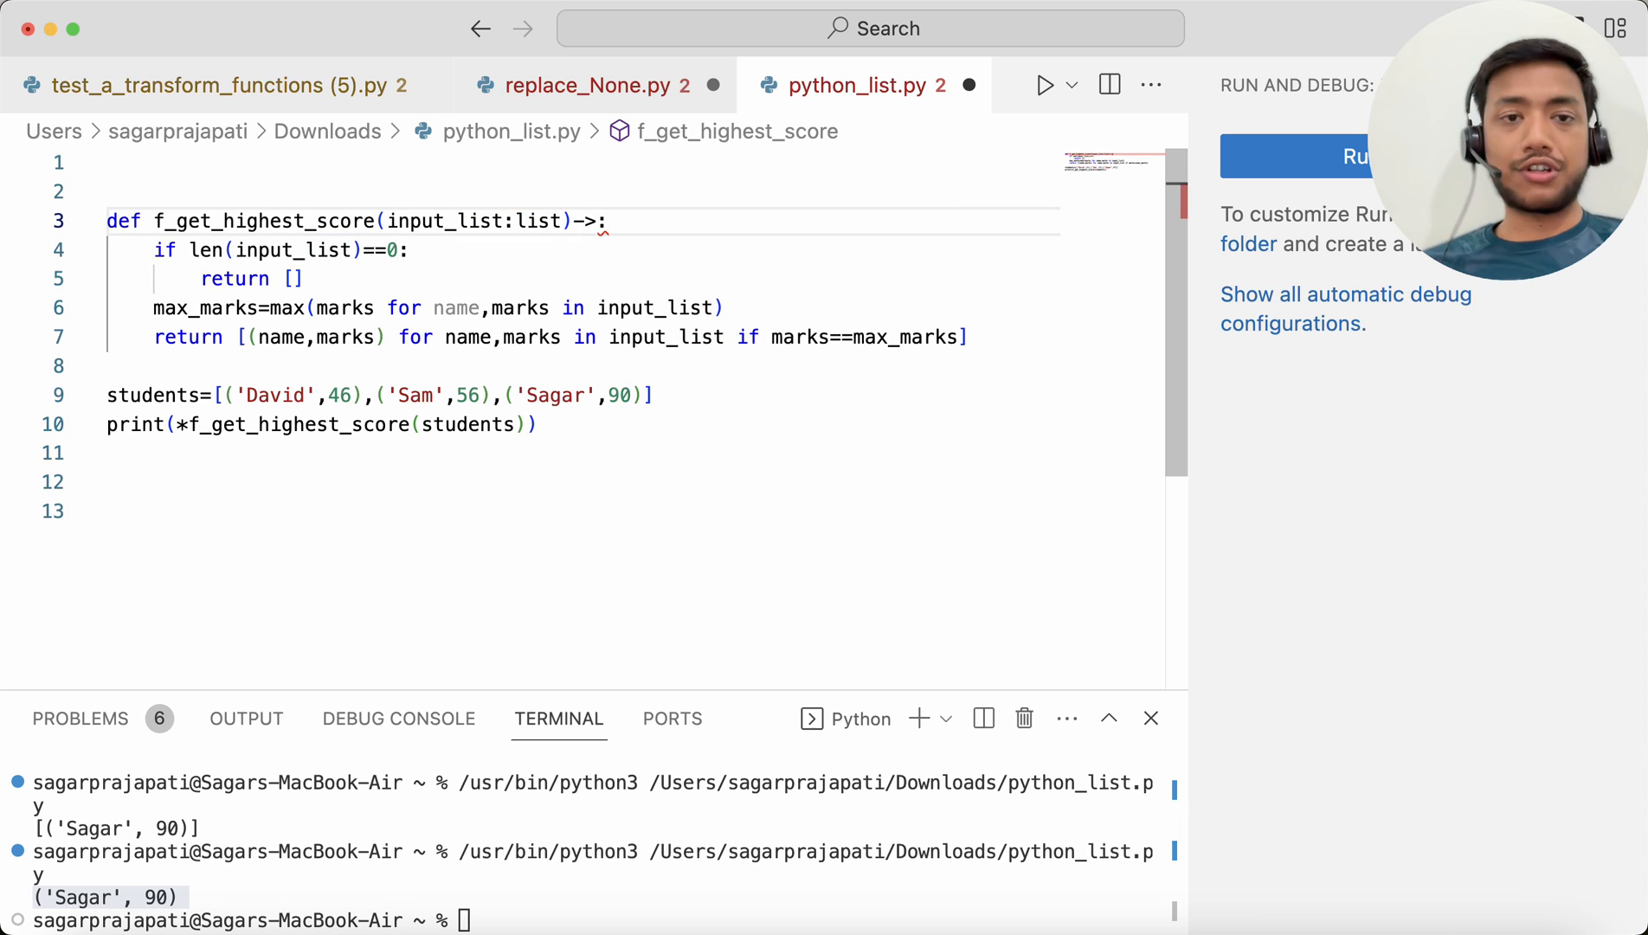
{"action": "type", "text": "list"}
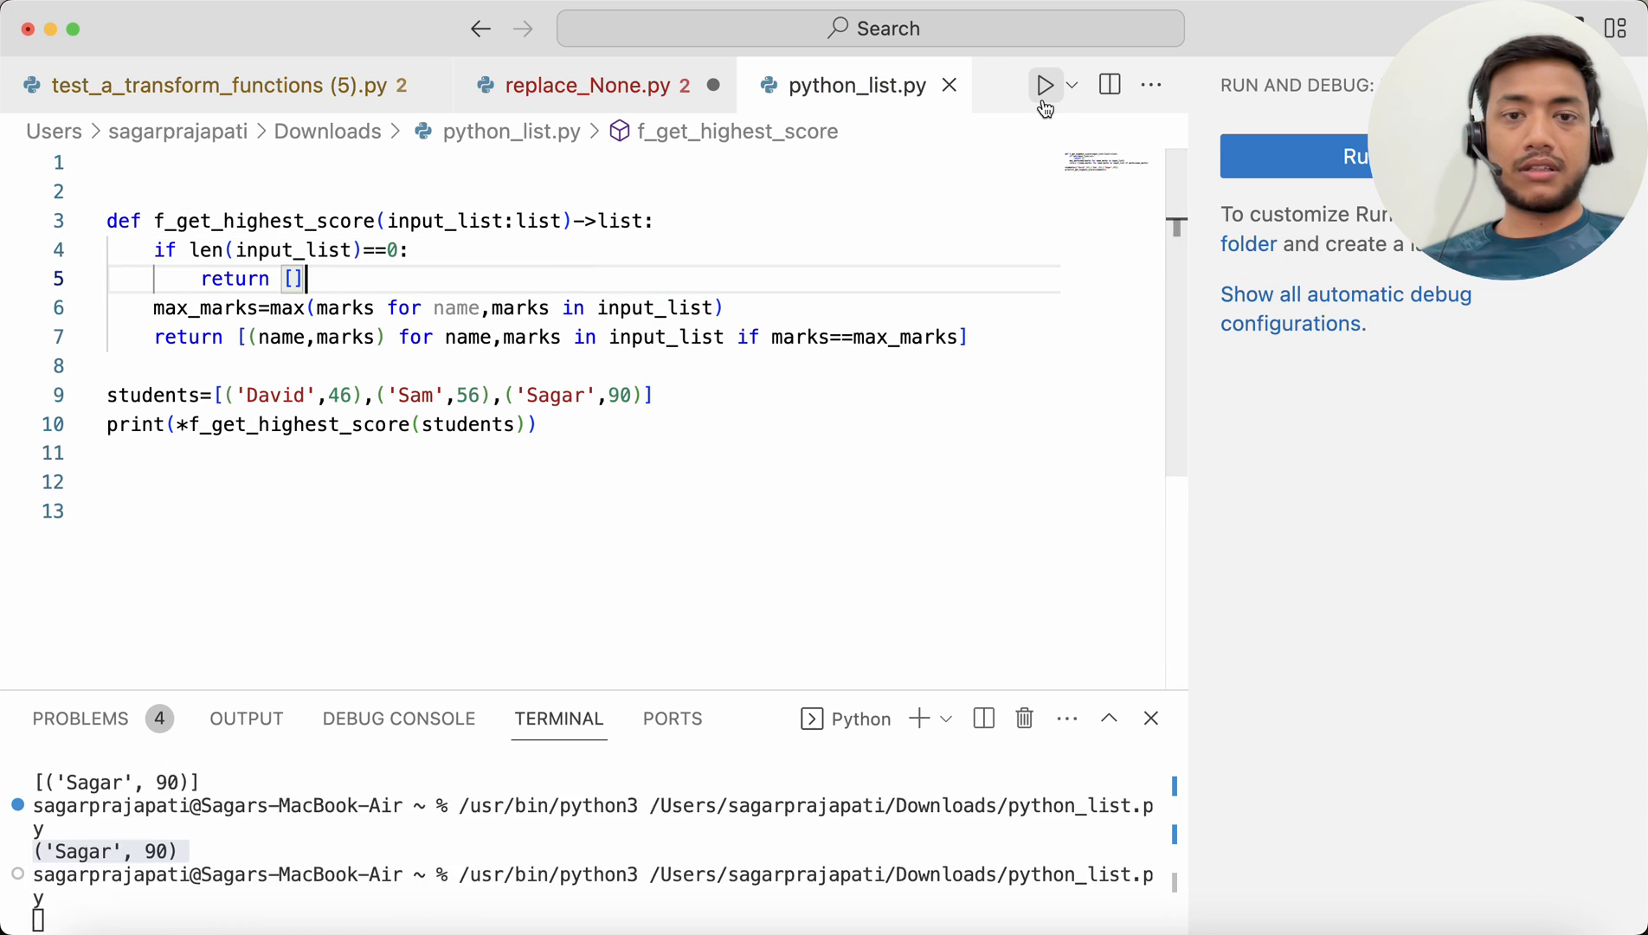
{"action": "left_click", "coordinate": [1044, 85]}
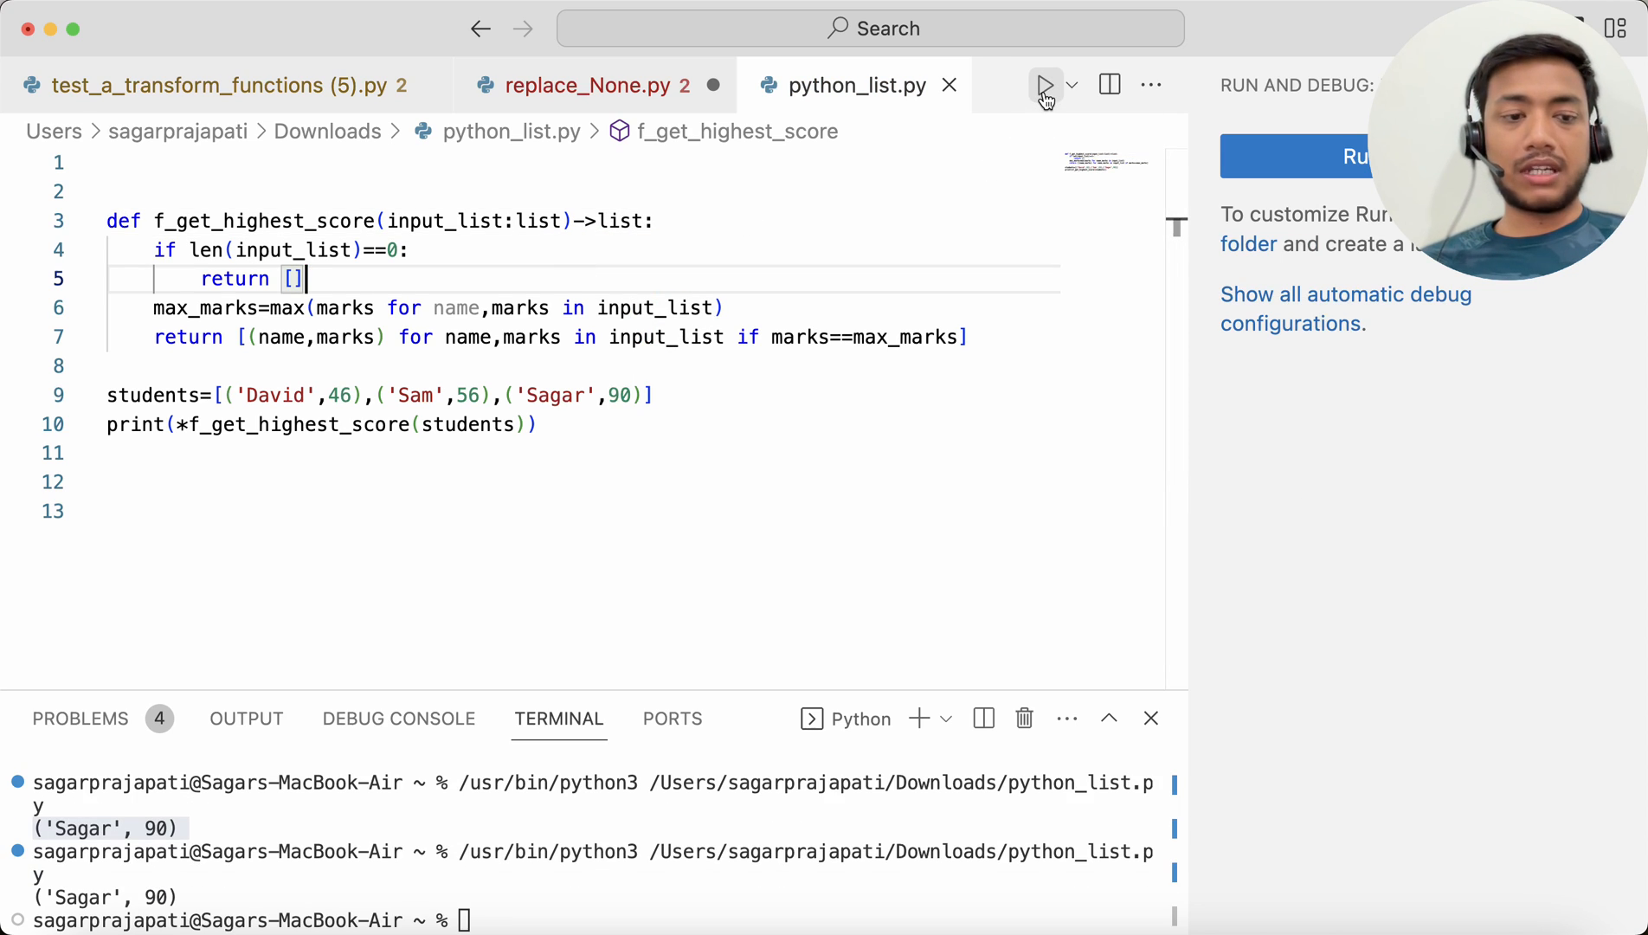